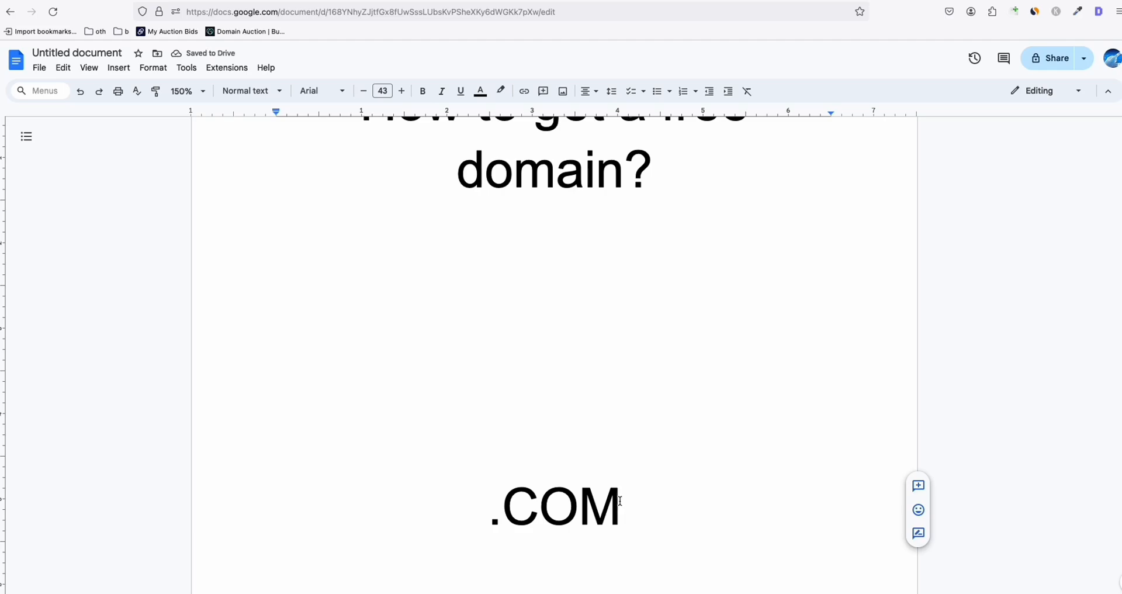
Navigate the FreeDNS pages down to the new subdomain form
click(621, 504)
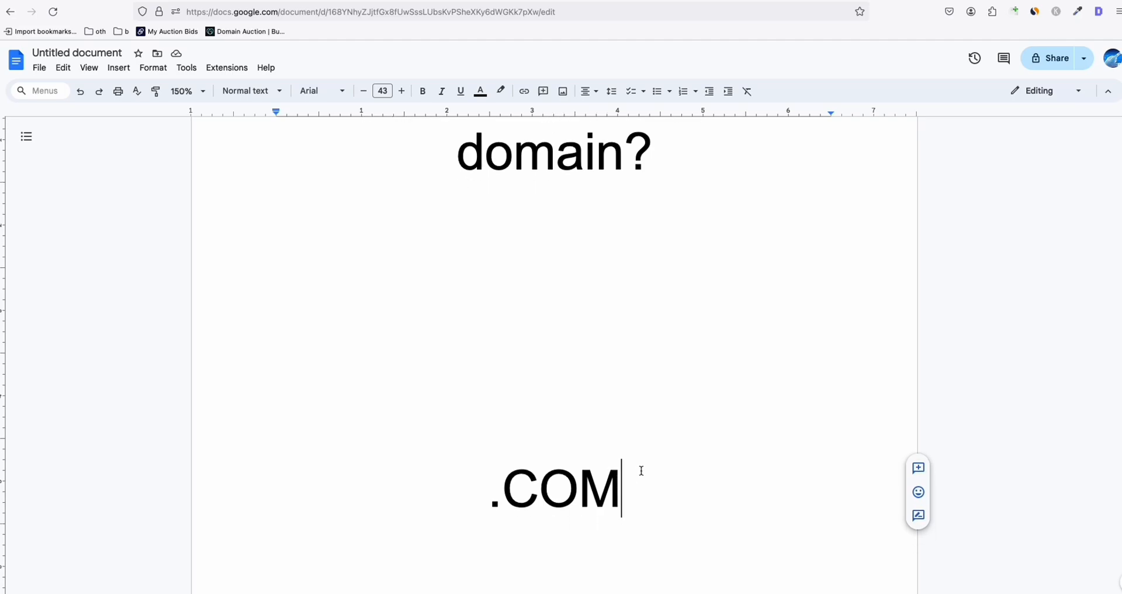
scroll(down, 3)
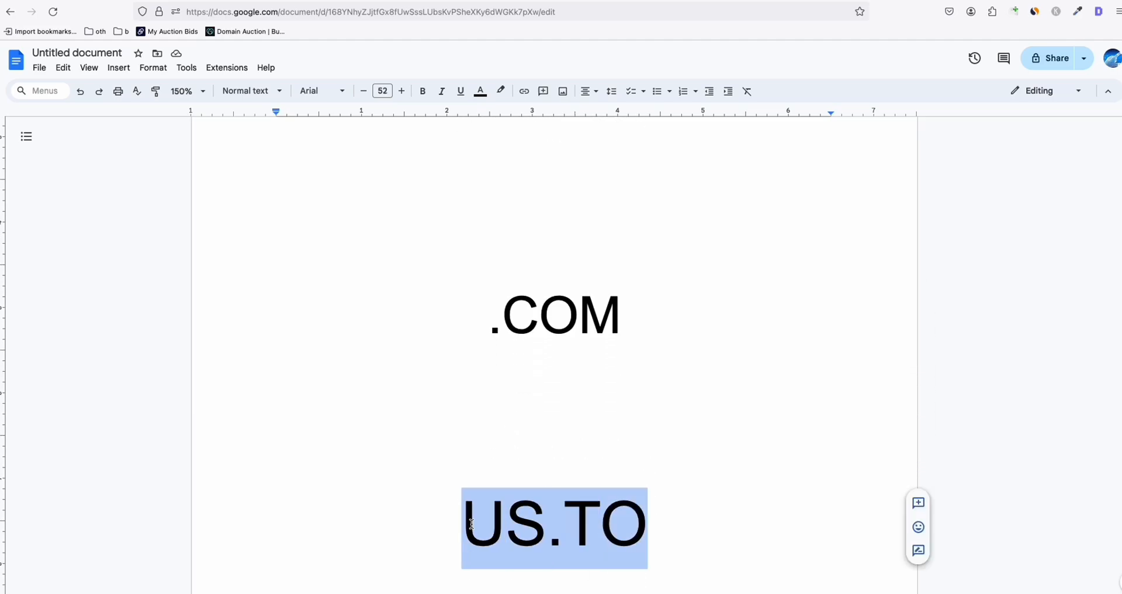
click(507, 523)
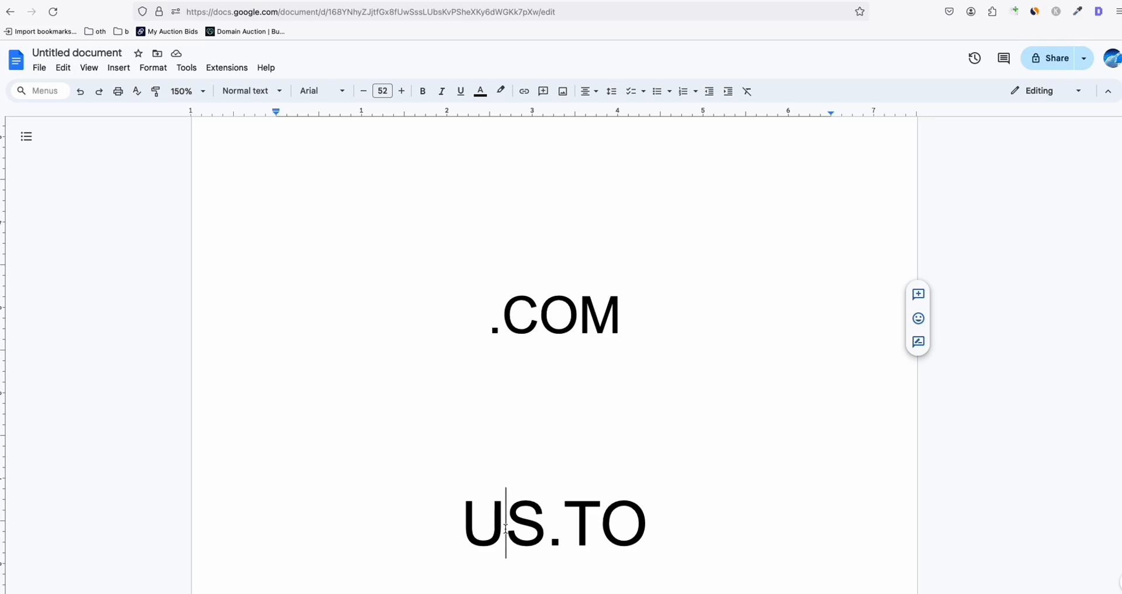
scroll(down, 3)
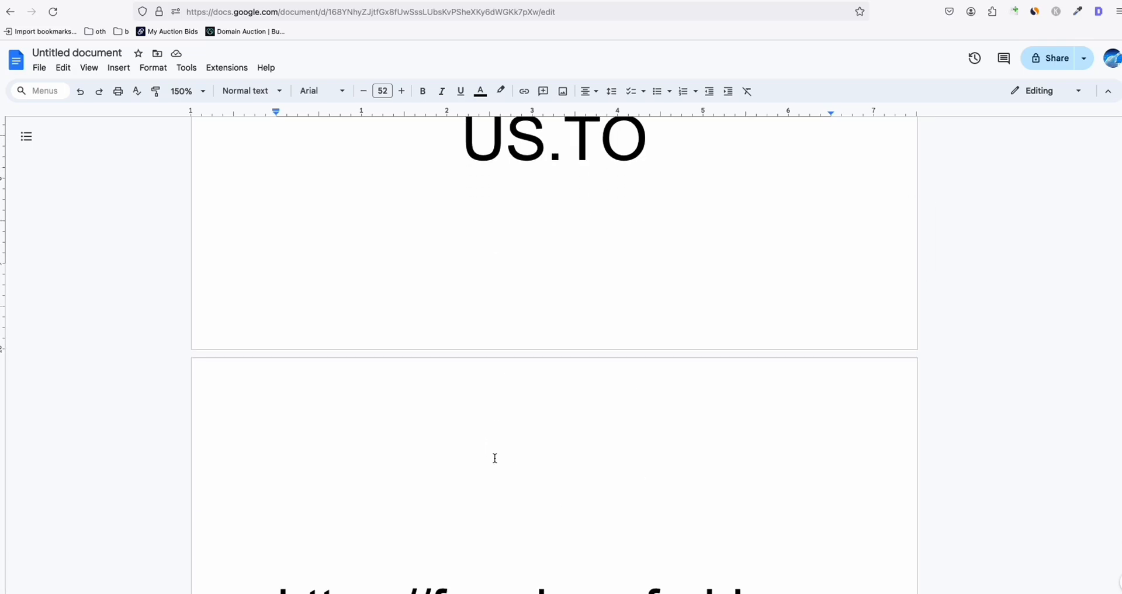
scroll(down, 3)
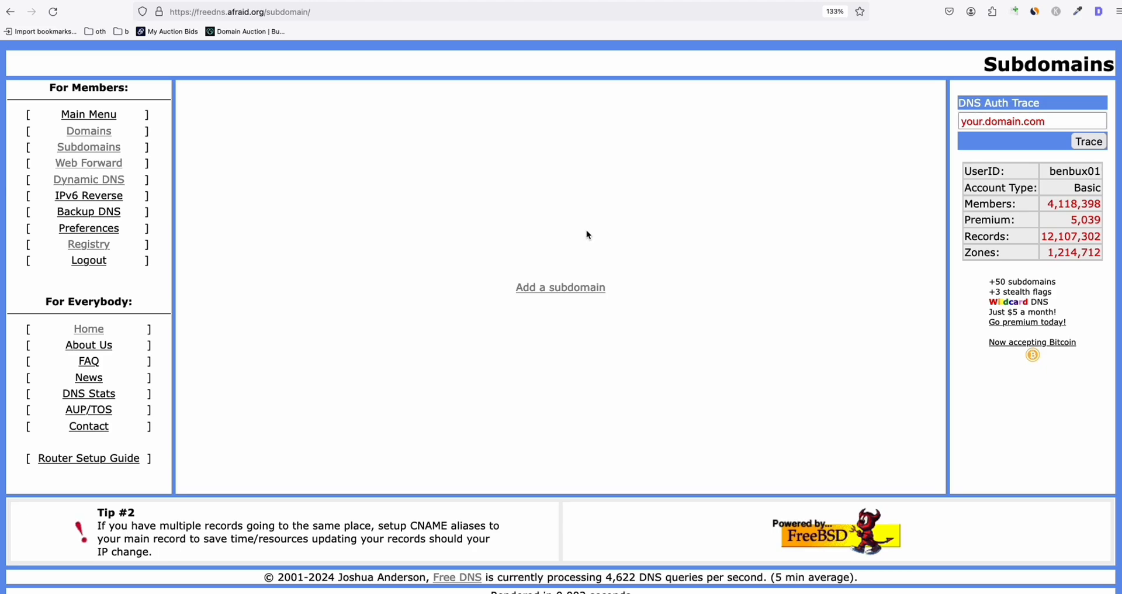
mouse_move(573, 275)
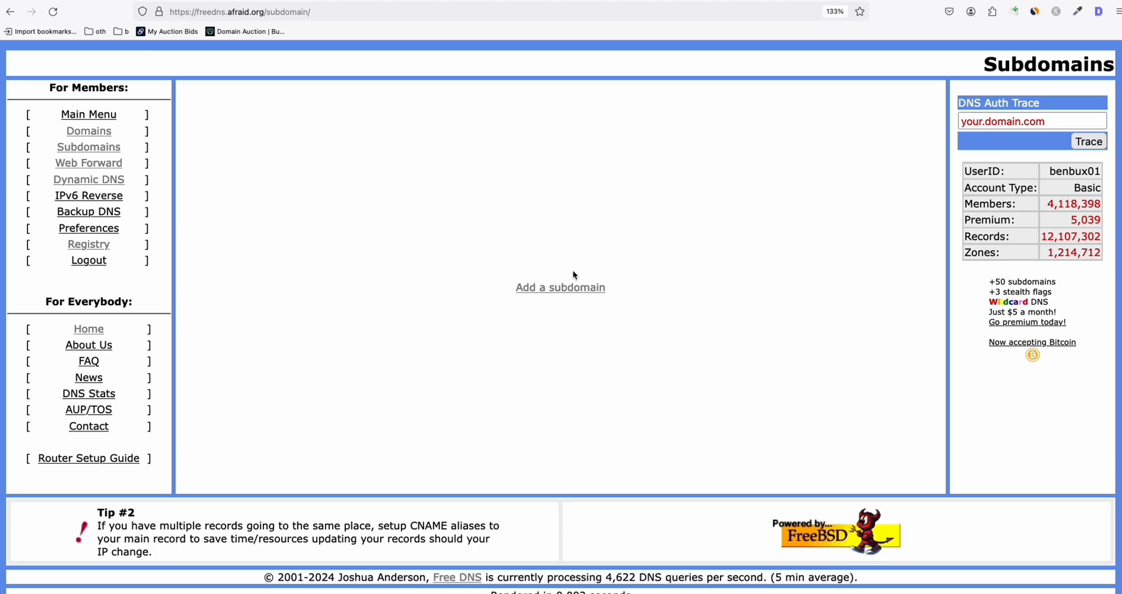
click(560, 287)
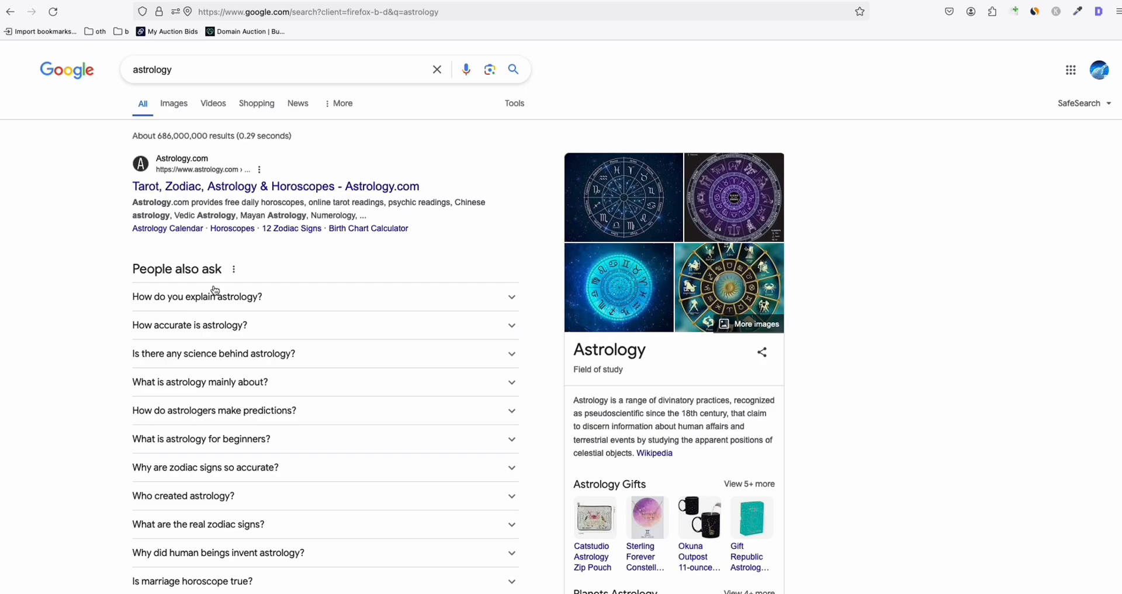
mouse_move(212, 294)
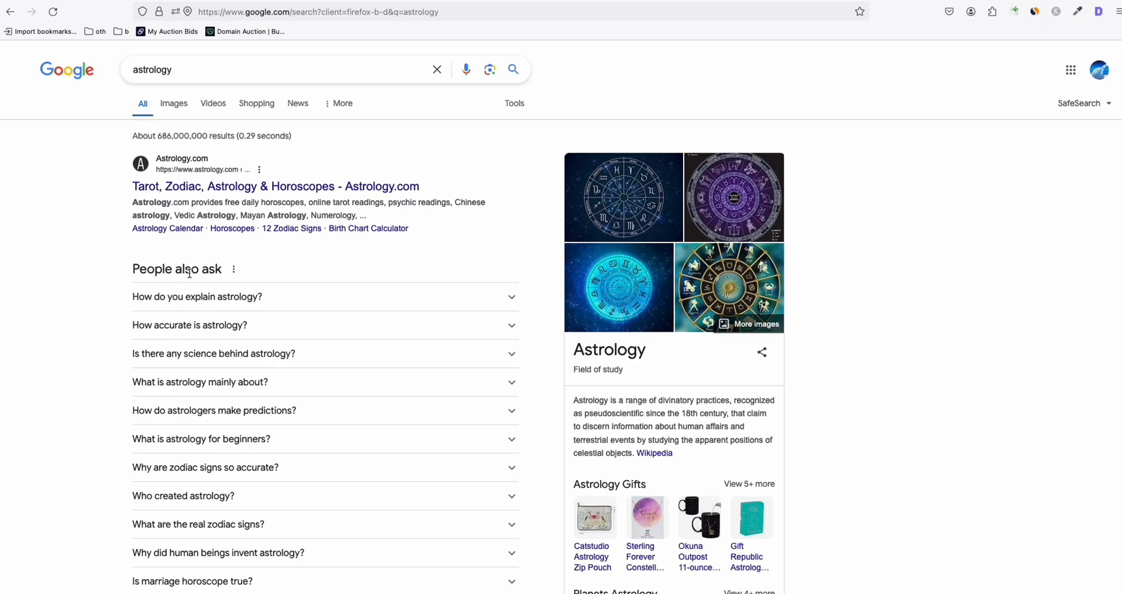
scroll(down, 3)
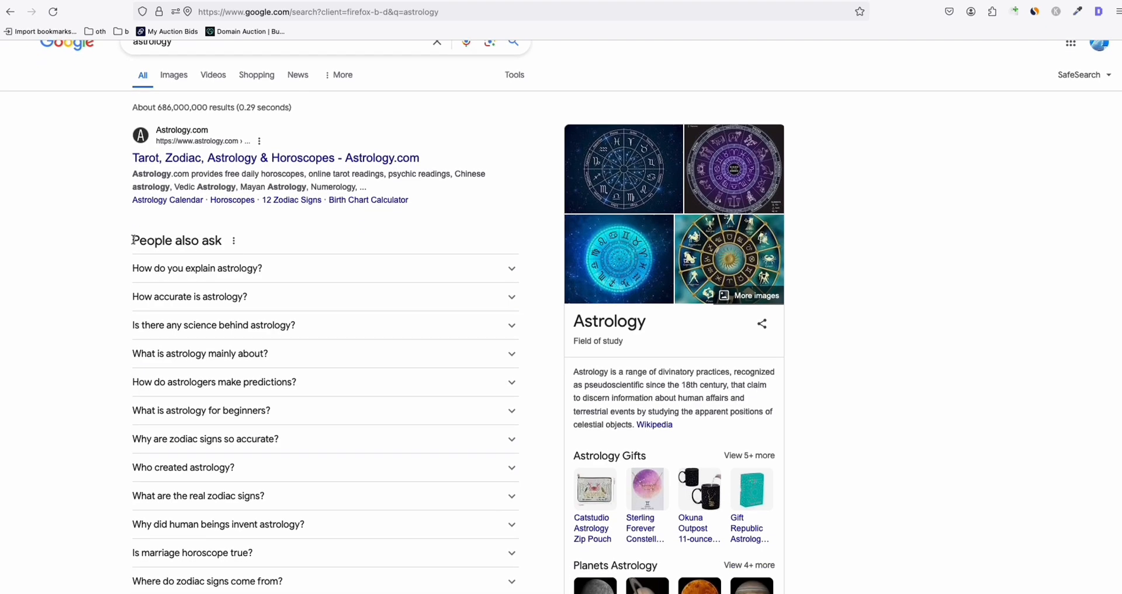
scroll(down, 3)
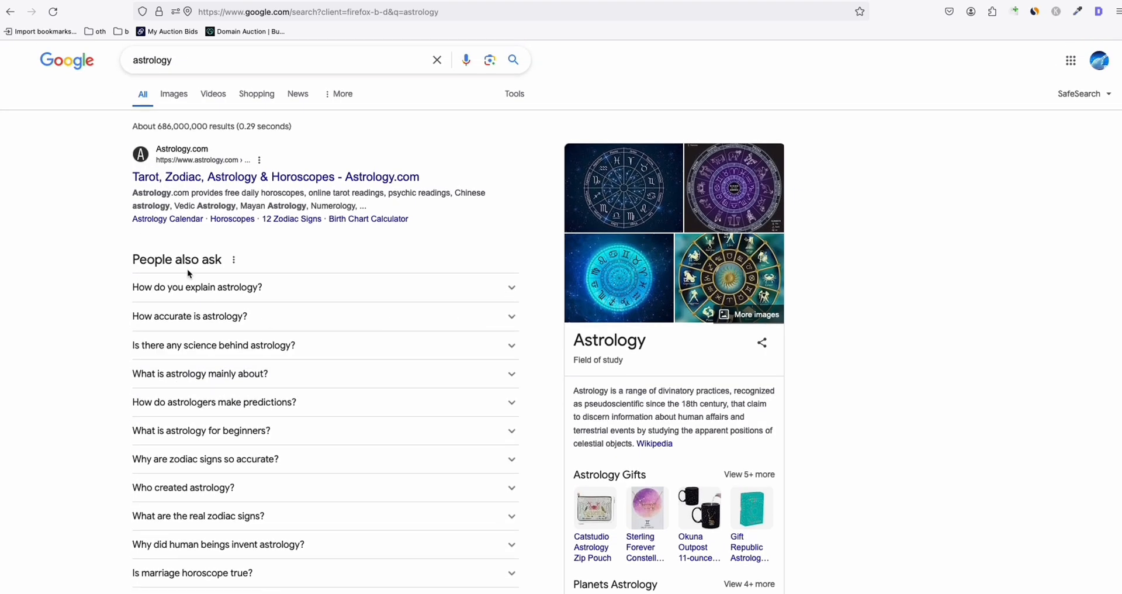
scroll(down, 3)
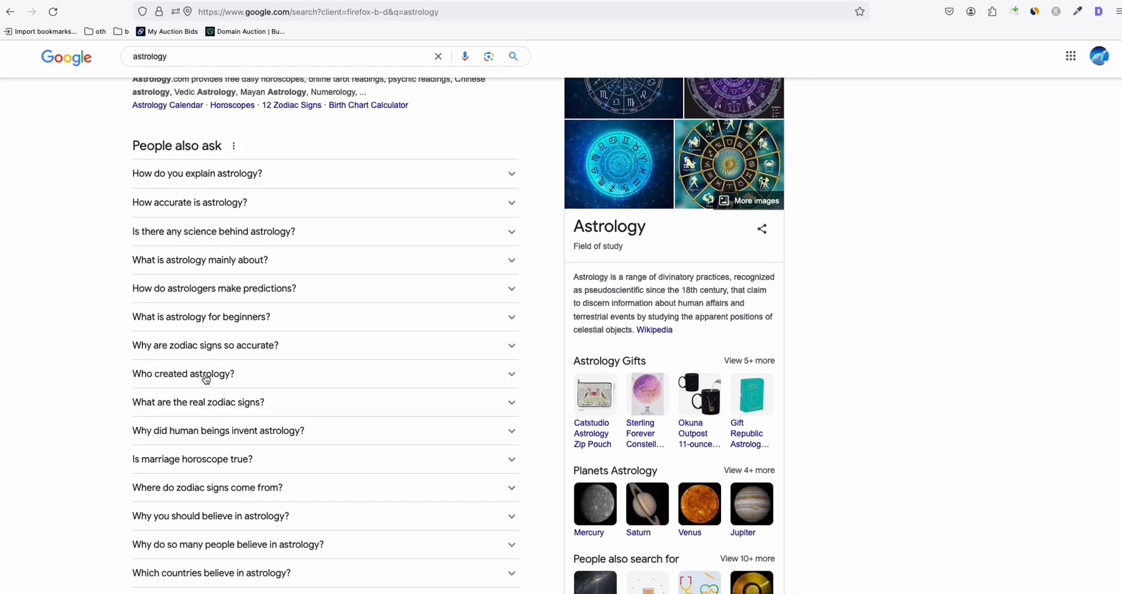
scroll(down, 3)
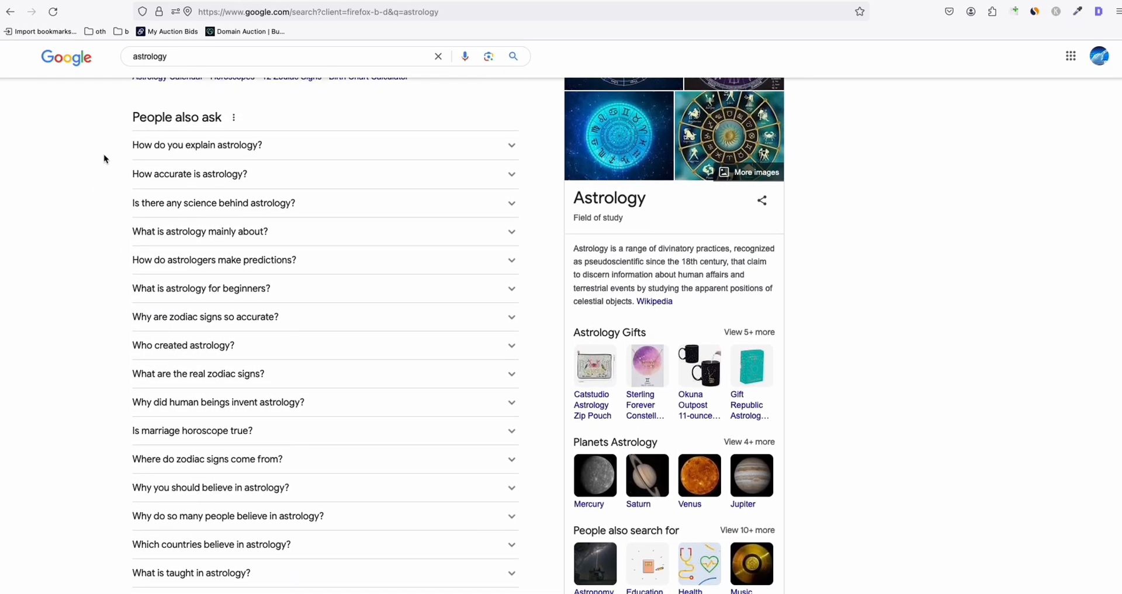
scroll(down, 3)
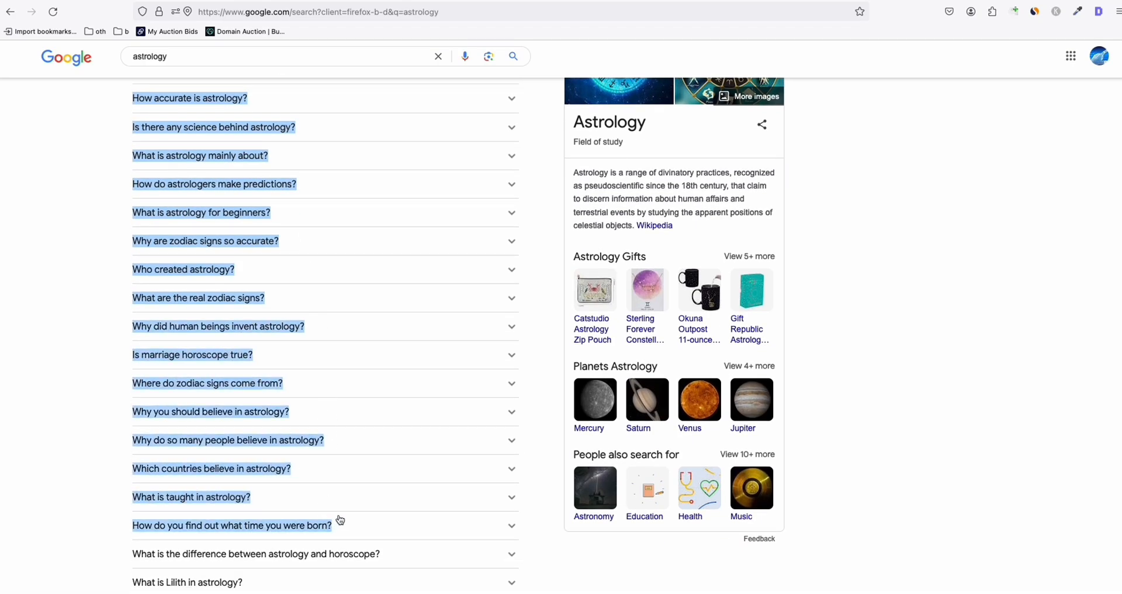
mouse_move(336, 524)
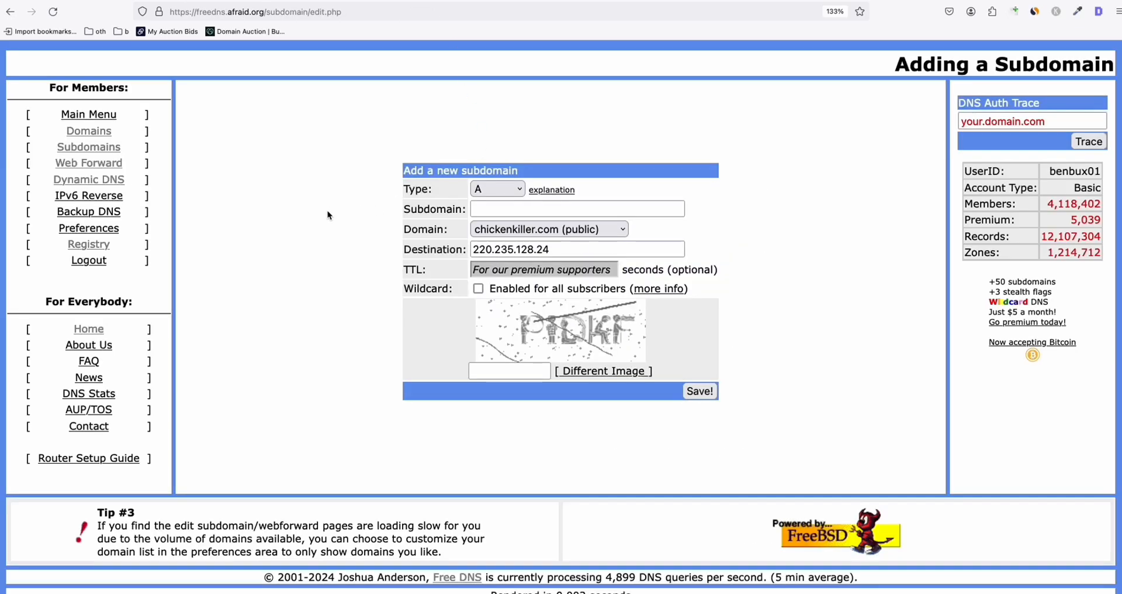
Set the Domain to us.to from the shared registry and begin typing 'myastr'
click(548, 229)
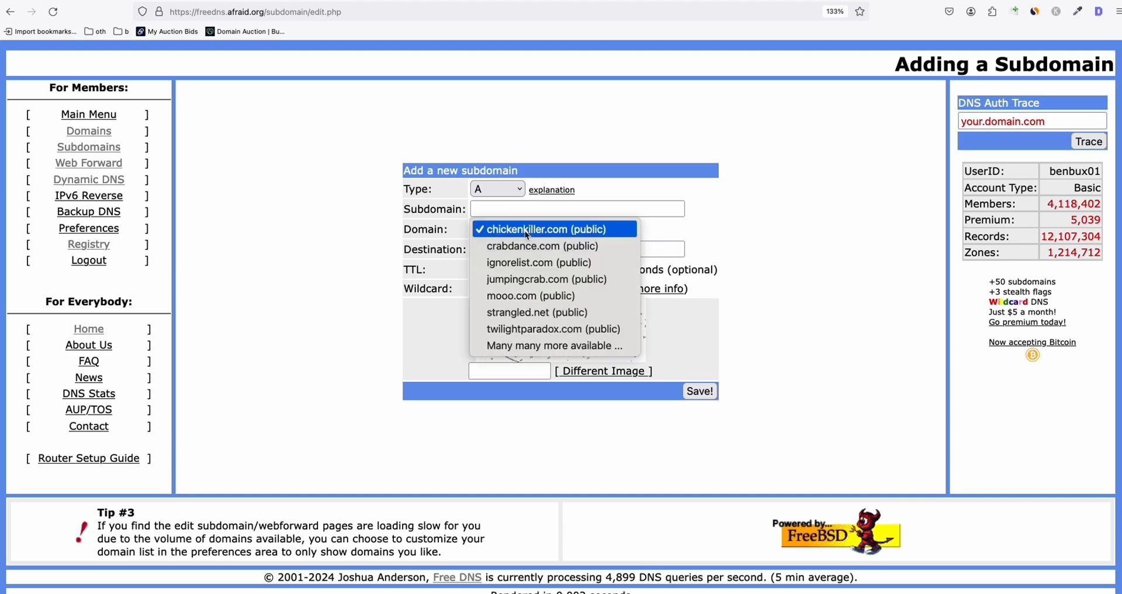
mouse_move(554, 345)
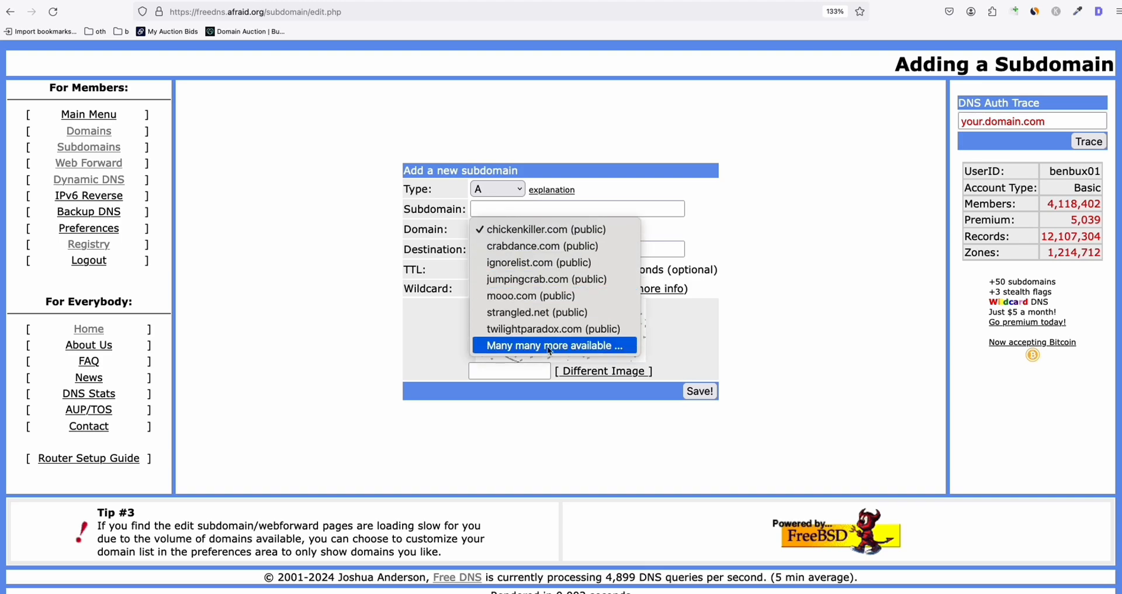
click(700, 390)
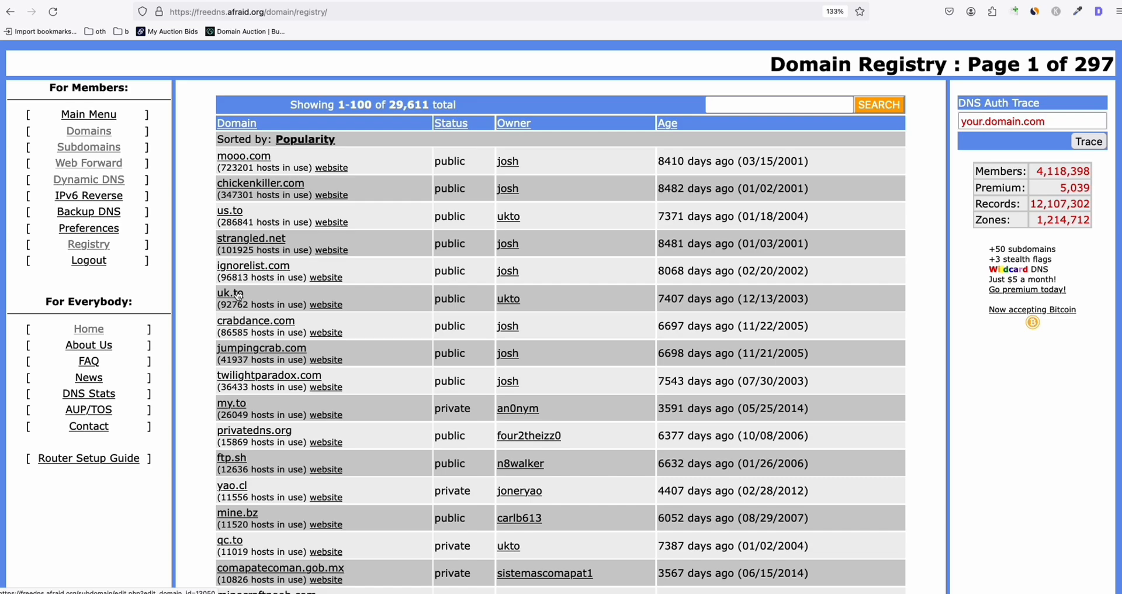
mouse_move(236, 218)
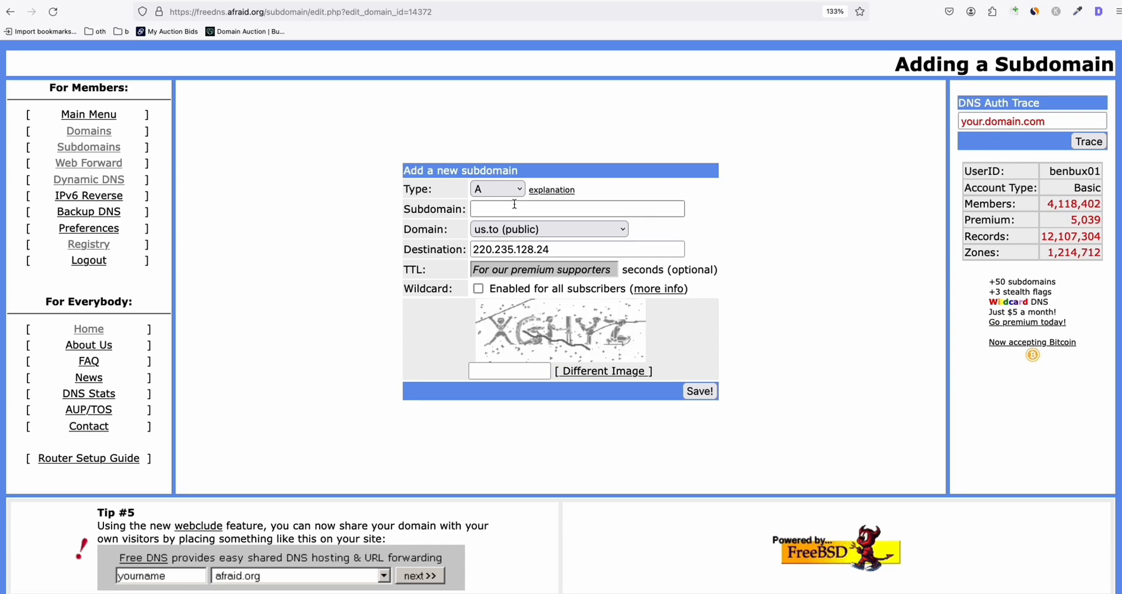
click(576, 208)
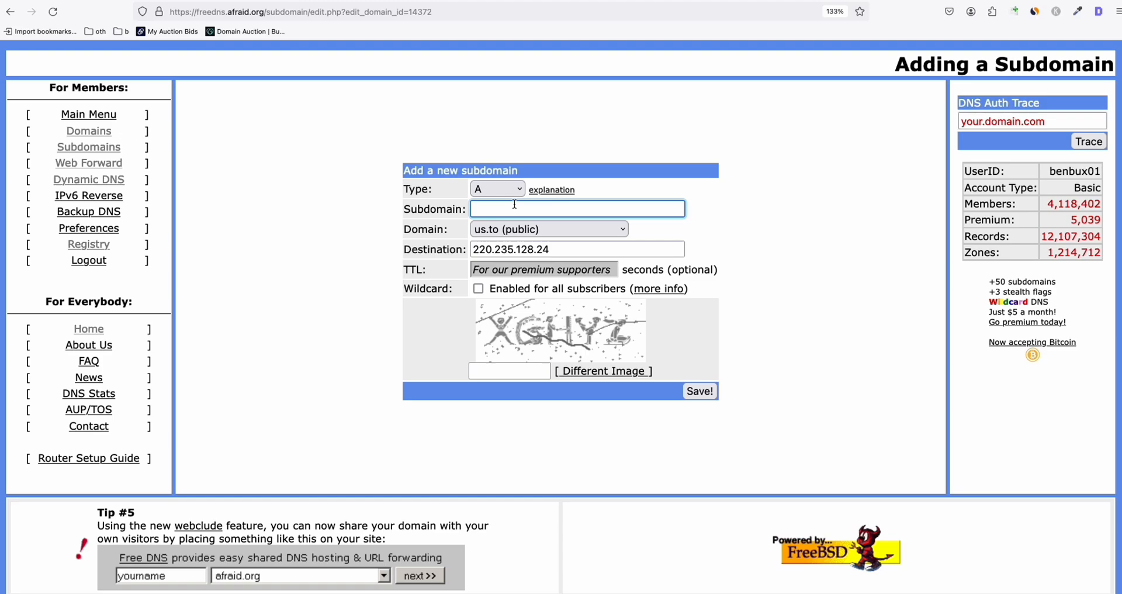
text(myastr)
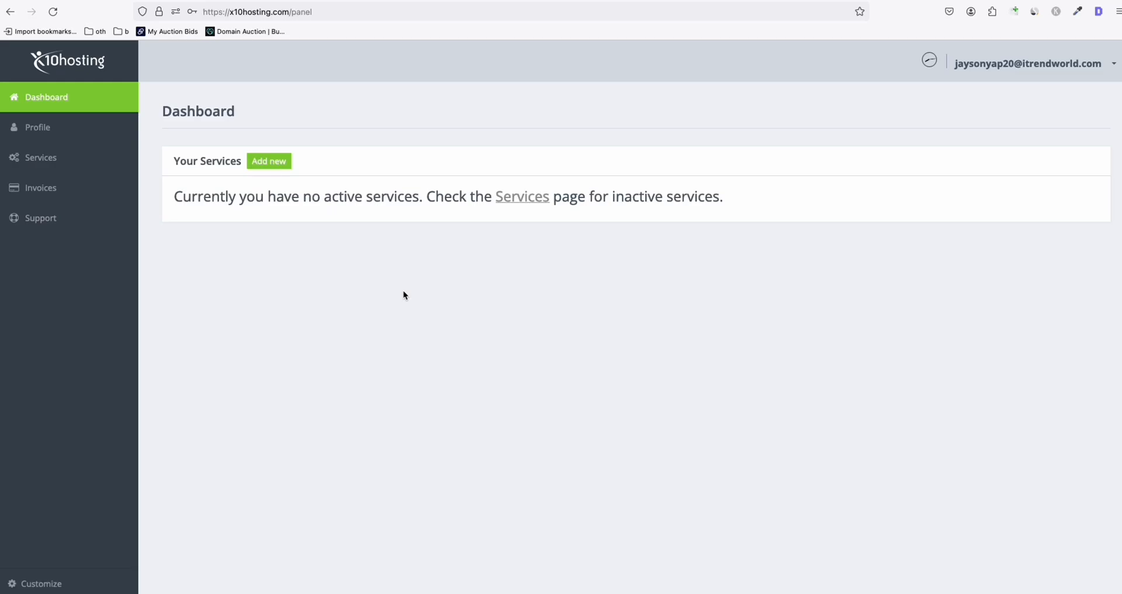
Add a free hosting service using a domain registered with another registrar
click(268, 160)
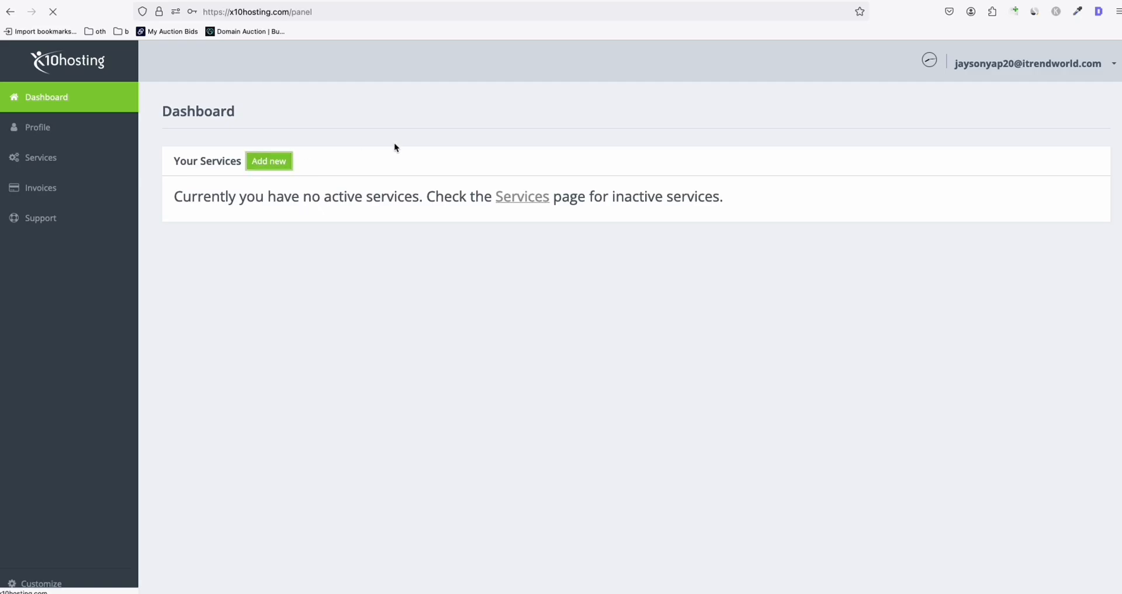
click(268, 160)
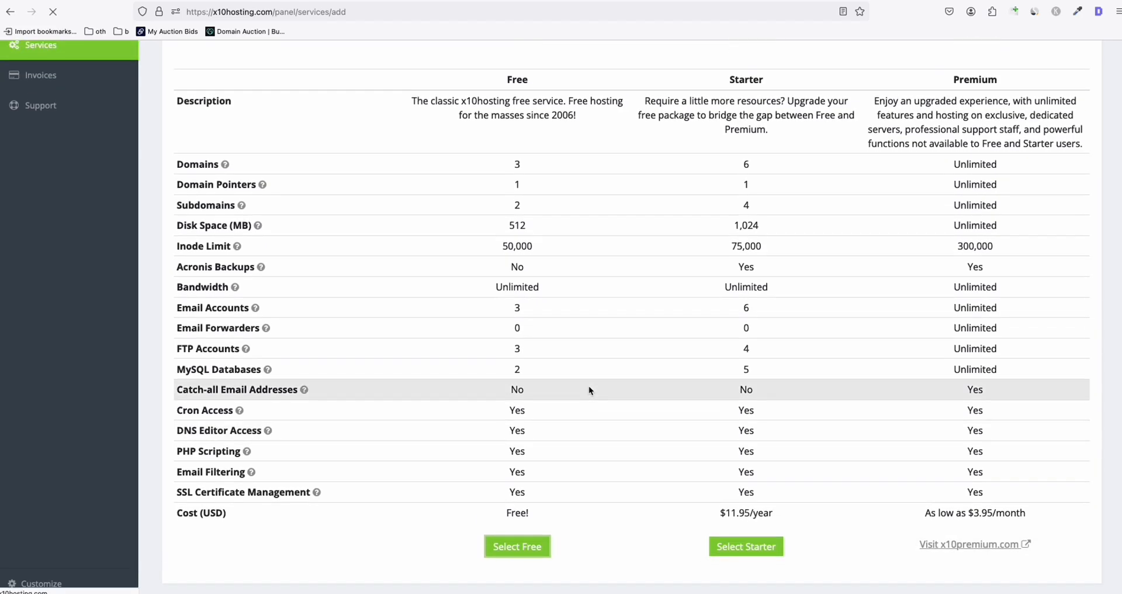
click(516, 546)
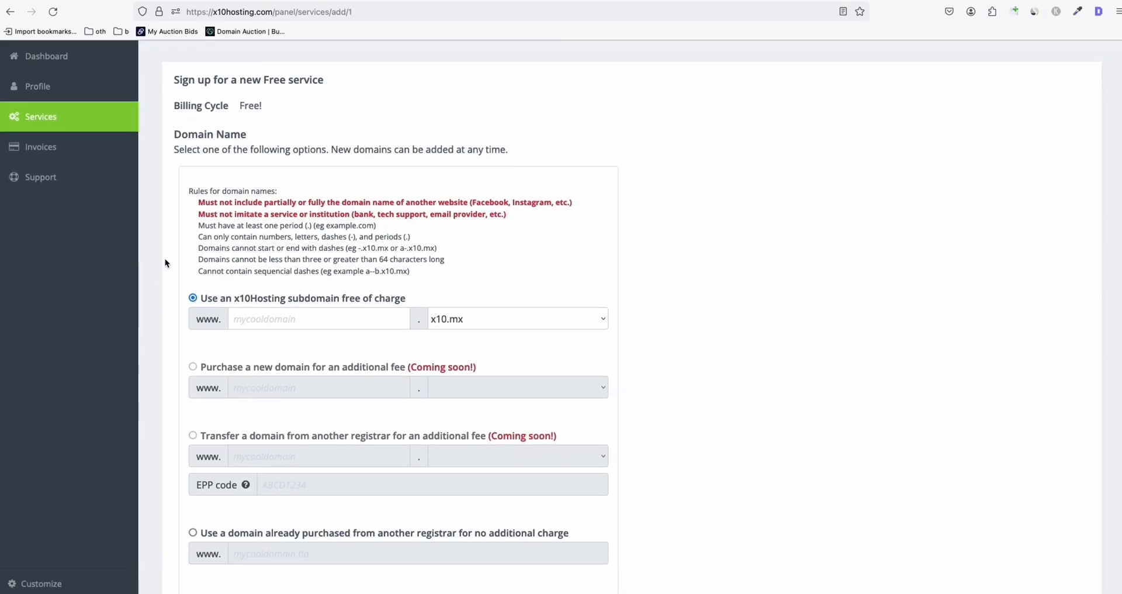
scroll(down, 3)
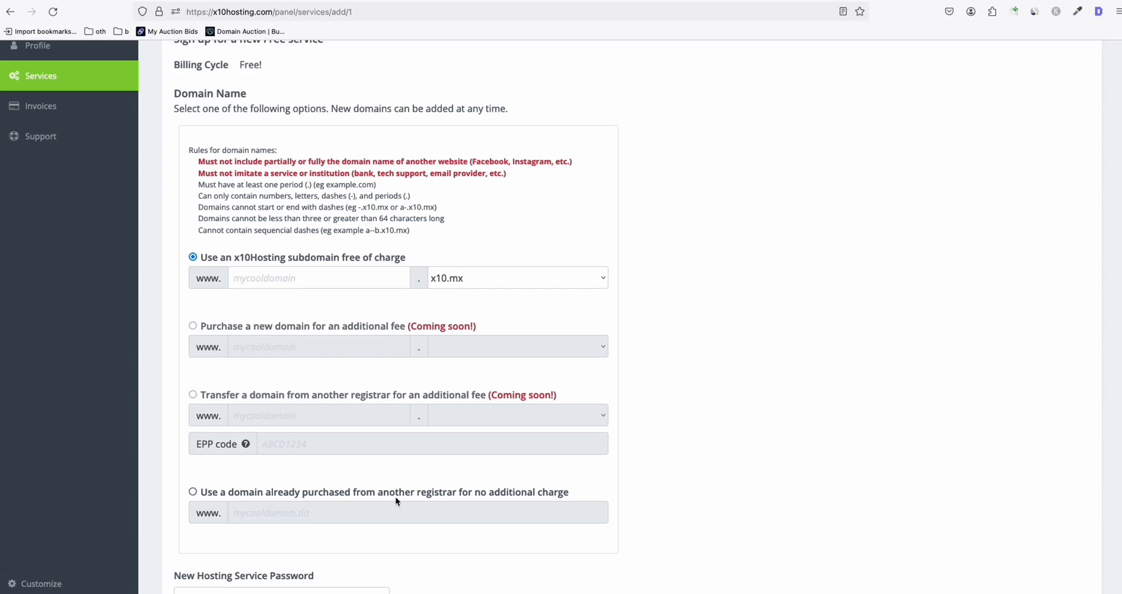
mouse_move(198, 509)
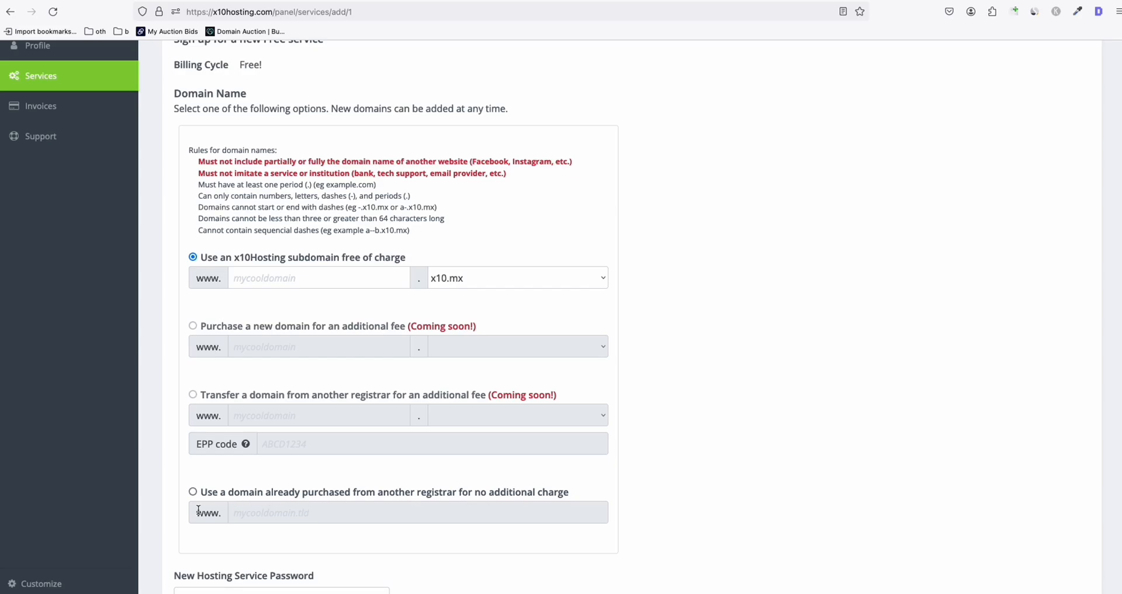
click(192, 491)
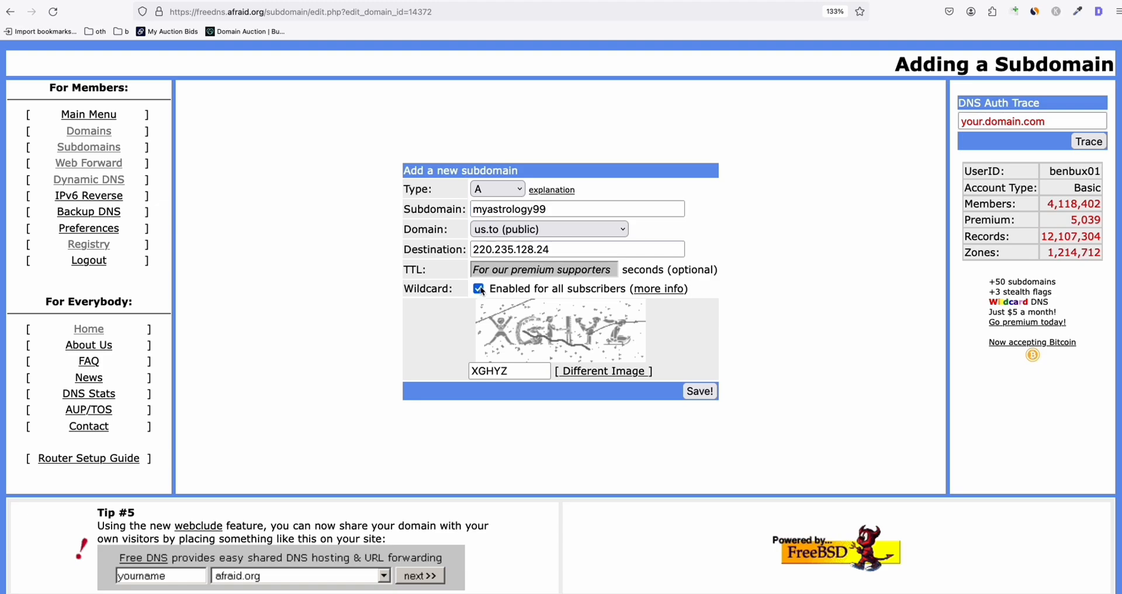
Save myastrology99.us.to with wildcard off and open its record for editing
click(478, 288)
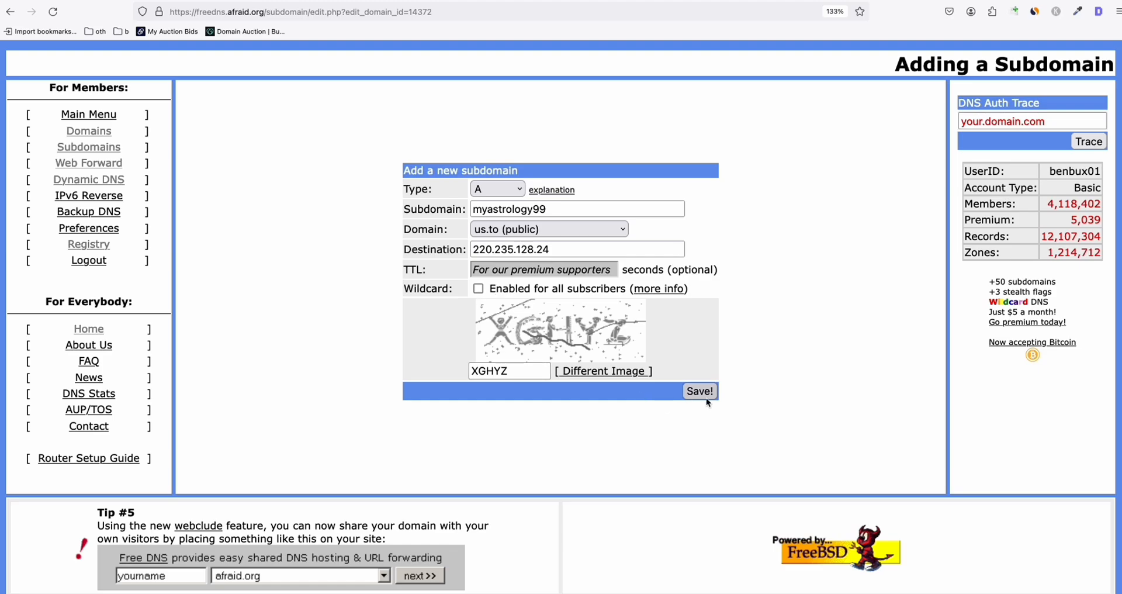
click(699, 390)
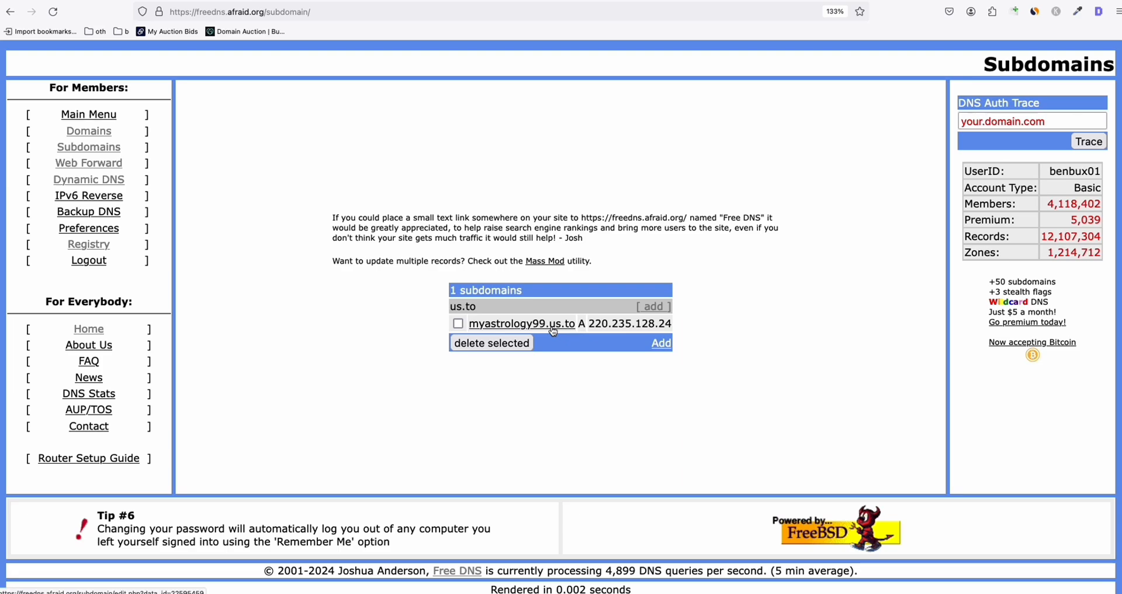
click(522, 323)
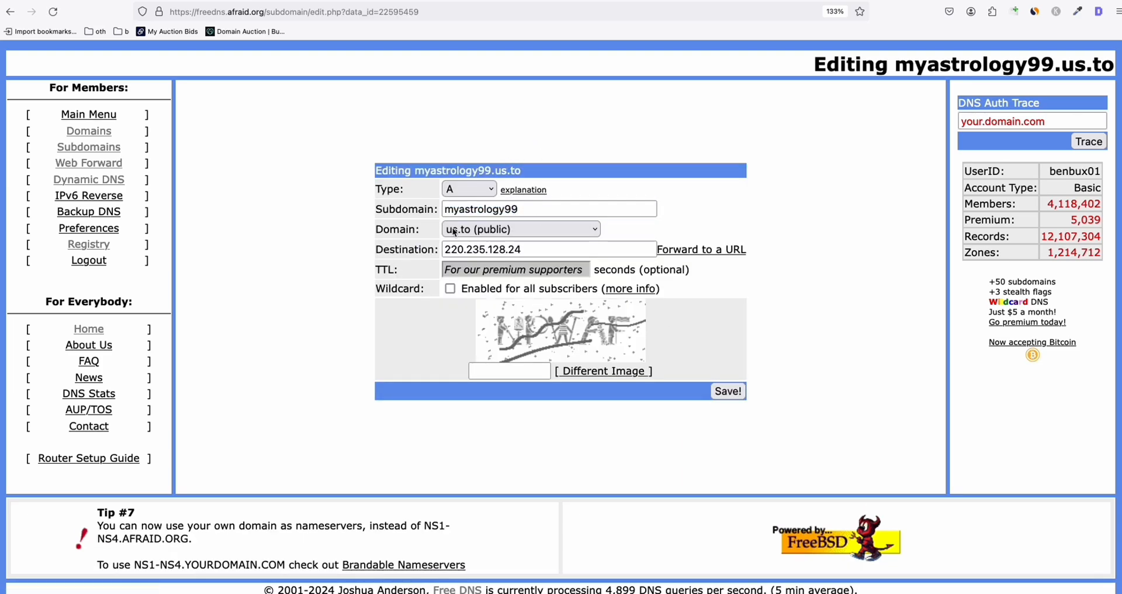
right_click(448, 170)
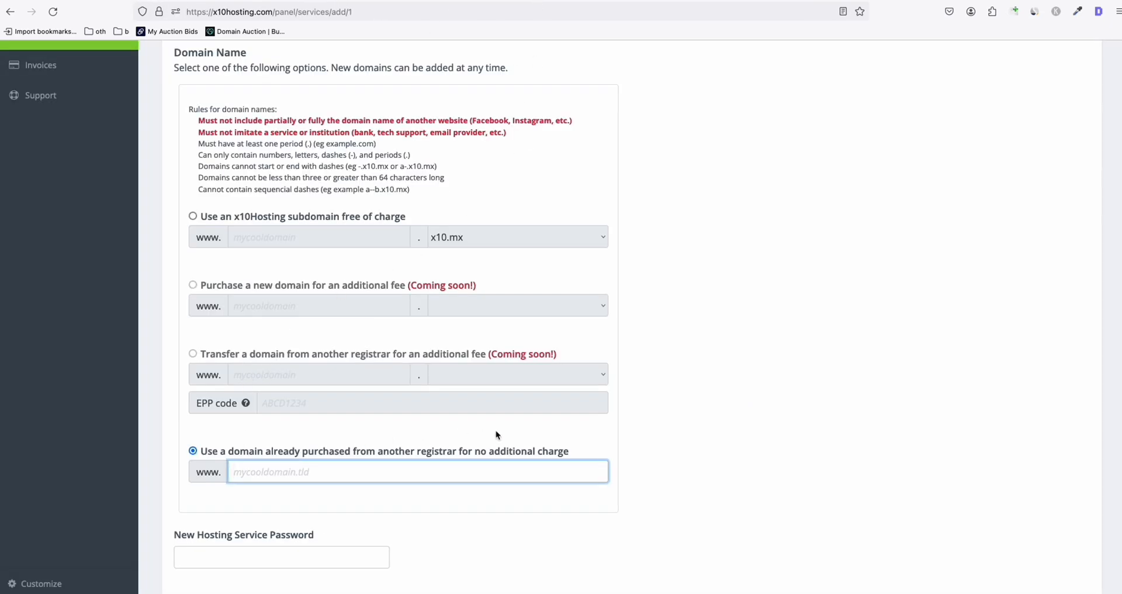
Enter myastrology99.us.to as the hosting domain and copy the A record IP
text(myastrology99.us.to)
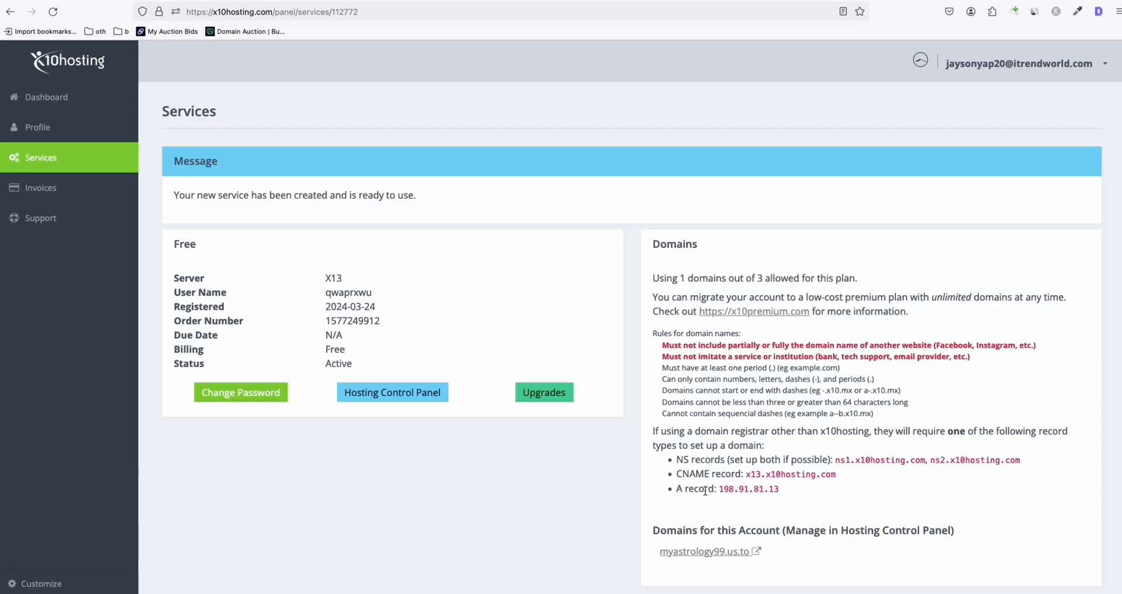
right_click(724, 488)
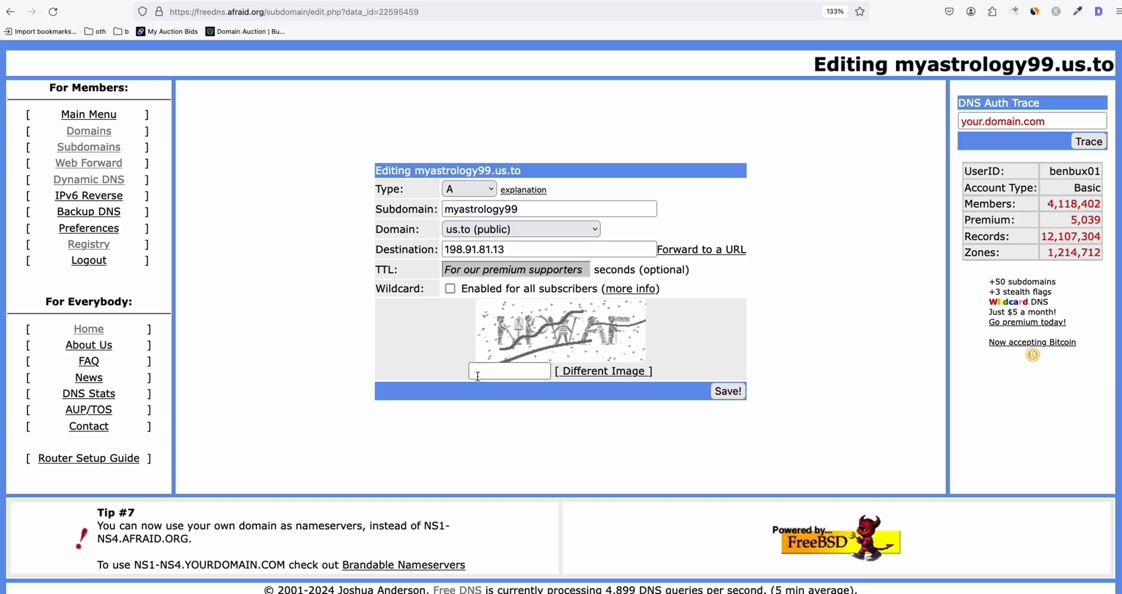
Fill the captcha and save the record pointing to 198.91.81.13
text(NP)
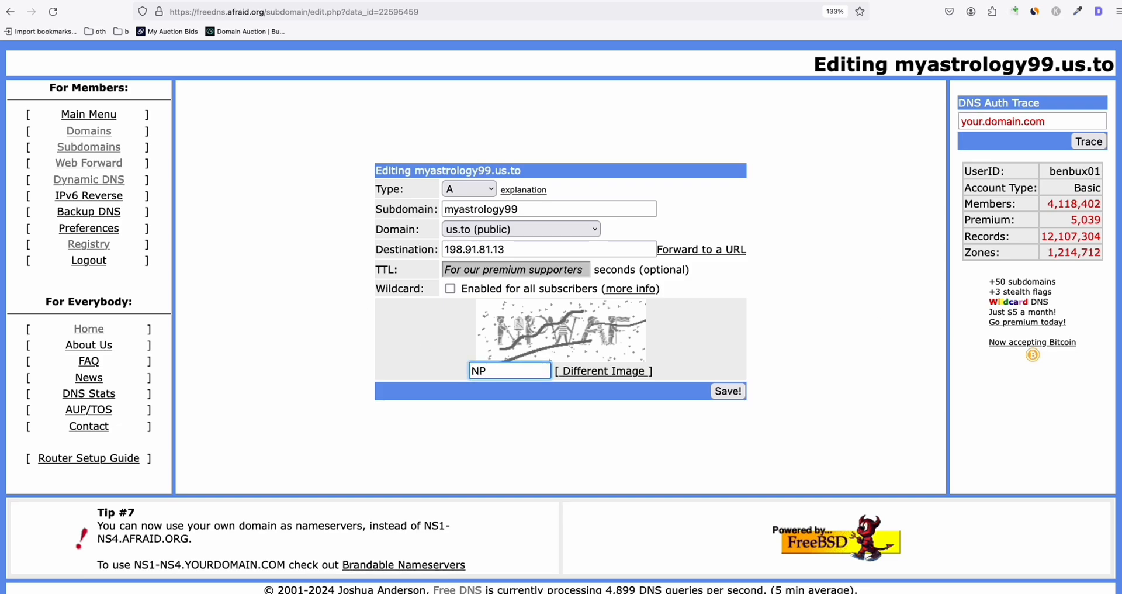
text(WAF)
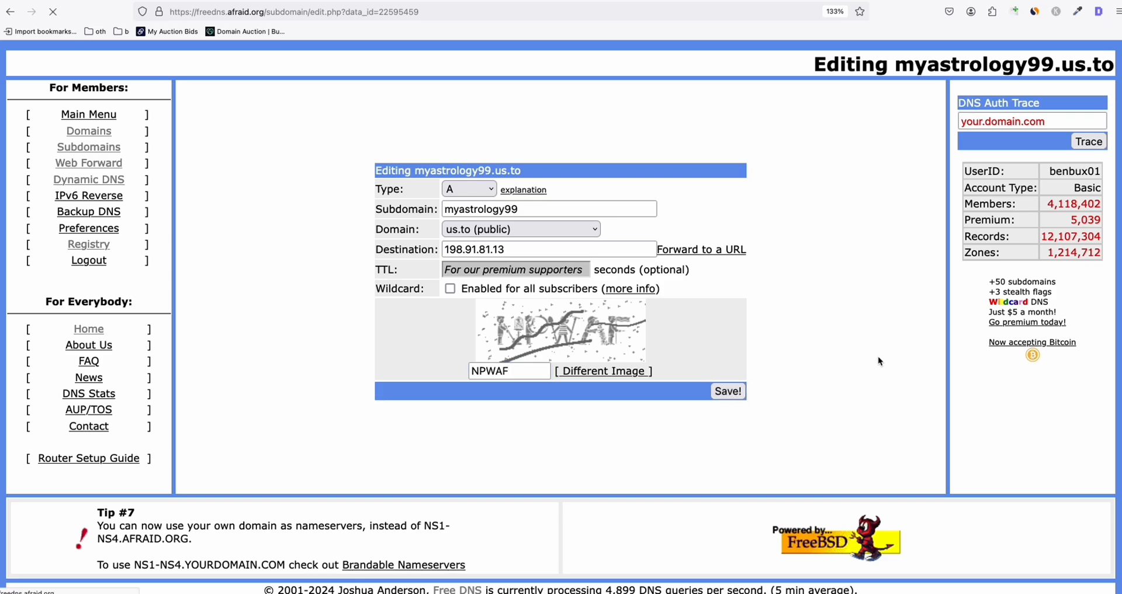
click(727, 391)
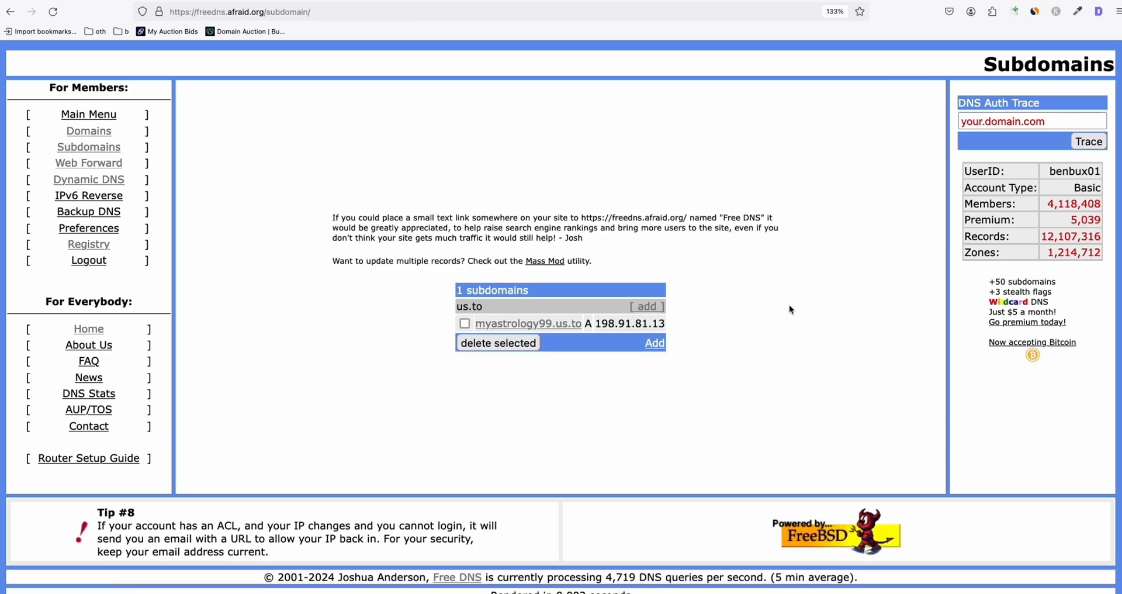
mouse_move(707, 331)
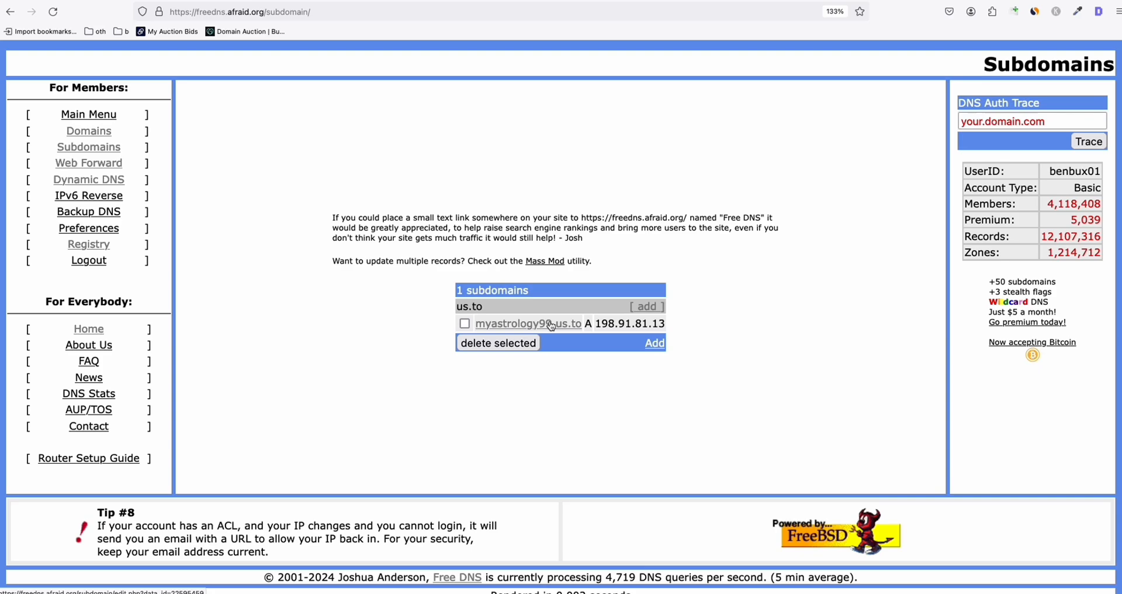
mouse_move(559, 332)
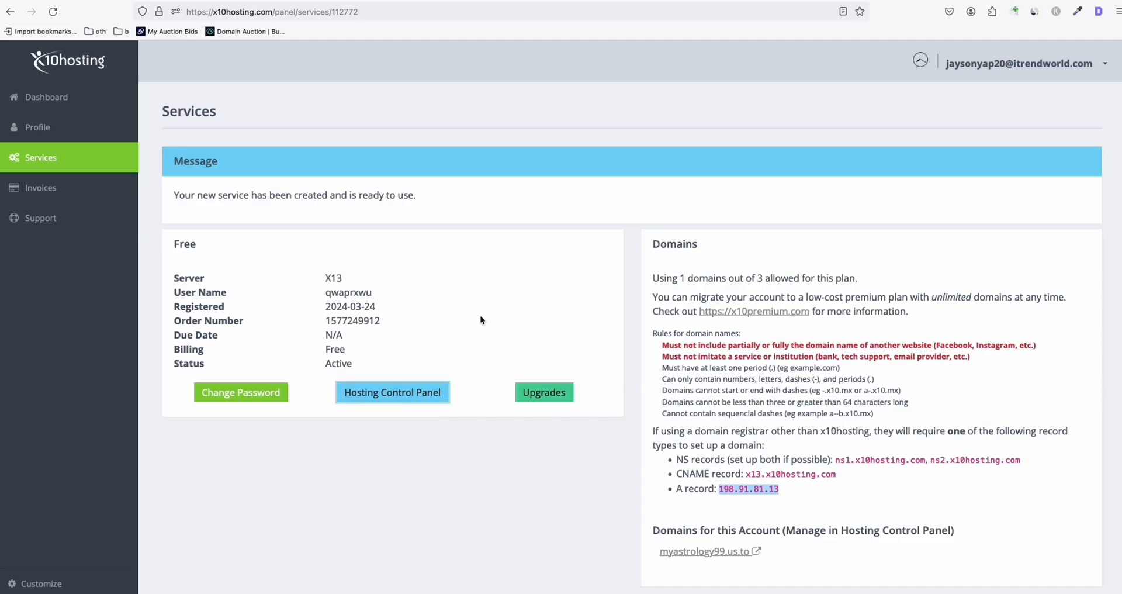
Open the Softaculous WordPress installer from the hosting control panel
click(392, 392)
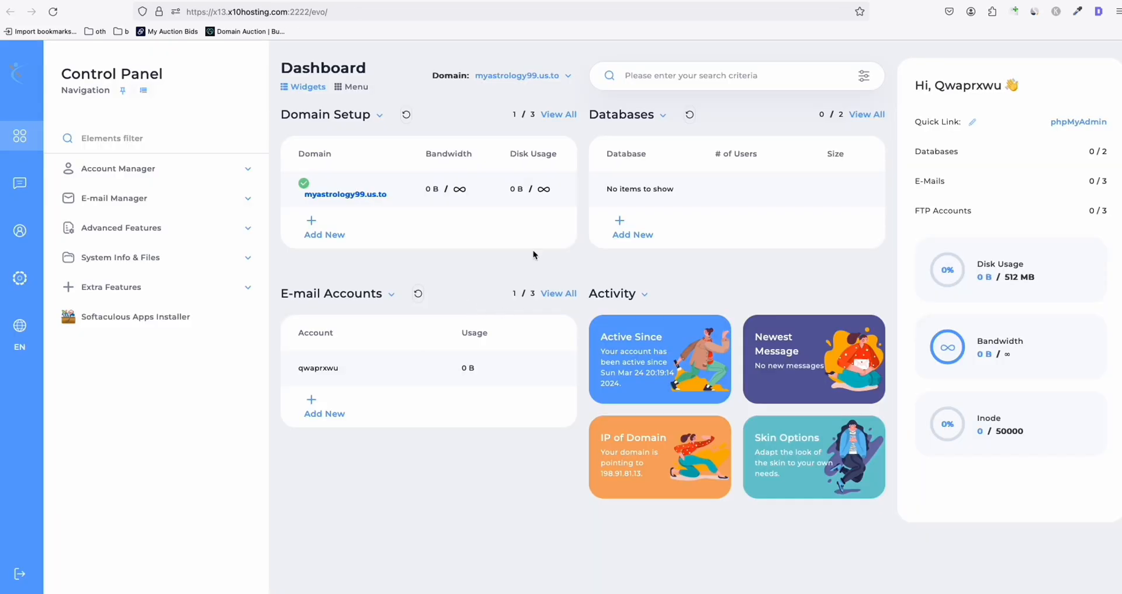
mouse_move(135, 317)
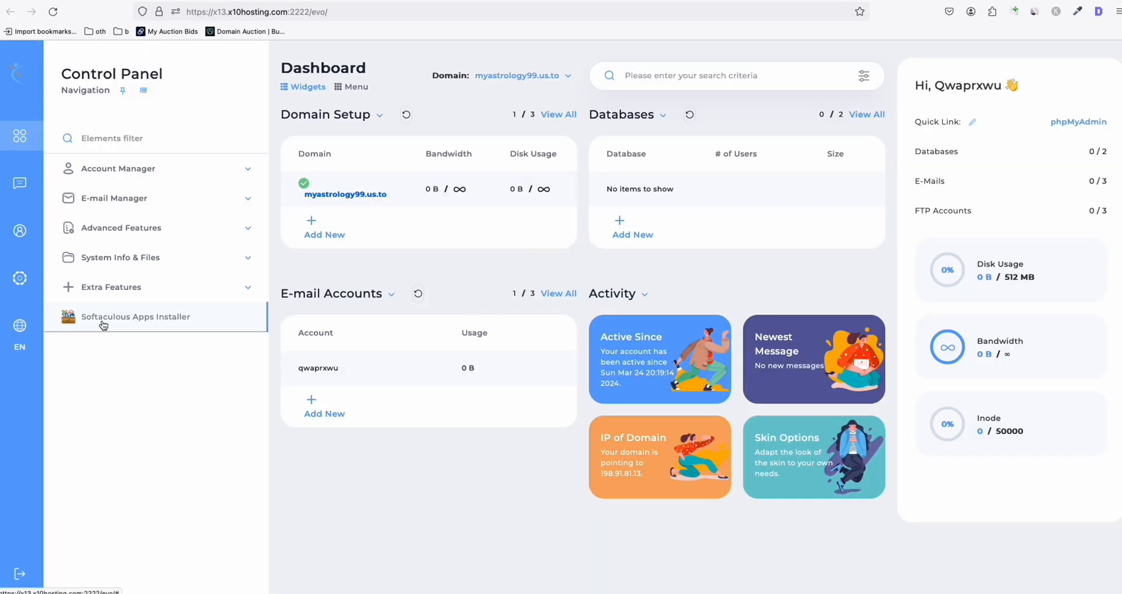
click(136, 316)
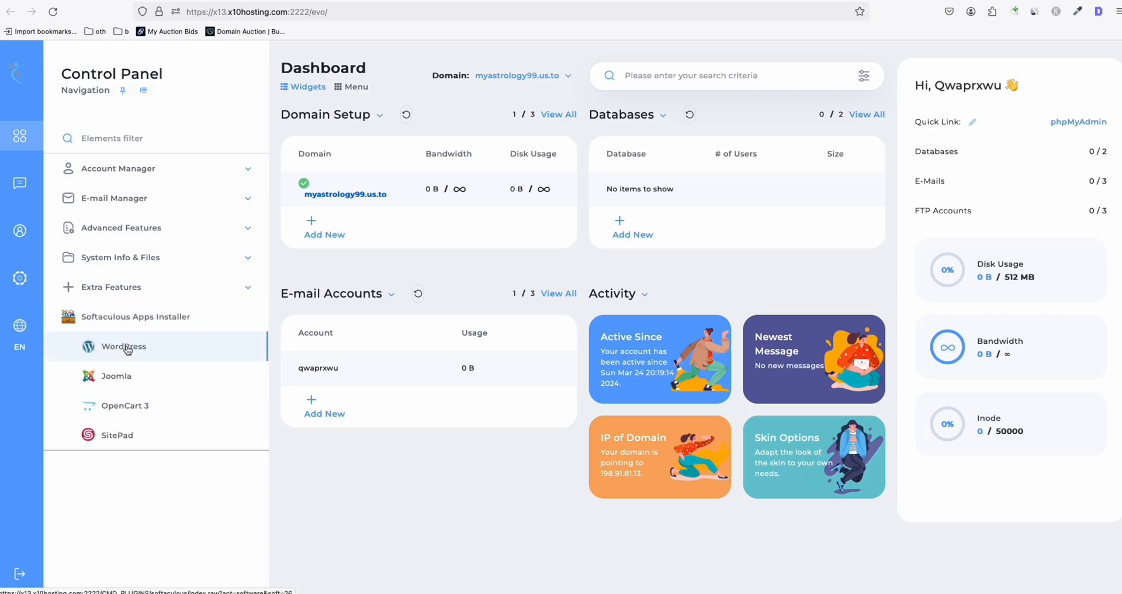
click(123, 346)
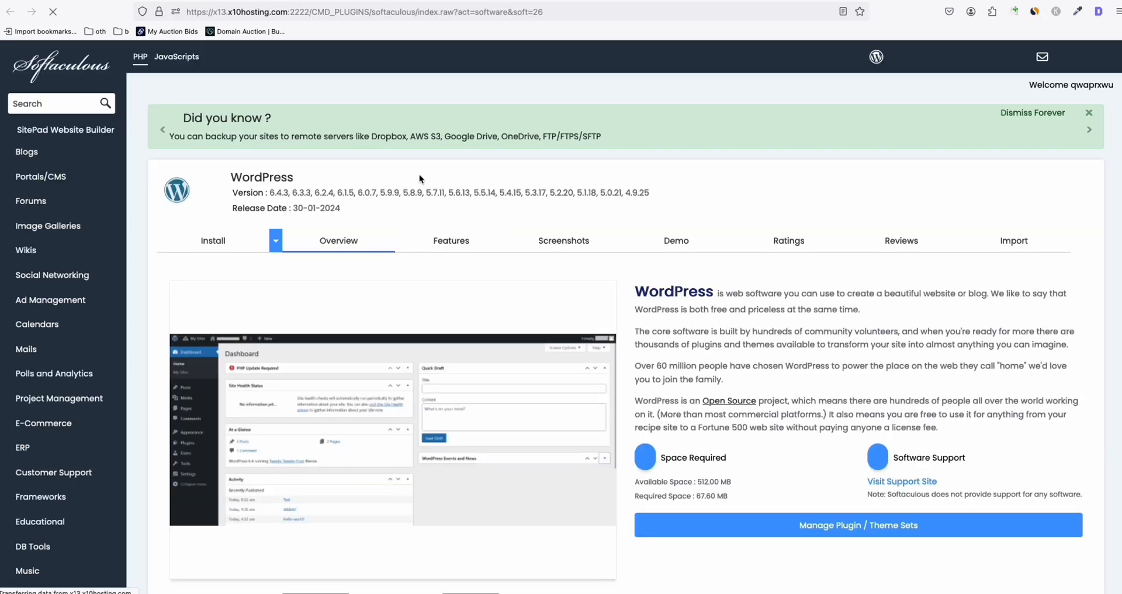
scroll(down, 3)
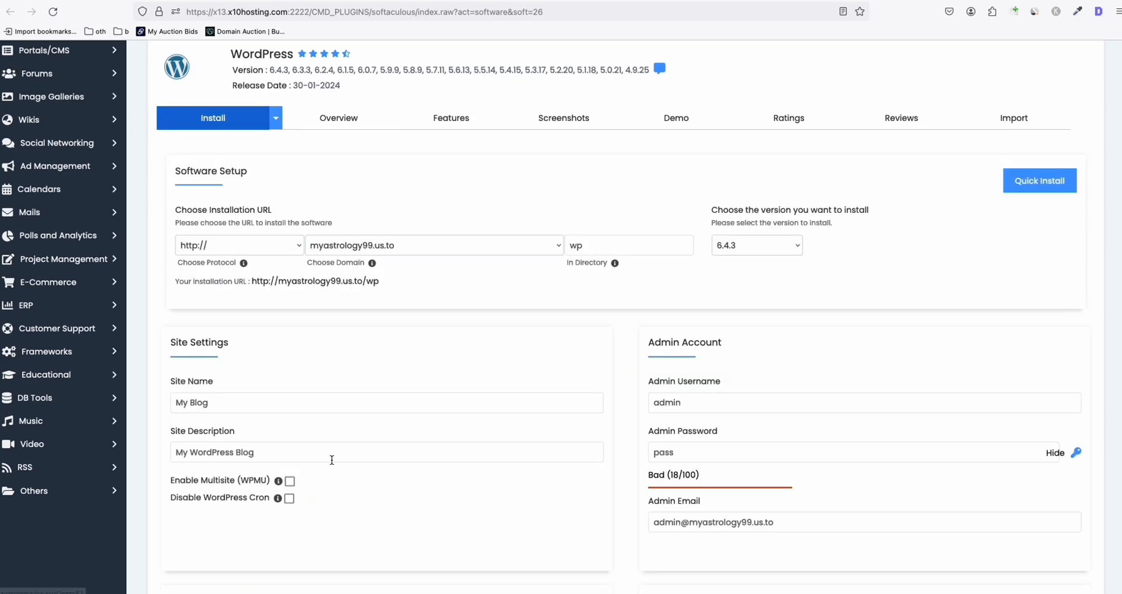
Install at the myastrology99.us.to root with site name 'My Astrology 99'
click(628, 245)
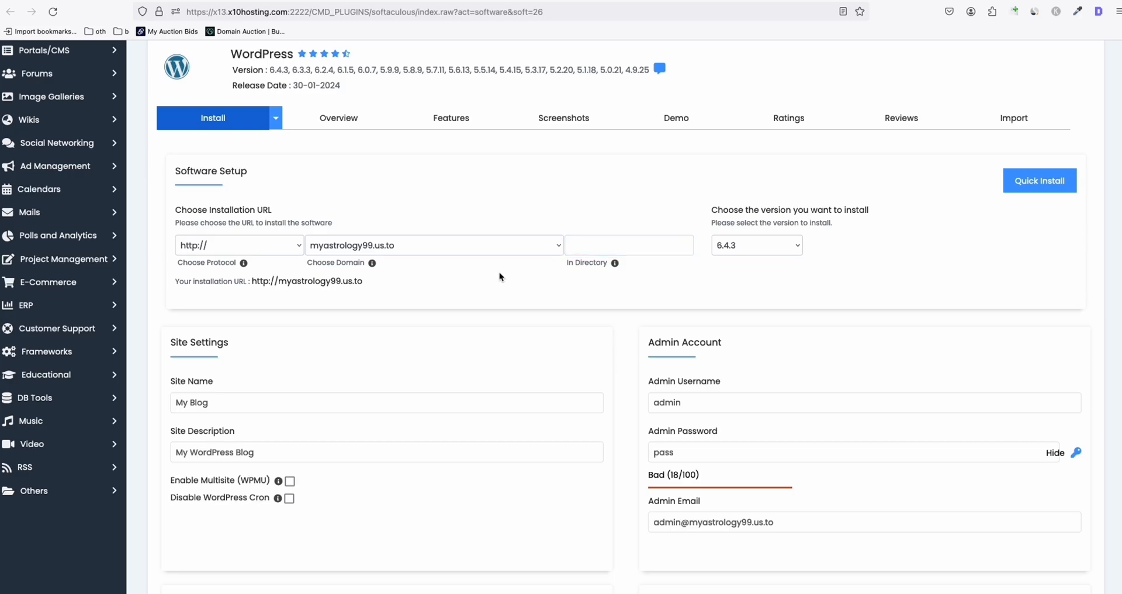
click(432, 245)
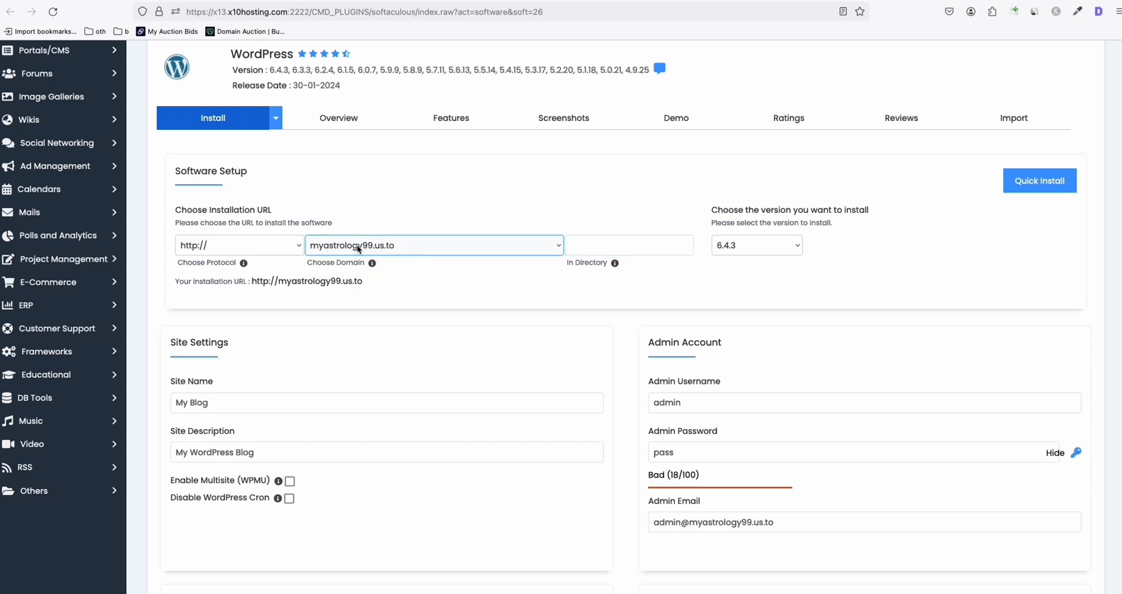
click(386, 402)
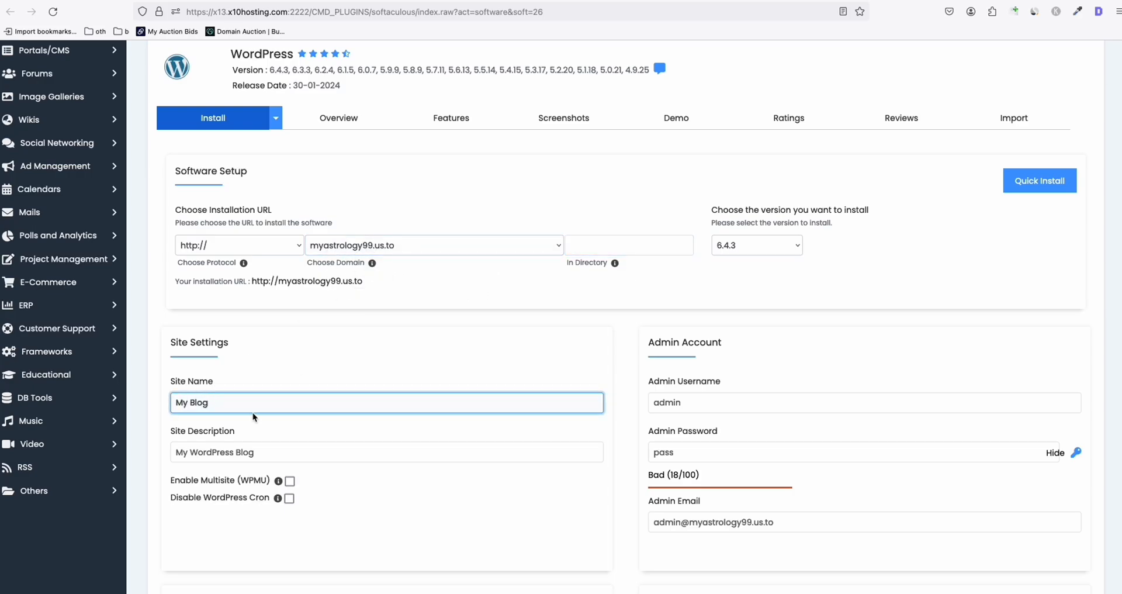
text(My As)
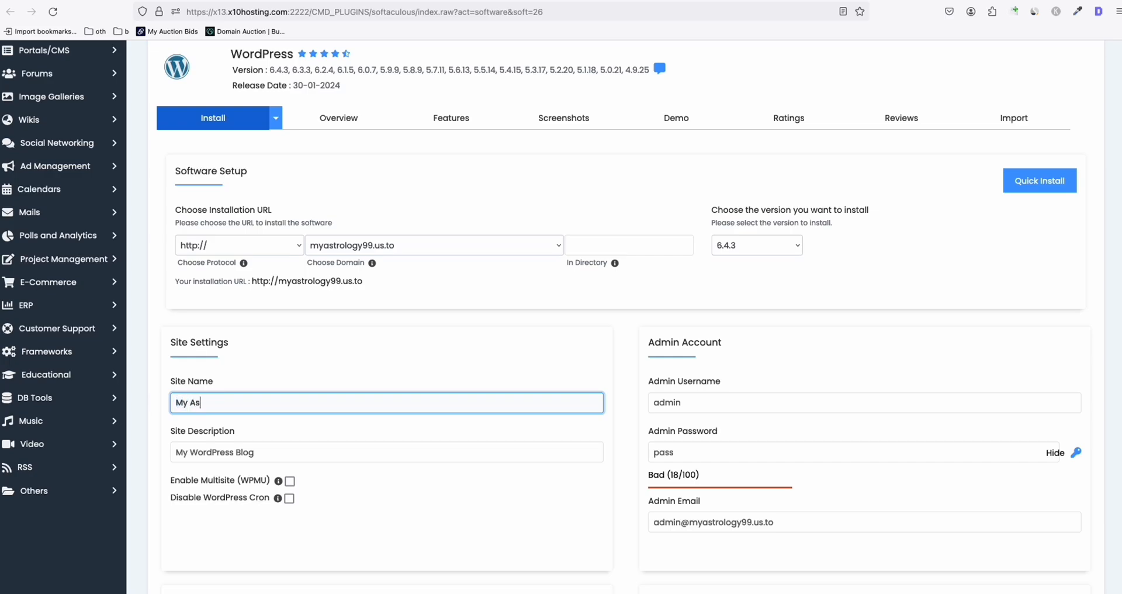
text(trology 99)
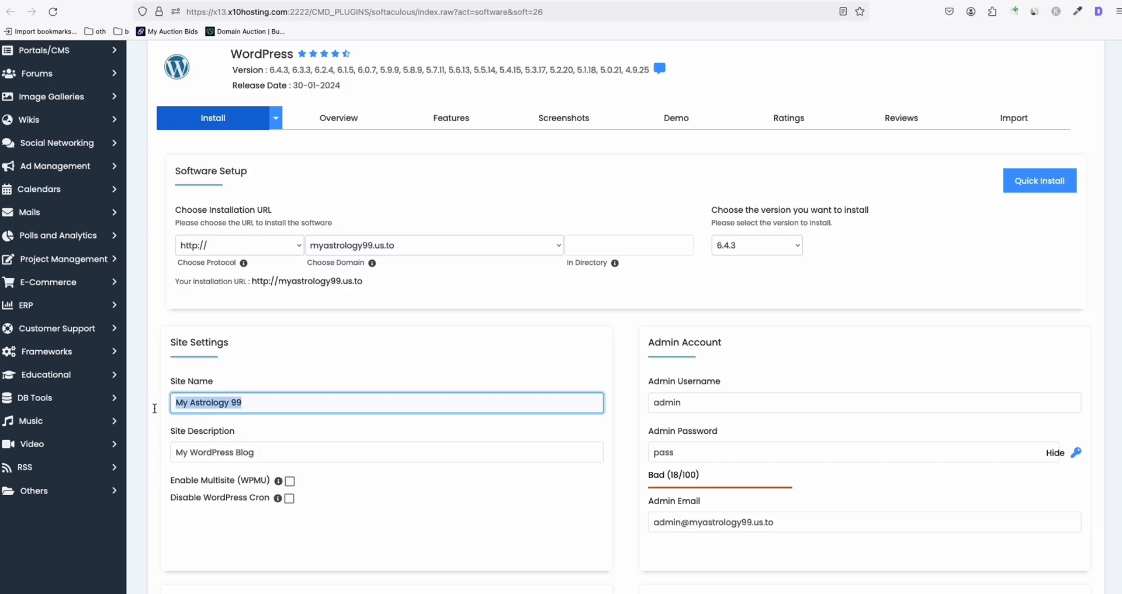
text(My Astrology 99)
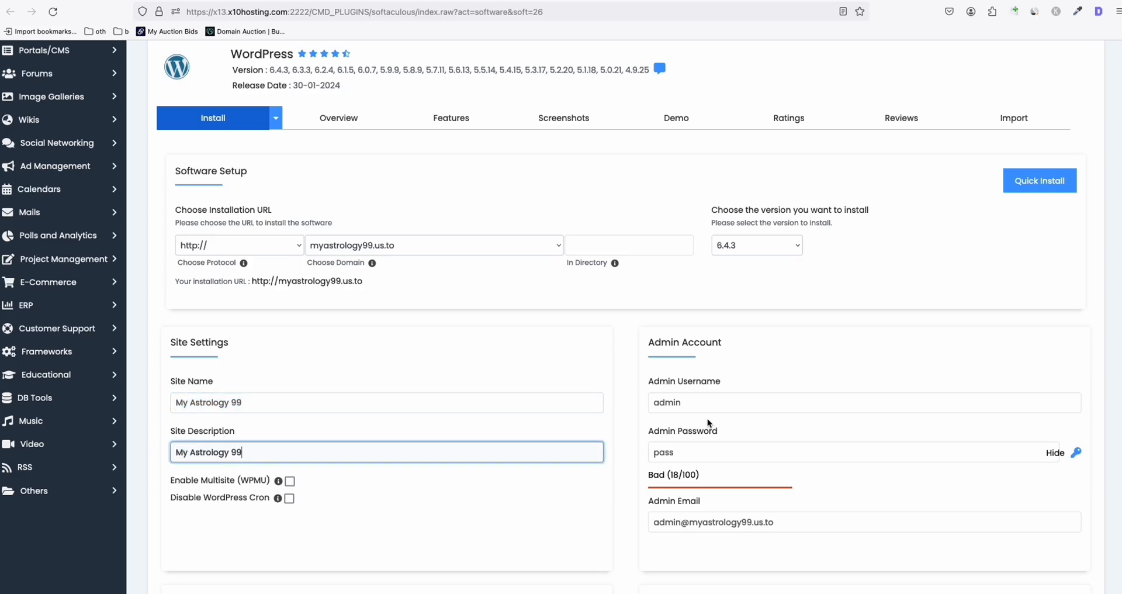
mouse_move(670, 470)
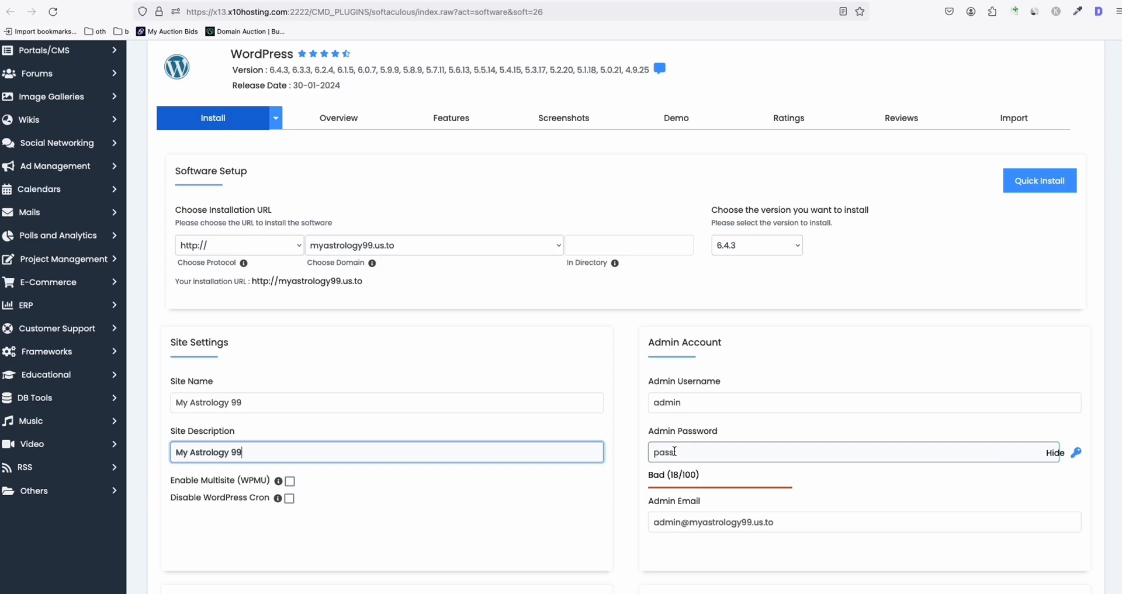
scroll(down, 3)
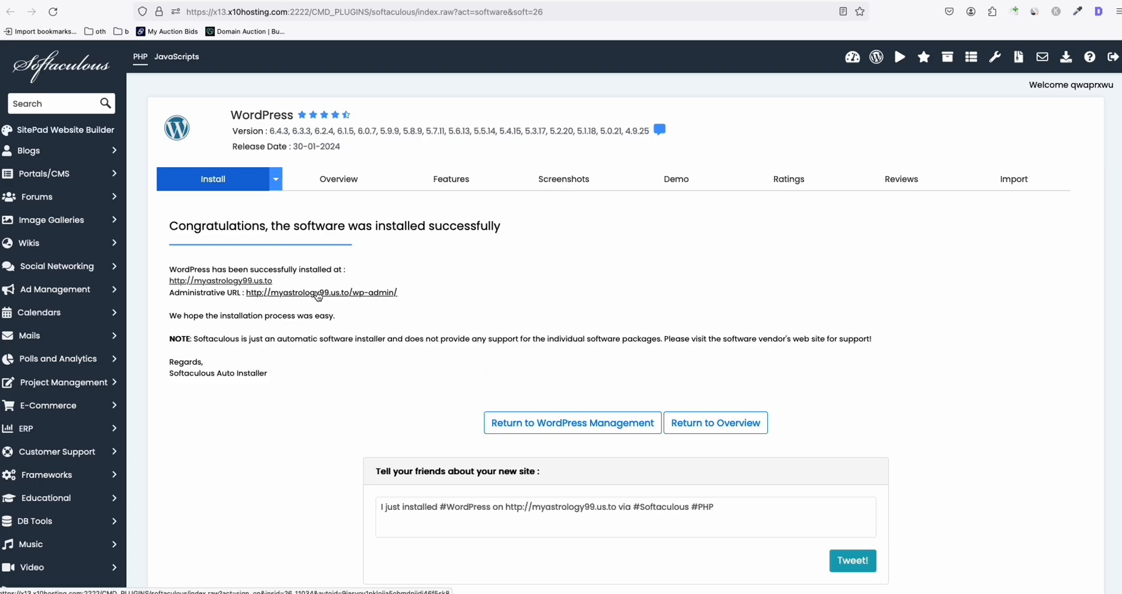
click(319, 291)
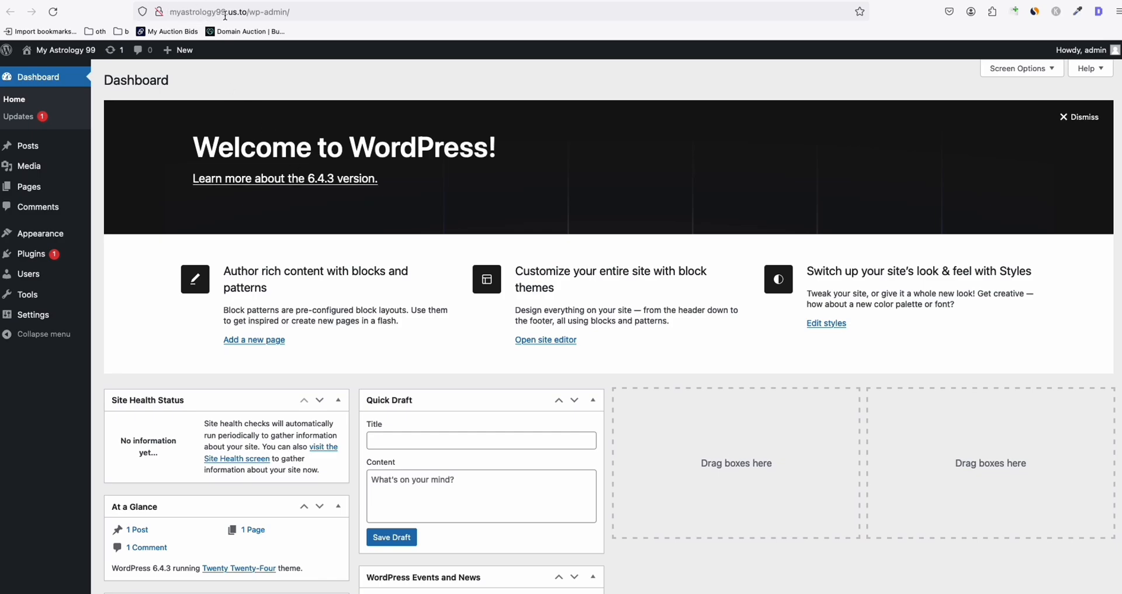
mouse_move(241, 25)
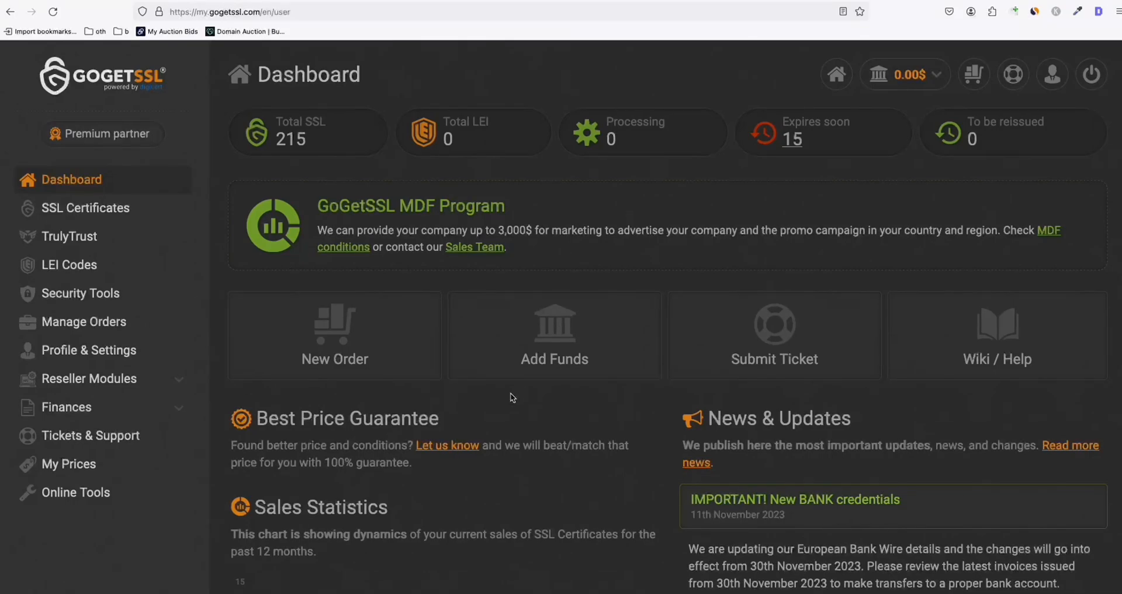
mouse_move(151, 113)
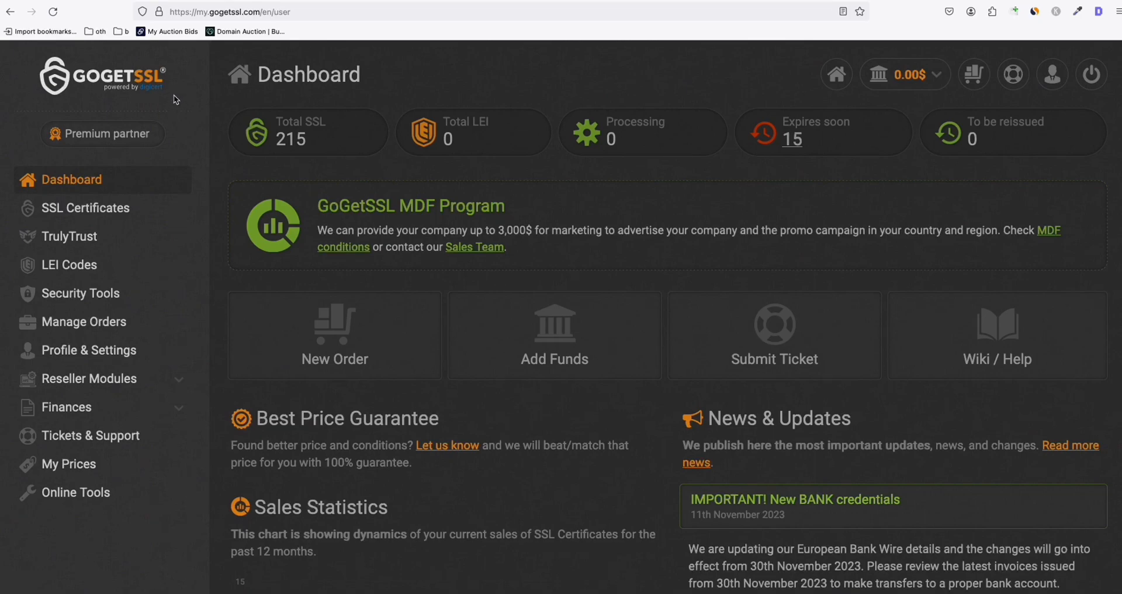
mouse_move(334, 336)
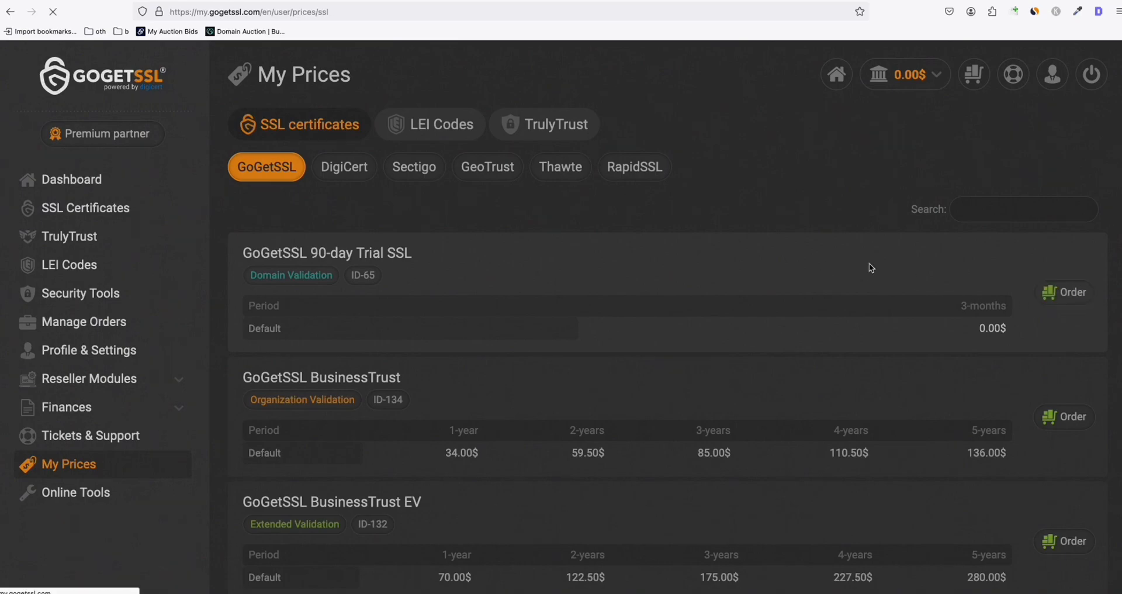
Order the GoGetSSL 90-day Trial SSL through to Complete Order
click(1064, 291)
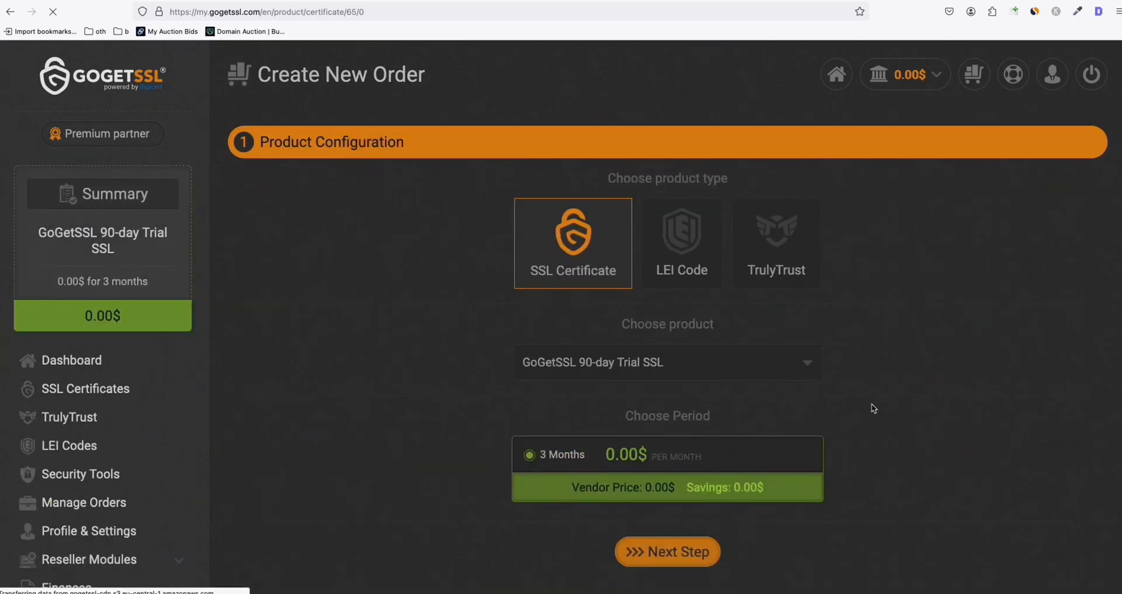
click(666, 551)
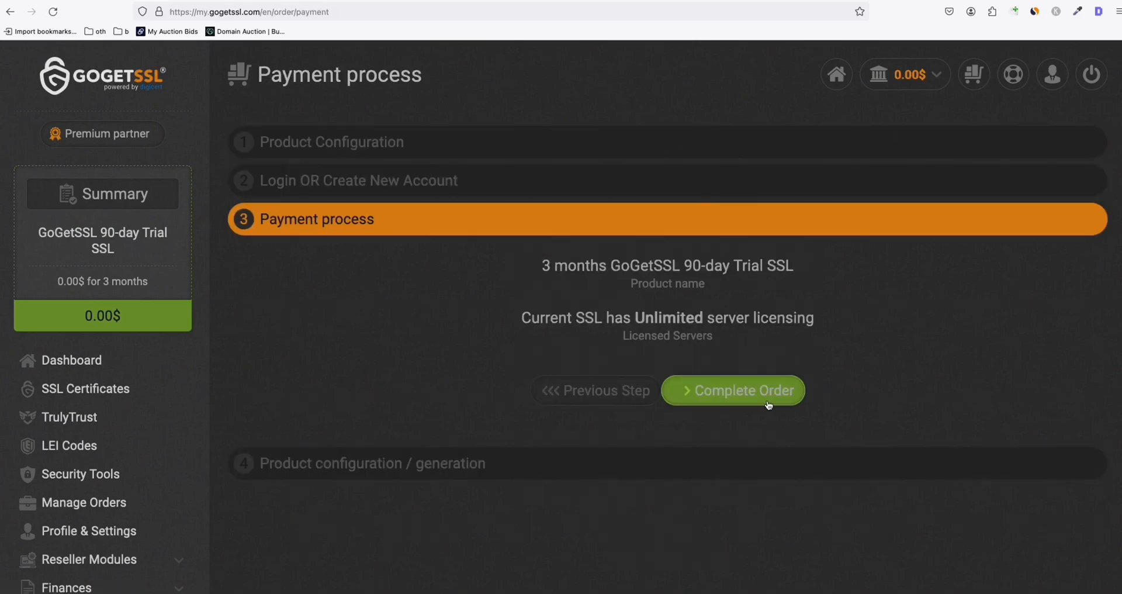
click(732, 389)
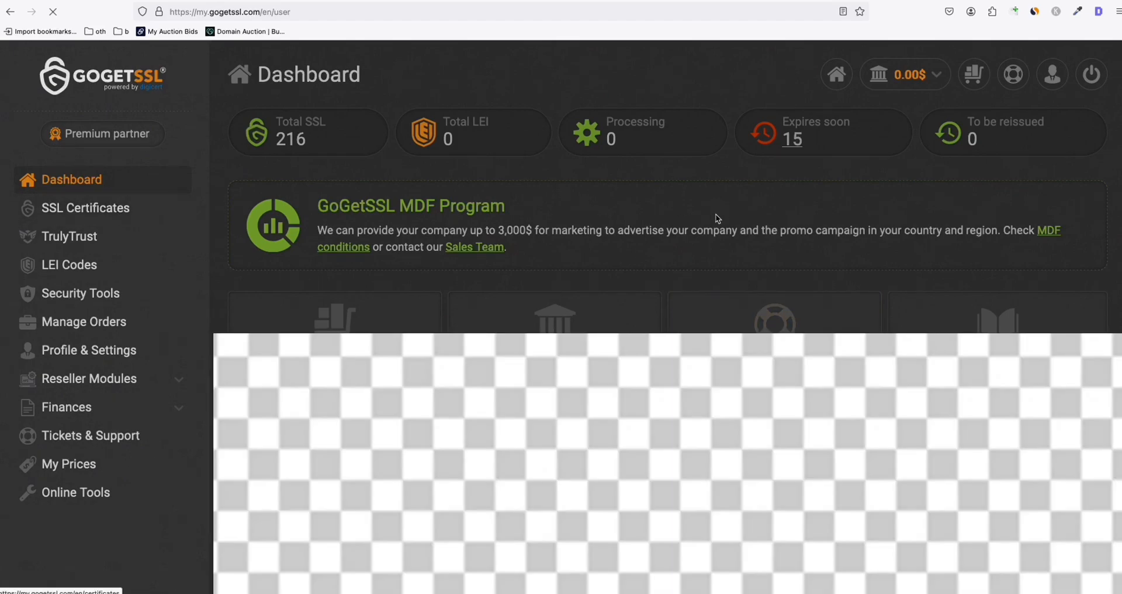
Start generating the incomplete trial certificate, entering 'myastrology99' for the CSR
click(86, 207)
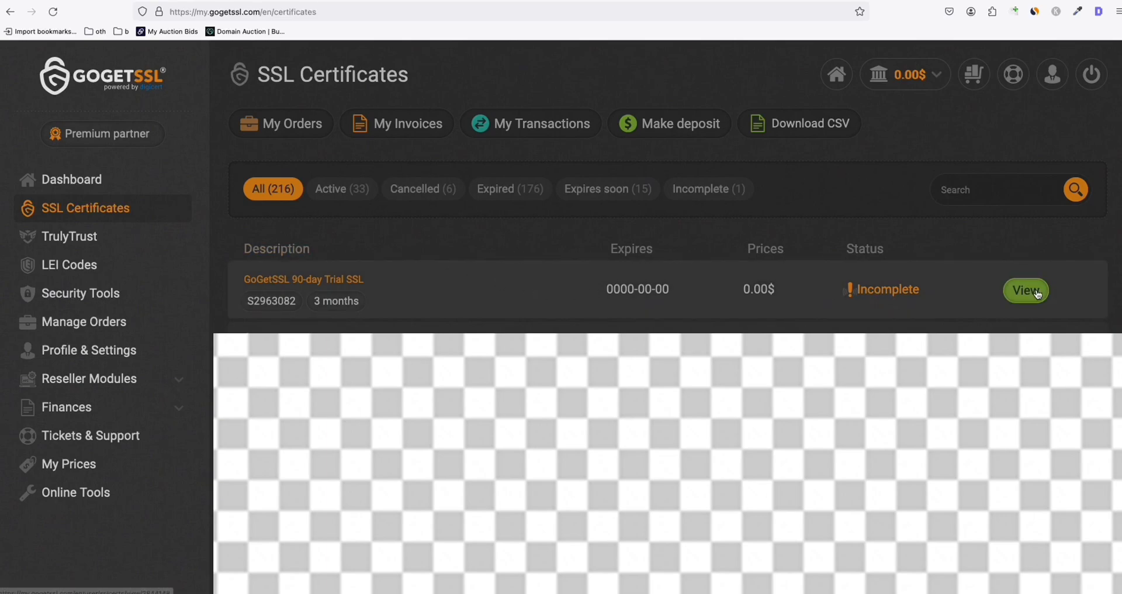
click(1024, 290)
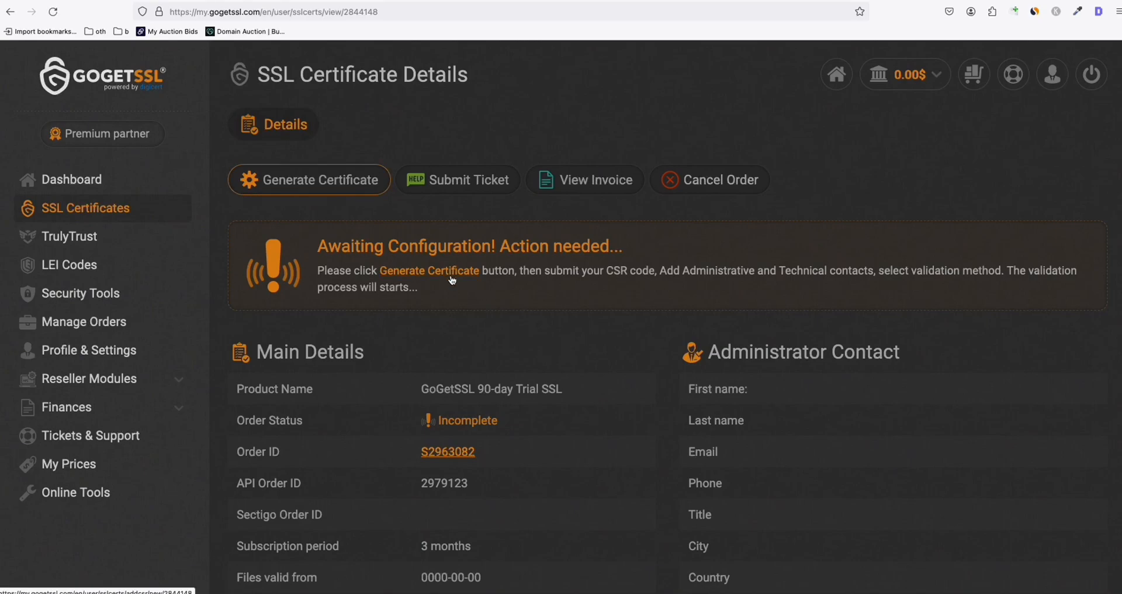
click(308, 179)
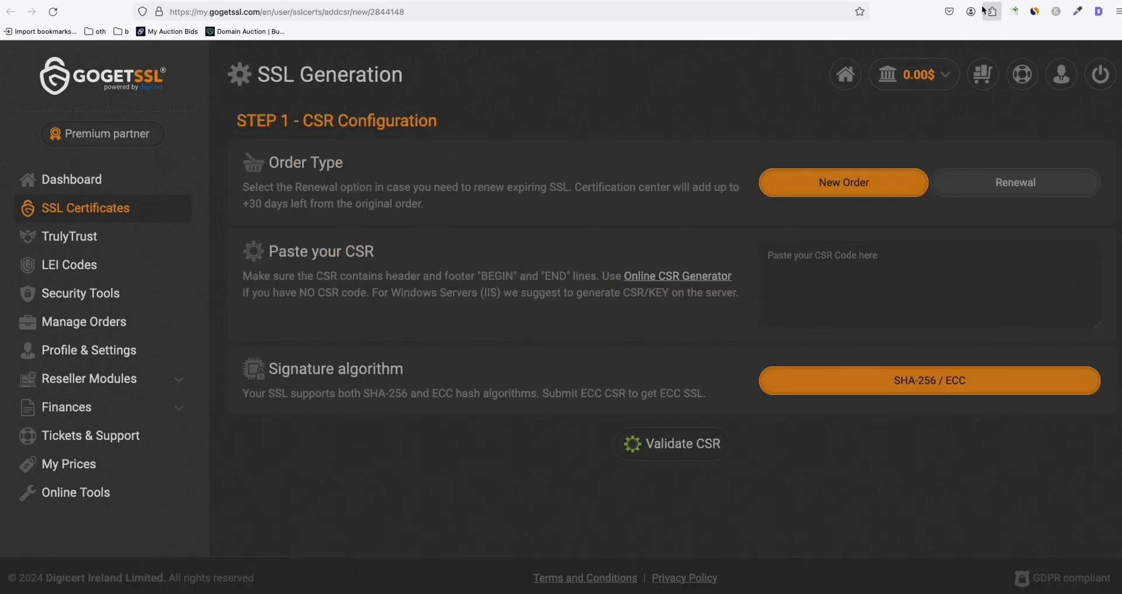
mouse_move(676, 275)
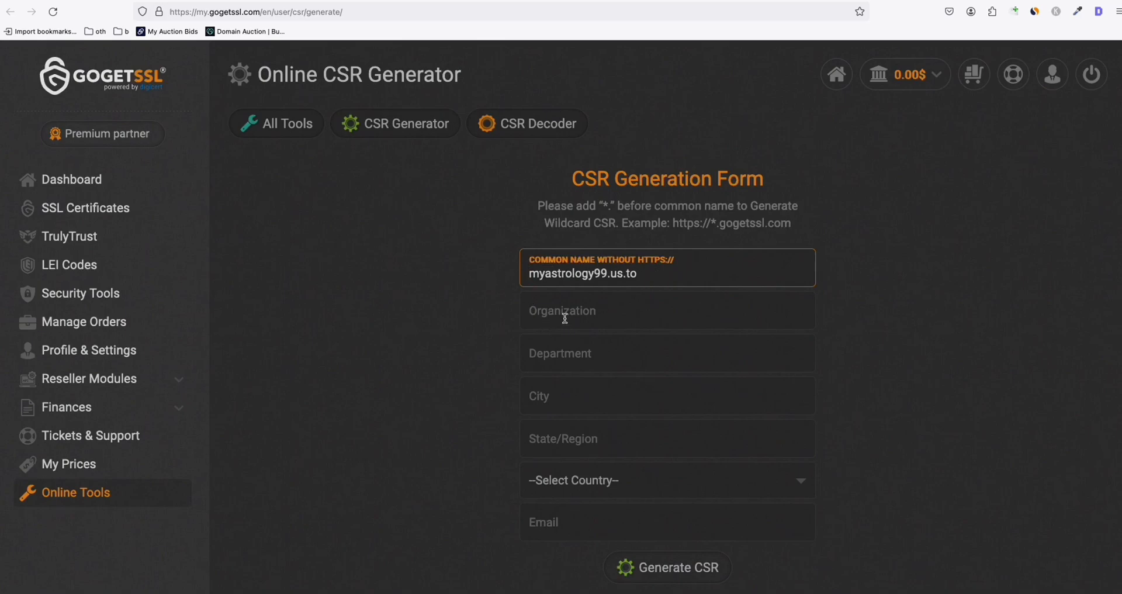
text(myastrology99)
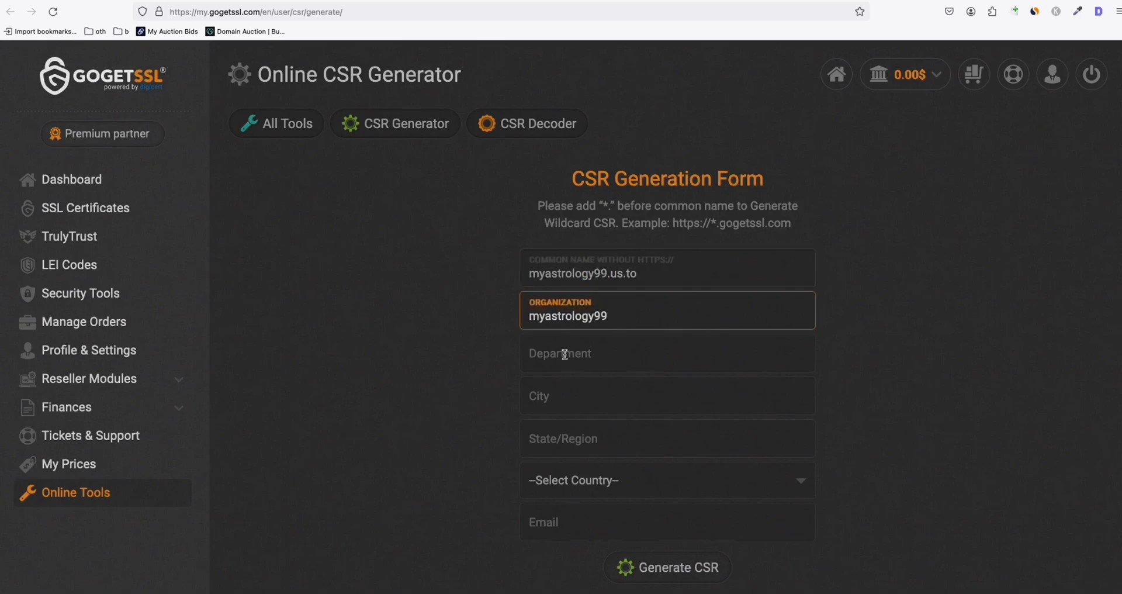
text(myastrology99)
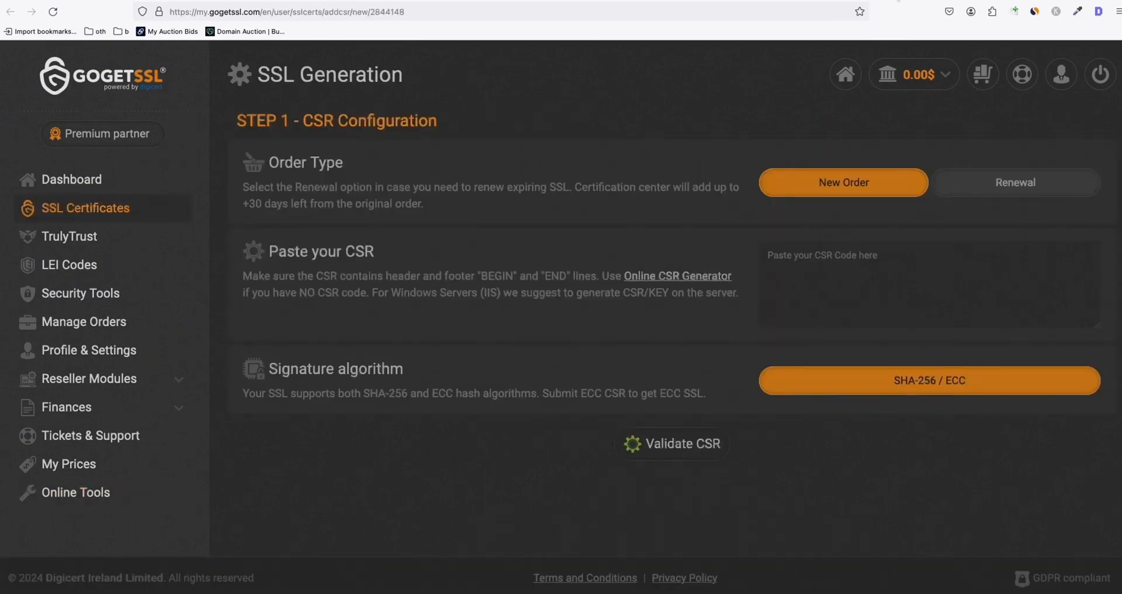
mouse_move(676, 275)
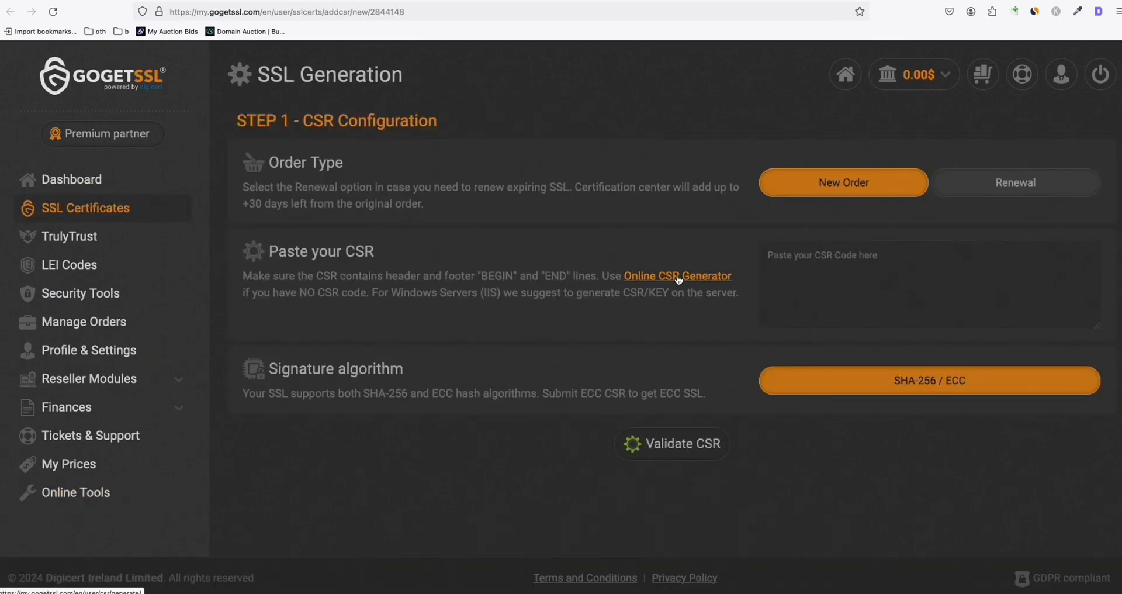
mouse_move(812, 272)
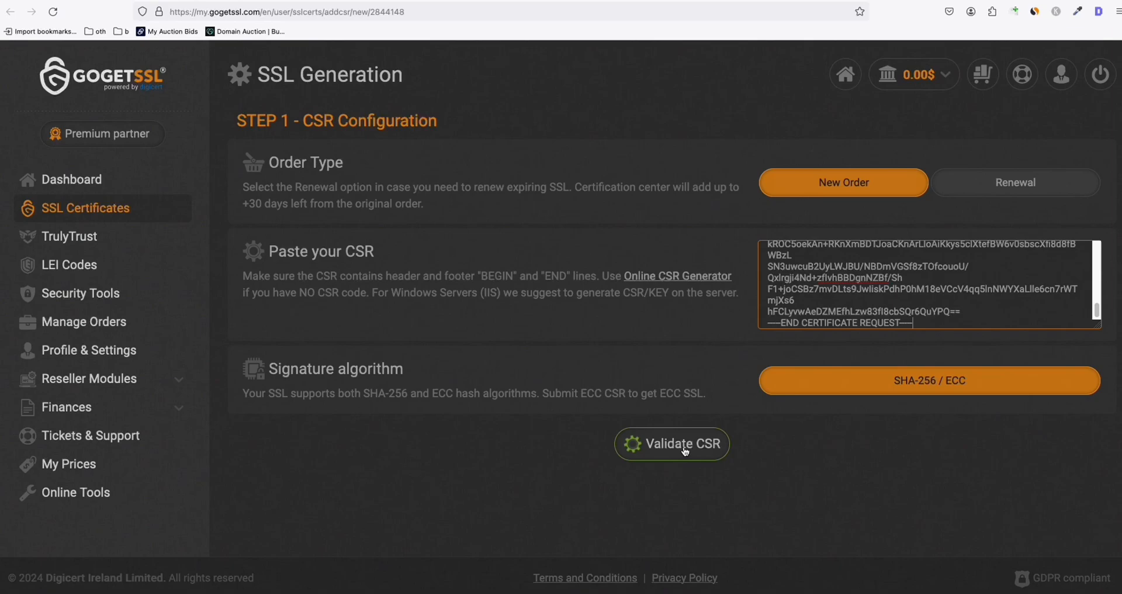
Validate the CSR and submit HTTP file validation for the domain
click(671, 443)
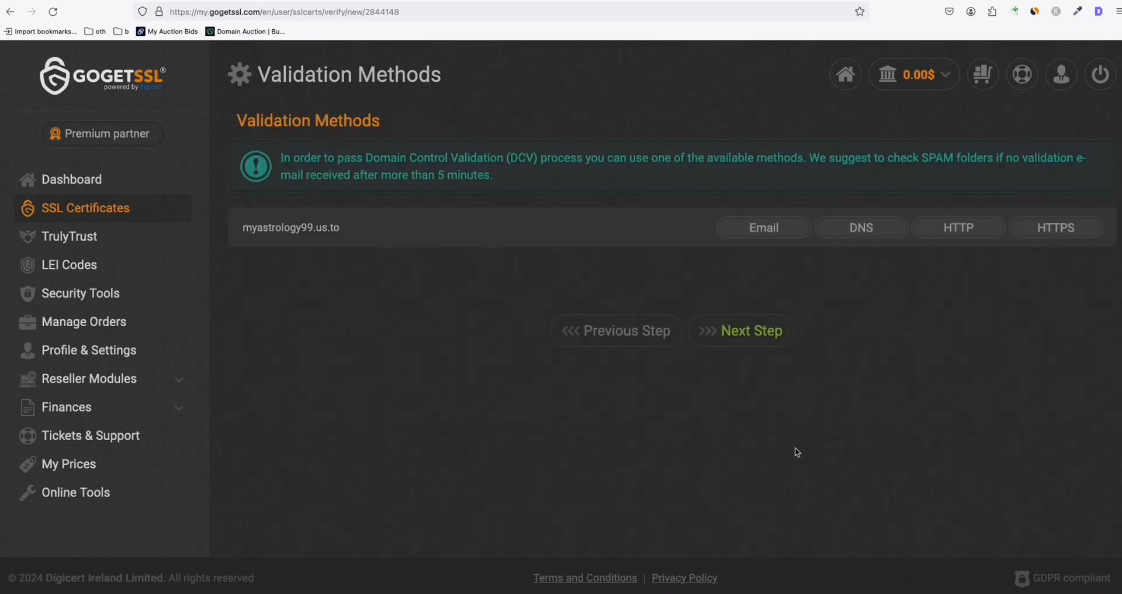
mouse_move(796, 442)
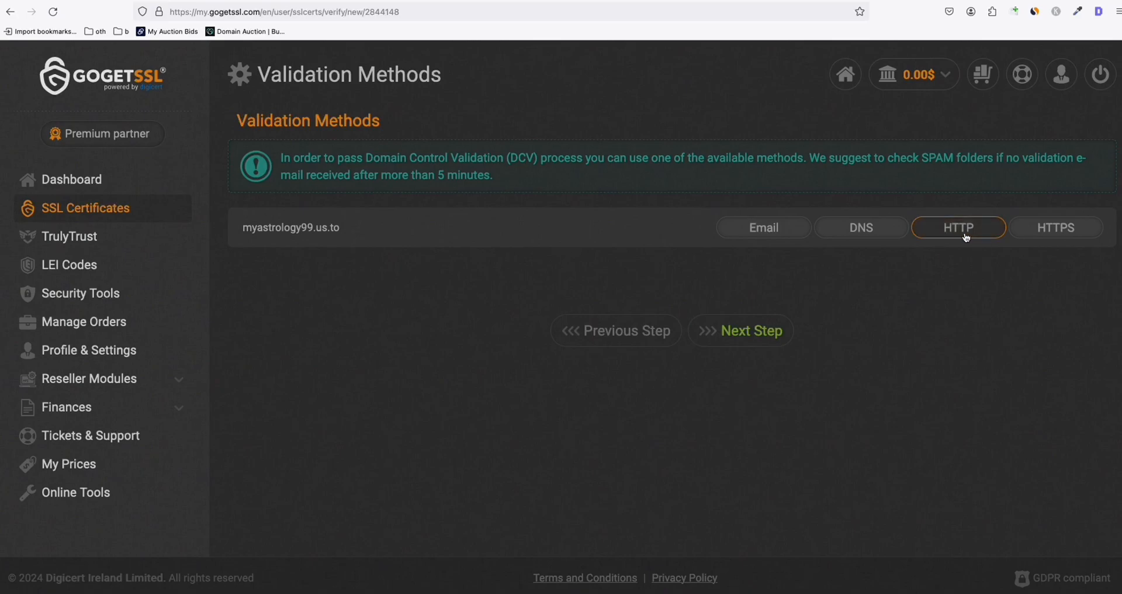
click(958, 226)
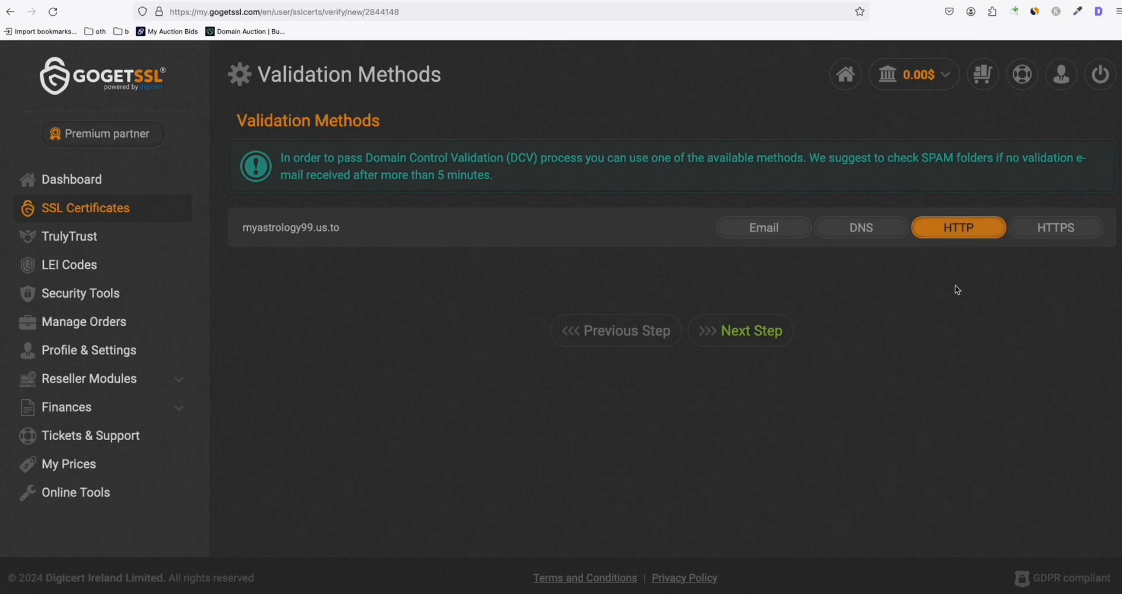
click(740, 330)
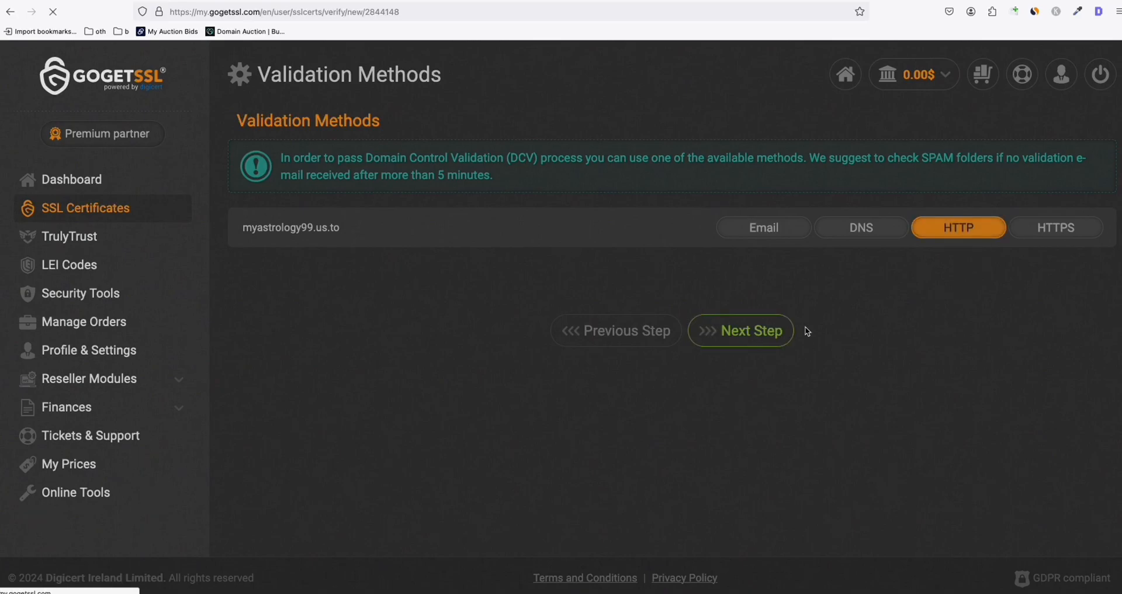
click(740, 330)
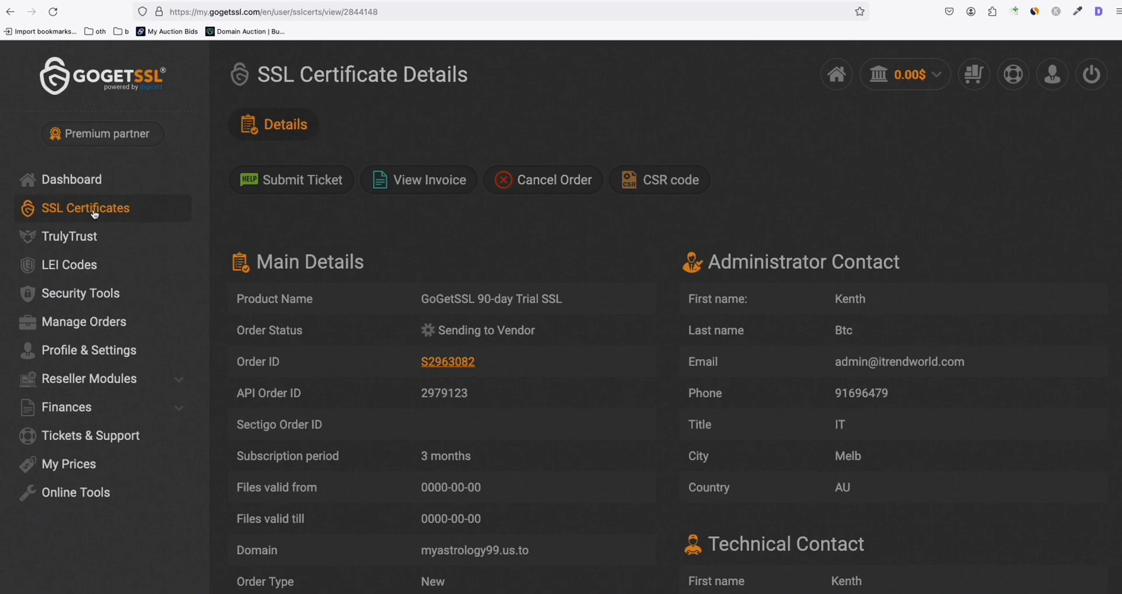
Reopen the processing trial order and view its domain validation details
click(86, 207)
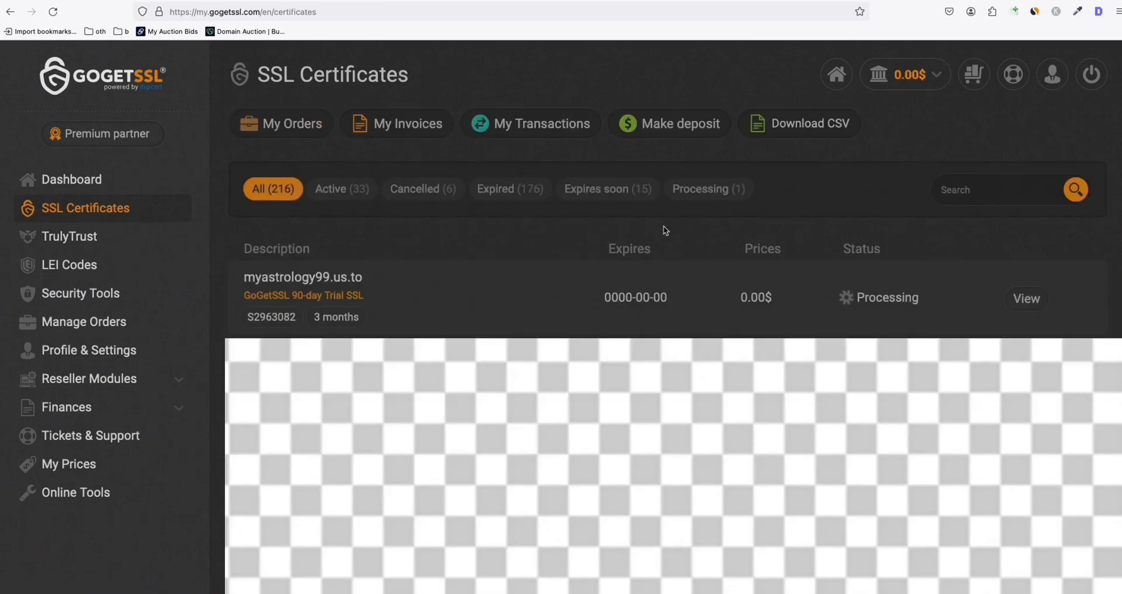
mouse_move(278, 291)
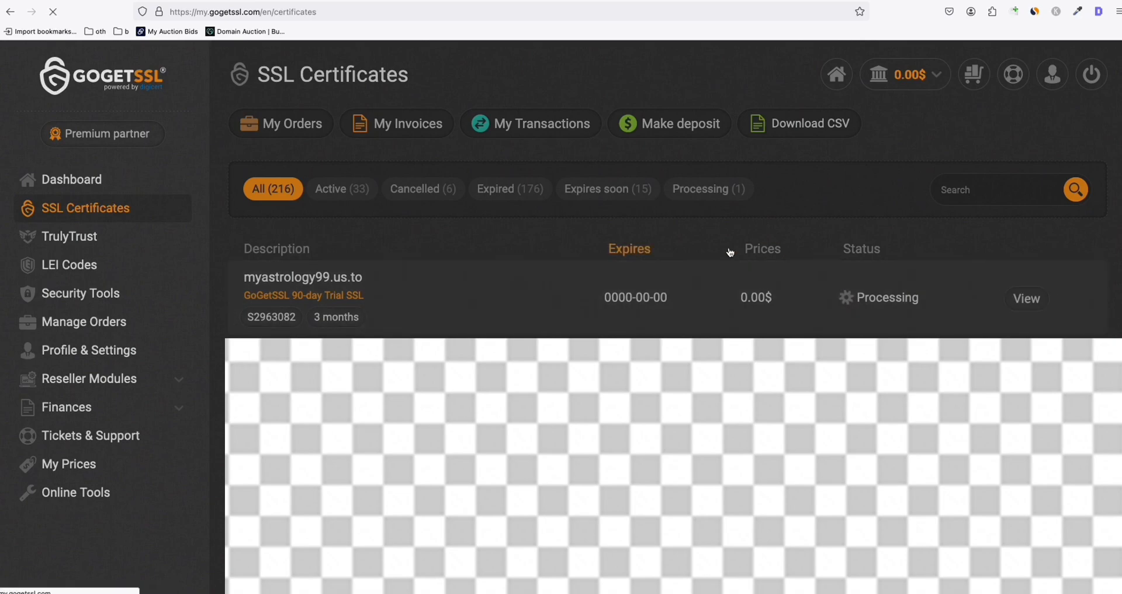
click(1026, 298)
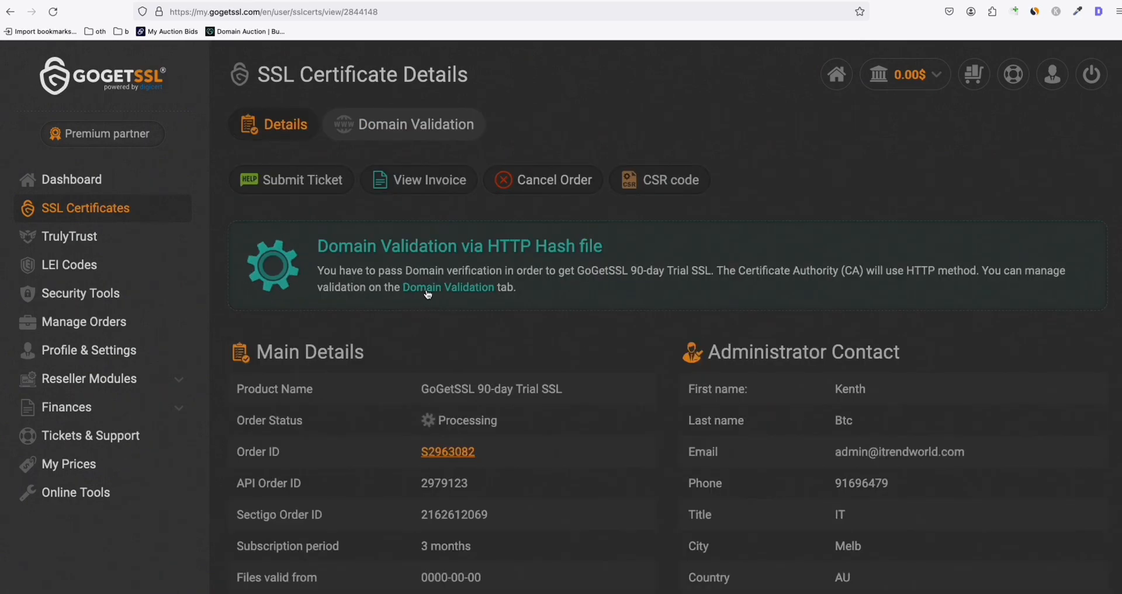
click(402, 124)
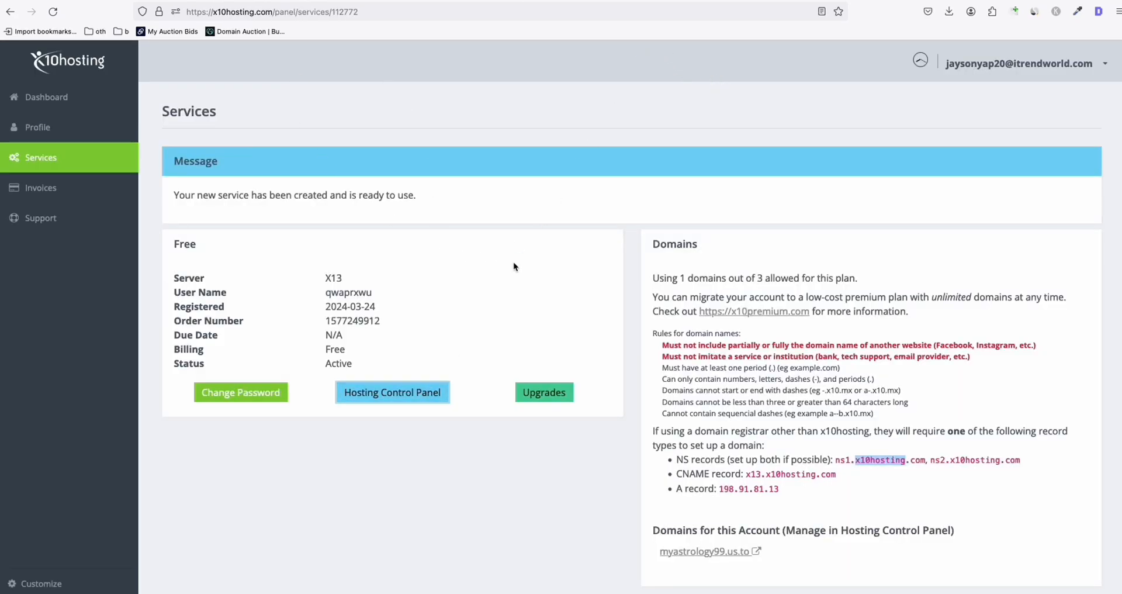
Open x10hosting's File Manager to the site's public_html folder
click(391, 392)
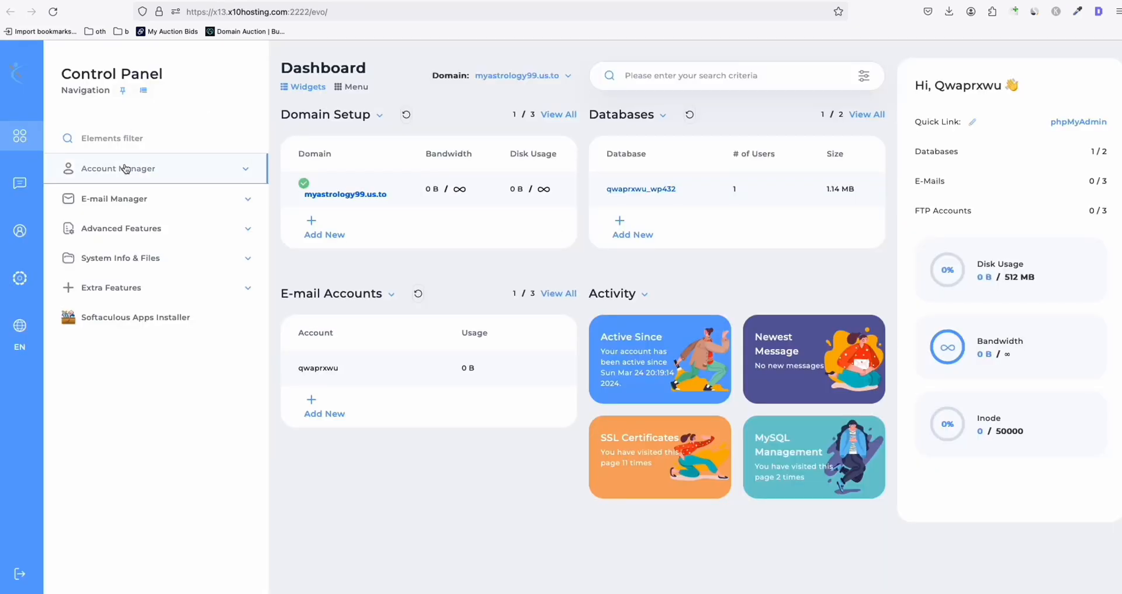
text(file)
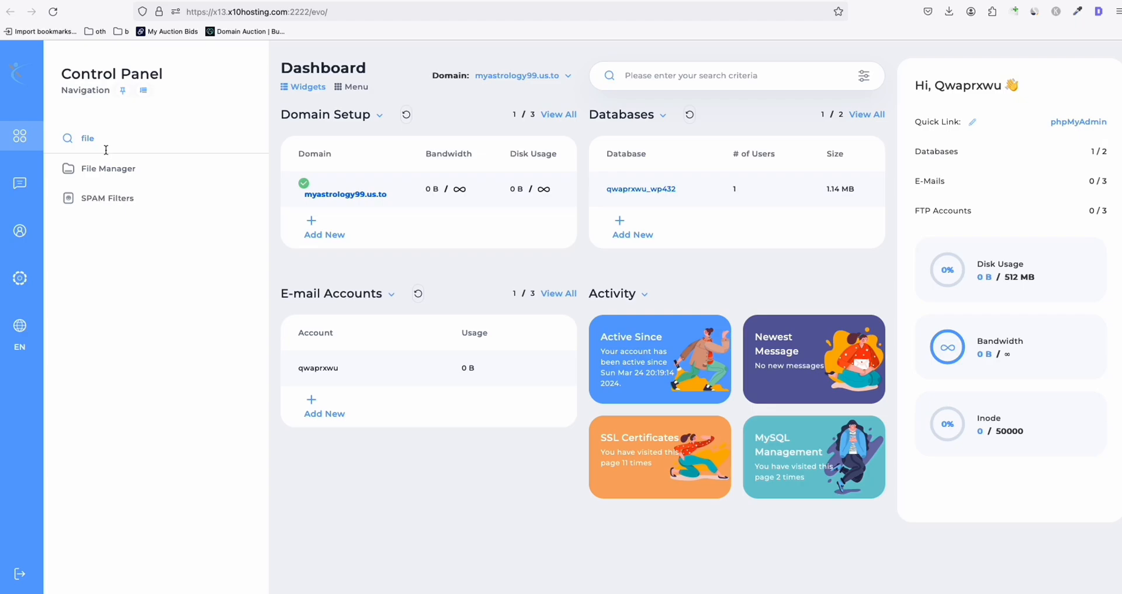
click(107, 169)
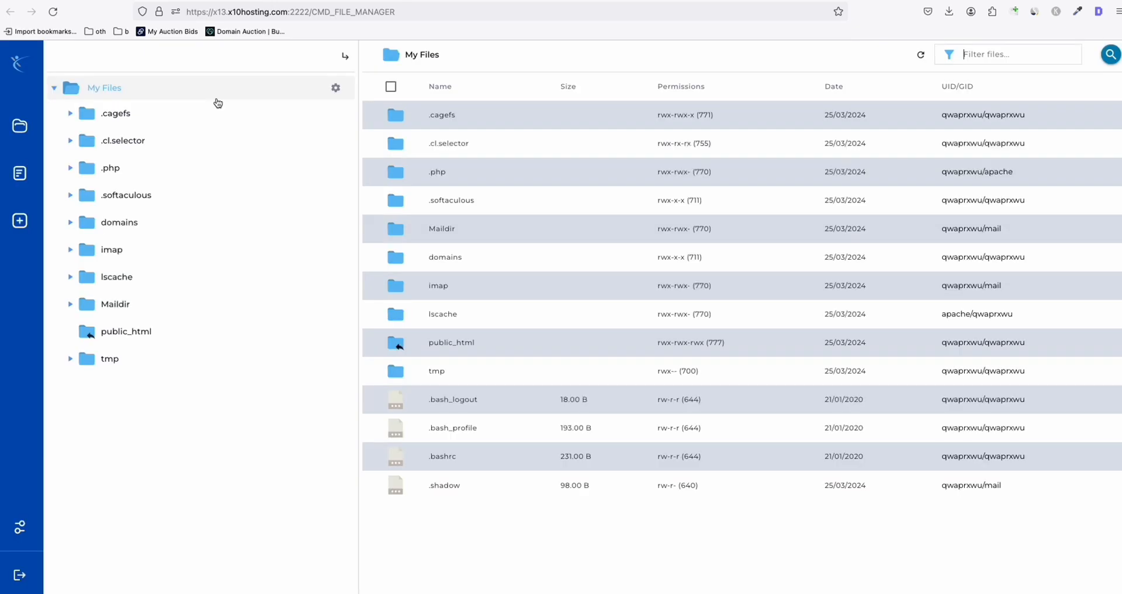
double_click(451, 342)
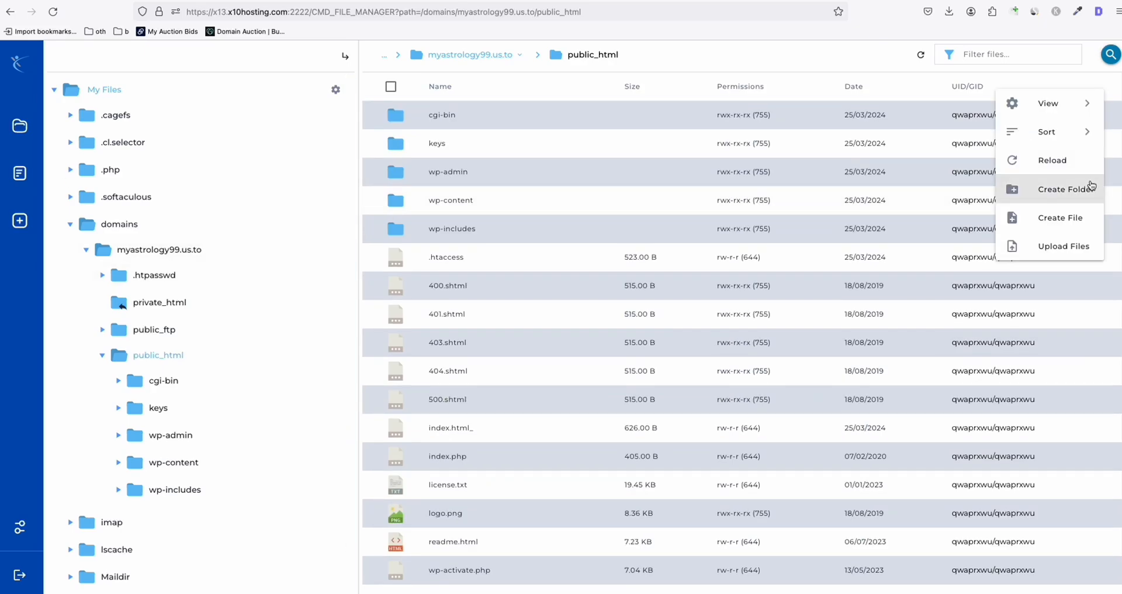
Create the .well-known folder with a pki-validation folder inside, and open pki-validation
click(1061, 188)
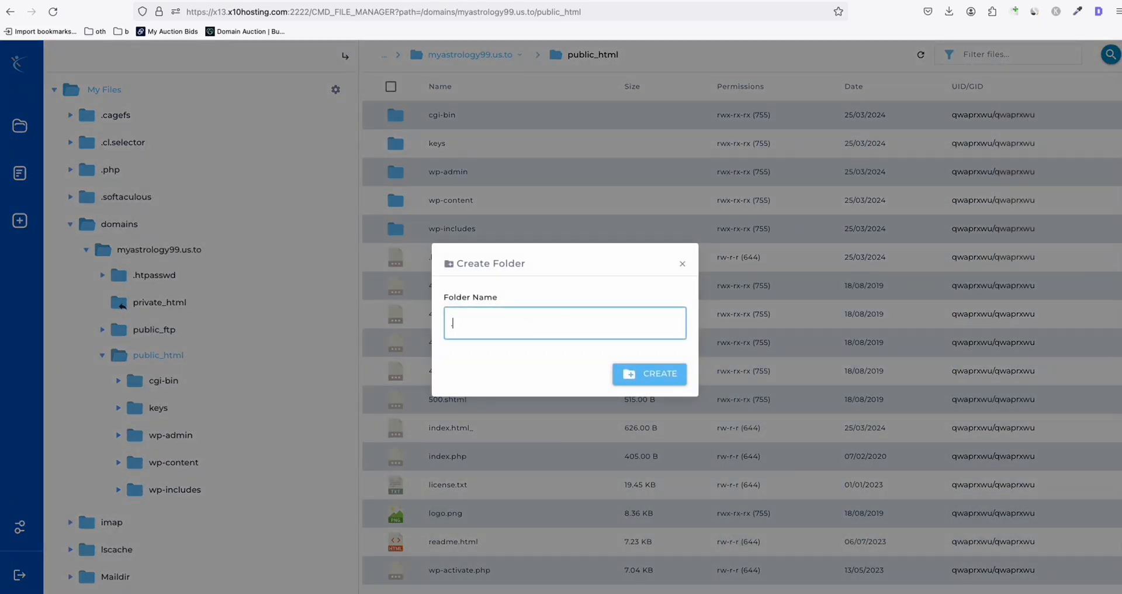
text(.well-known)
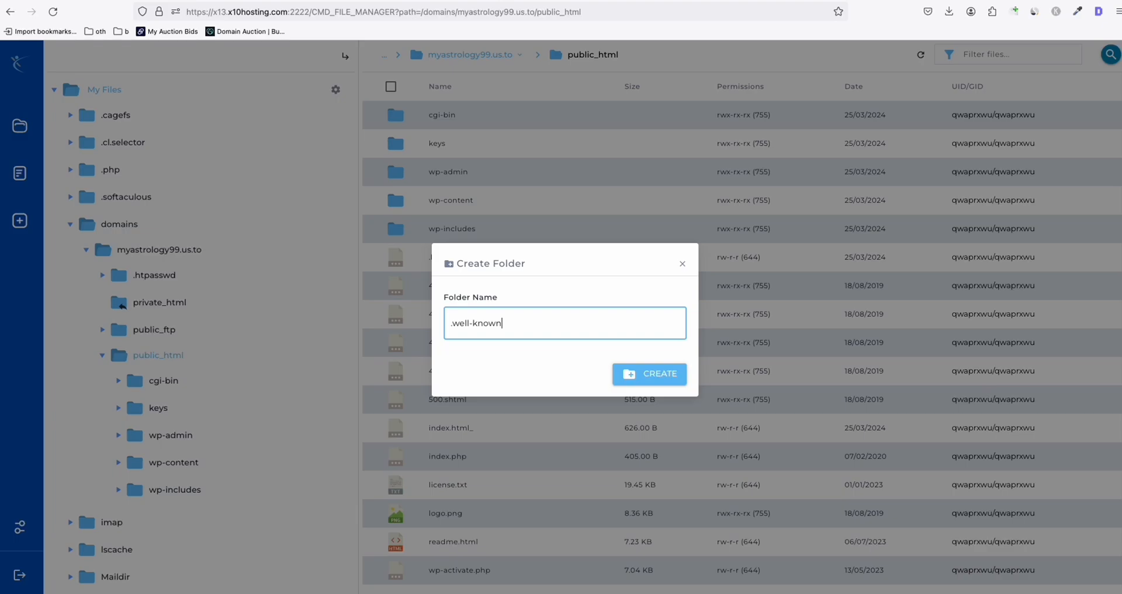
click(648, 373)
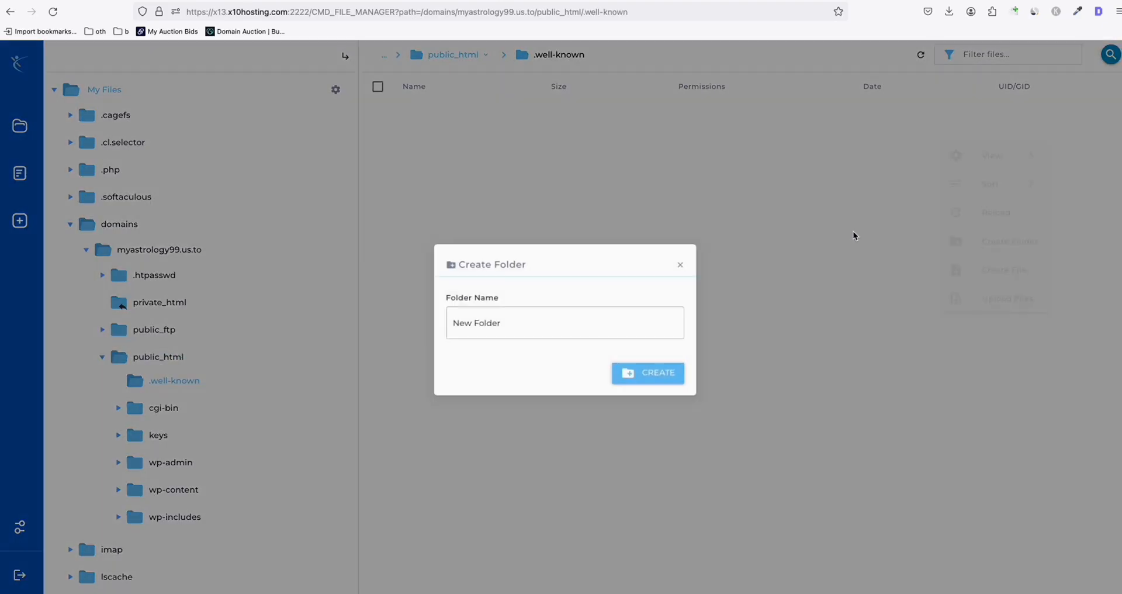
text(pki-validation)
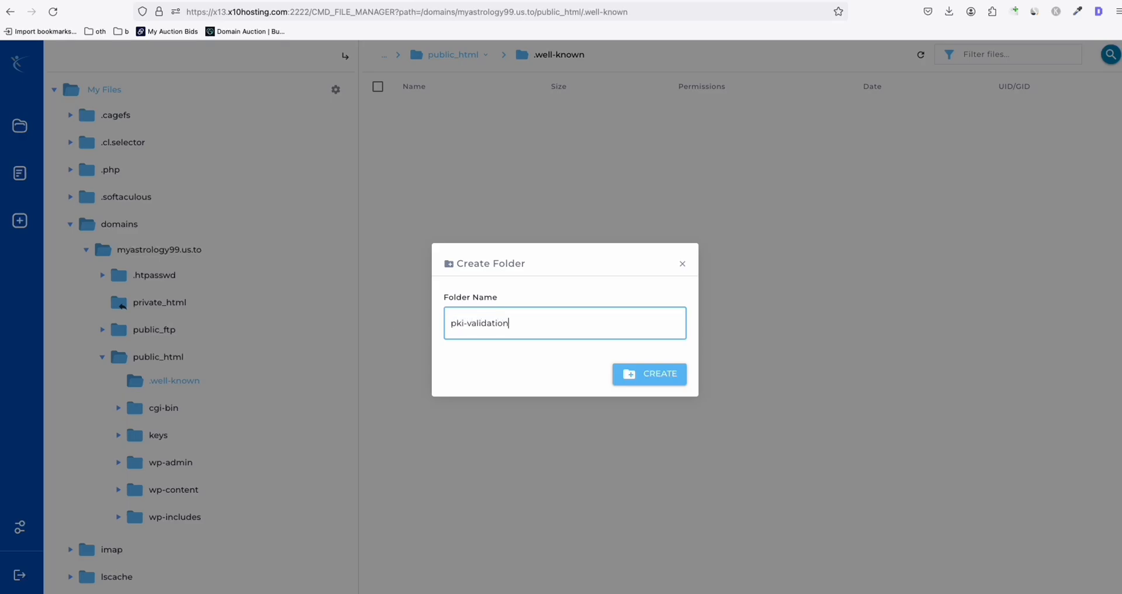
click(649, 374)
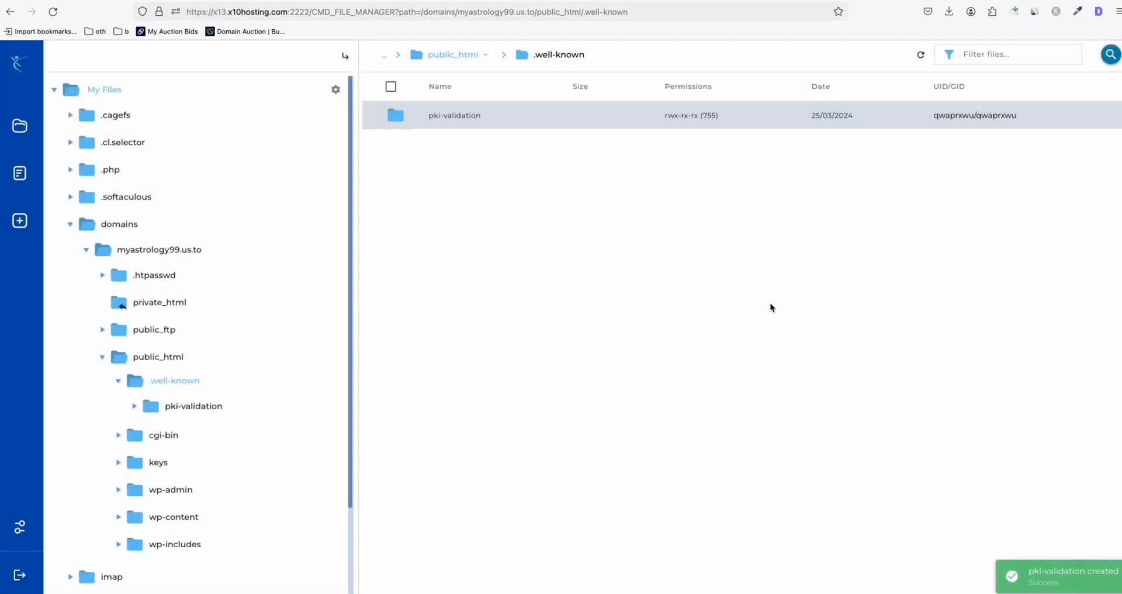
double_click(453, 116)
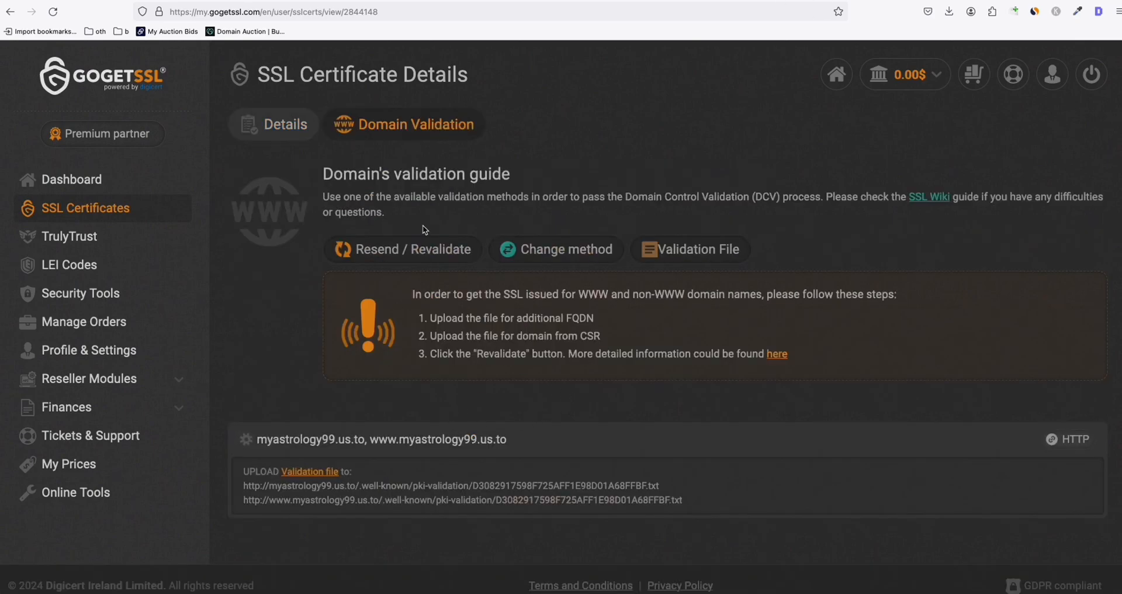
Return to GoGetSSL's SSL Certificates list, where the myastrology99.us.to trial shows Active
click(403, 249)
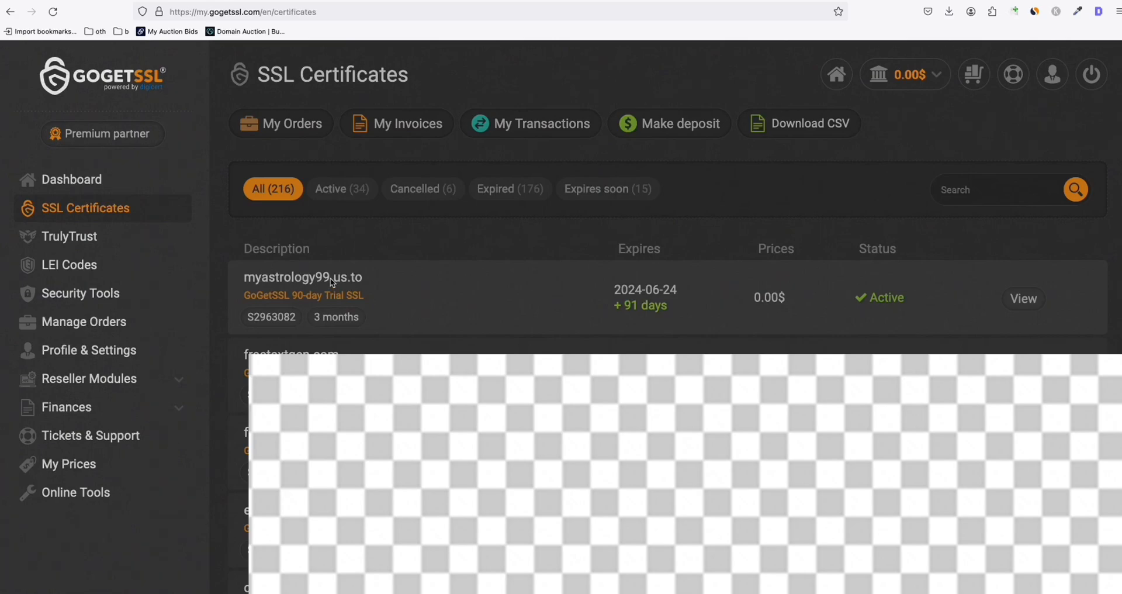
mouse_move(905, 301)
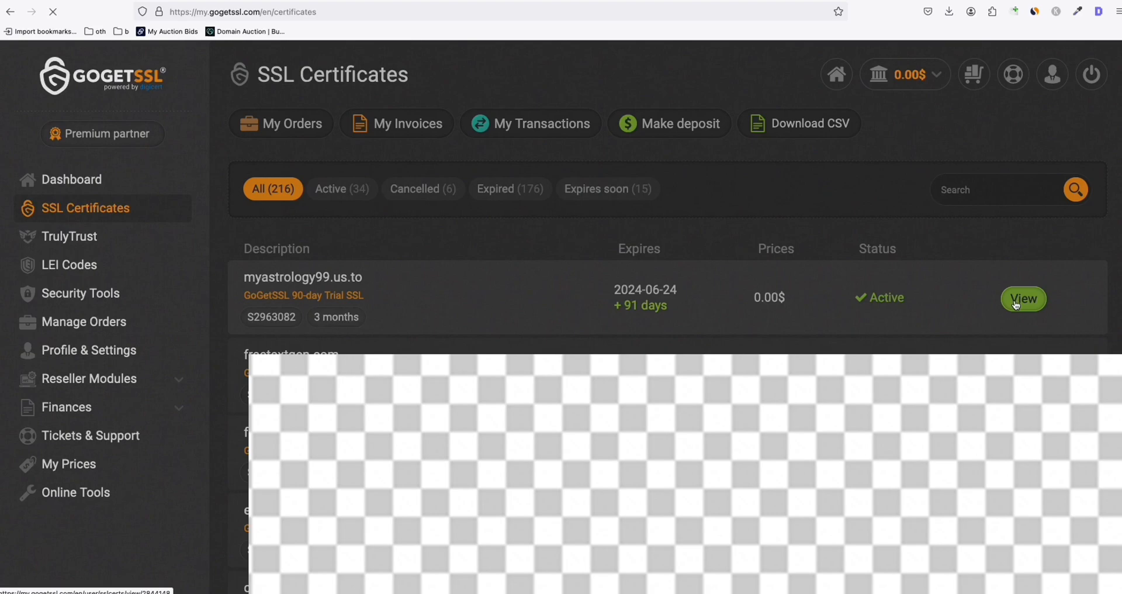
View the myastrology99.us.to certificate details and download the issued certificate
click(1023, 298)
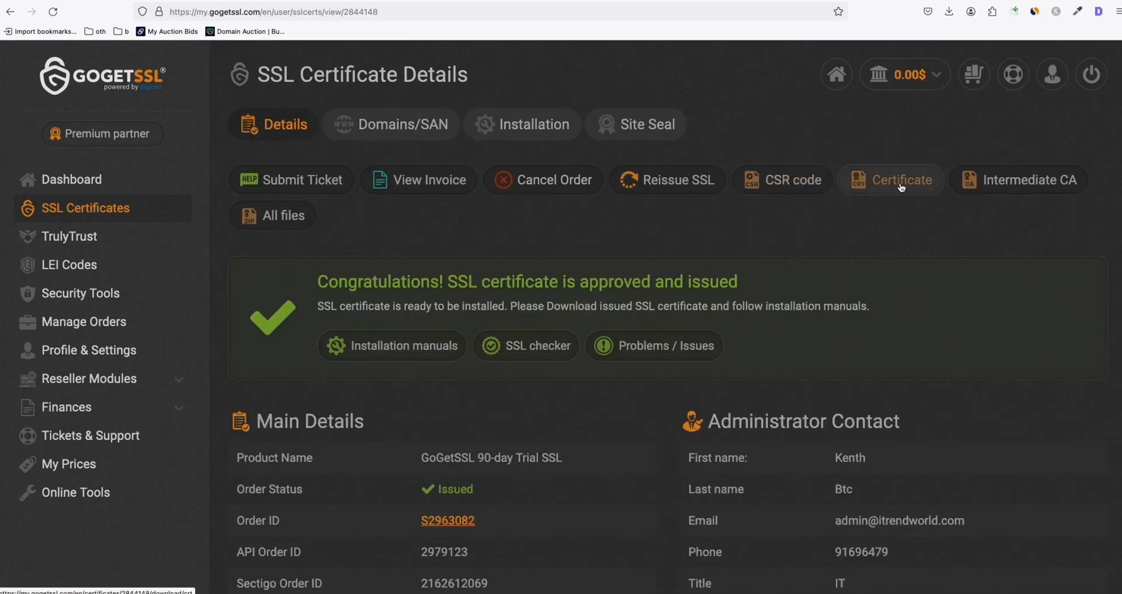
click(900, 179)
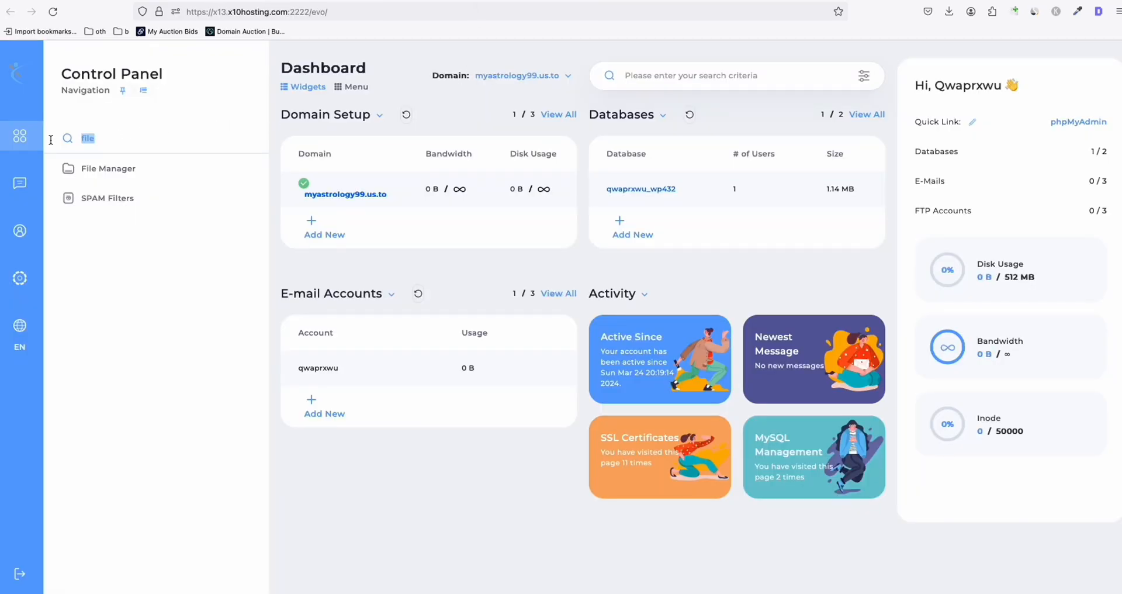
Enable SSL for myastrology99.us.to using a pasted pre-generated certificate and key, and save
text(ssl)
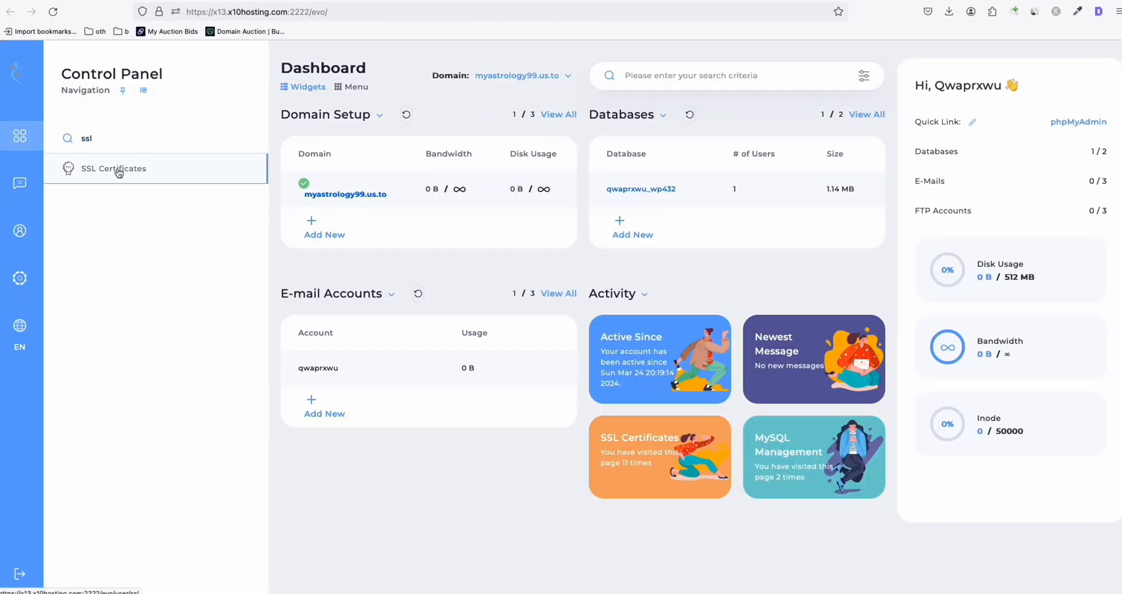
click(113, 169)
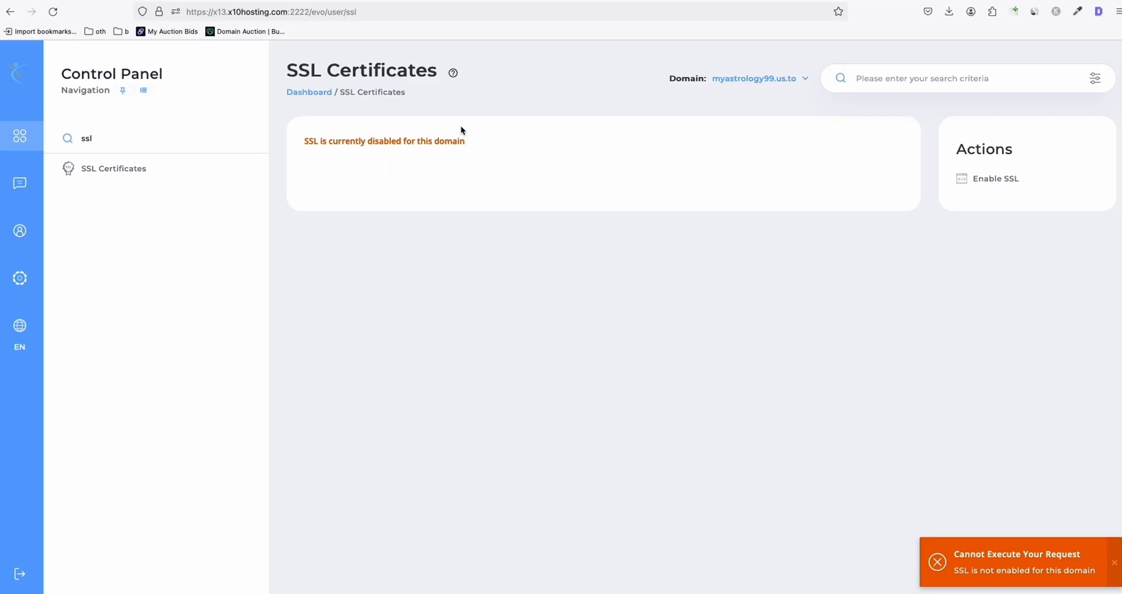
click(994, 178)
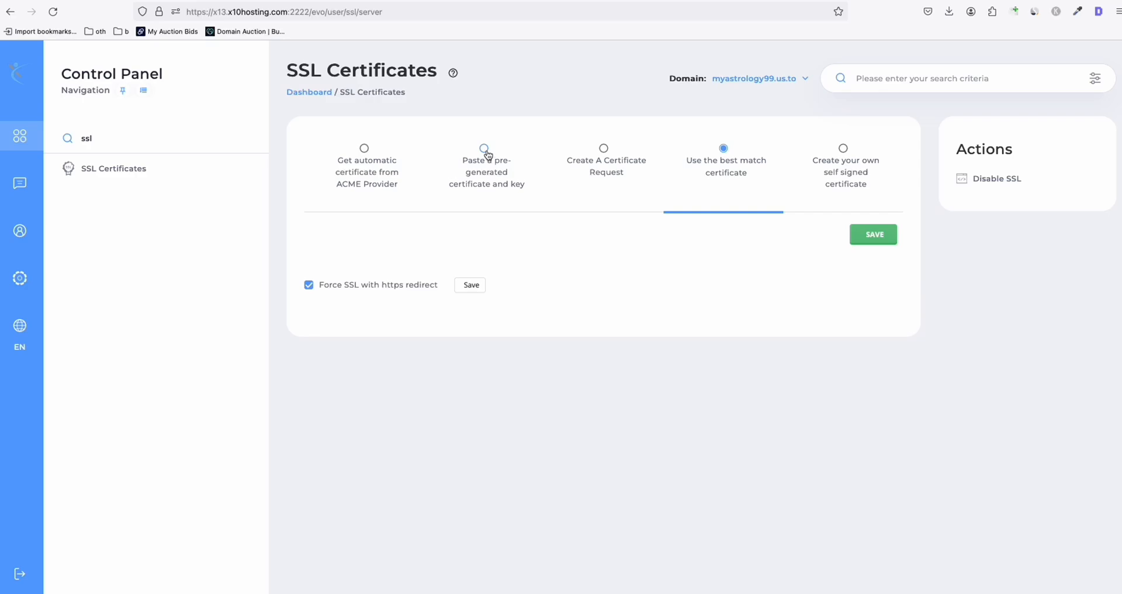
click(484, 156)
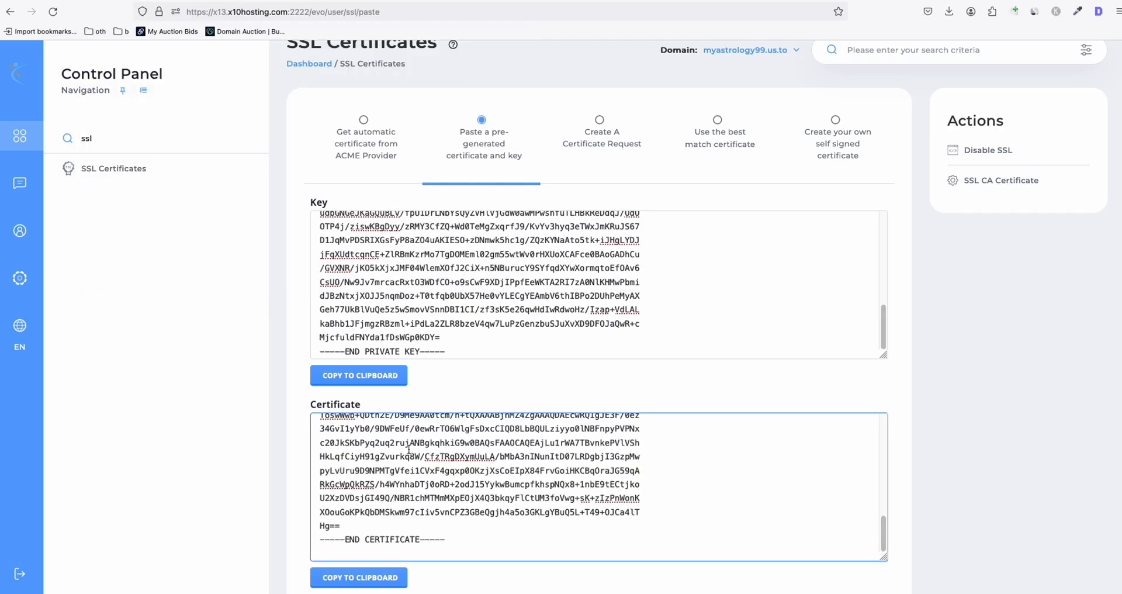
scroll(down, 3)
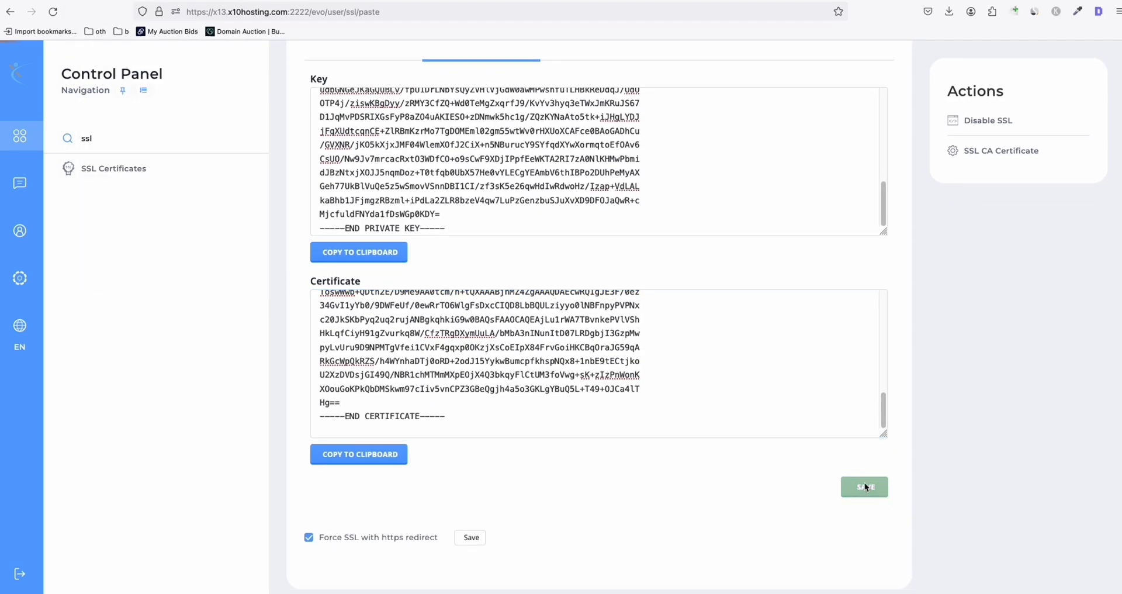
click(864, 486)
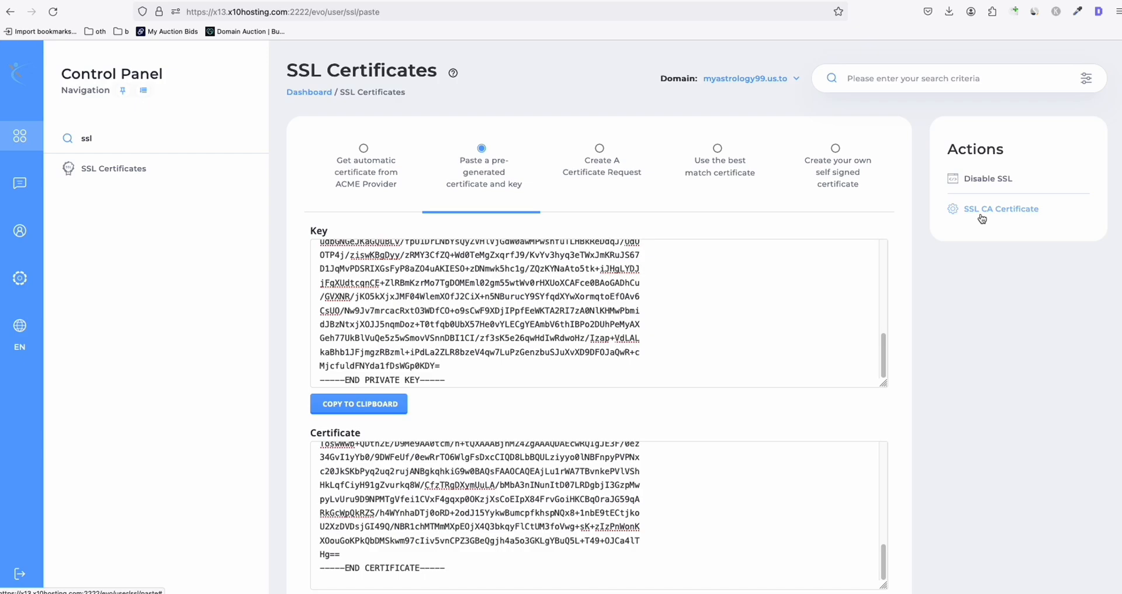
Tick 'Use a CA Cert' on the SSL CA Certificate page and save
click(1000, 208)
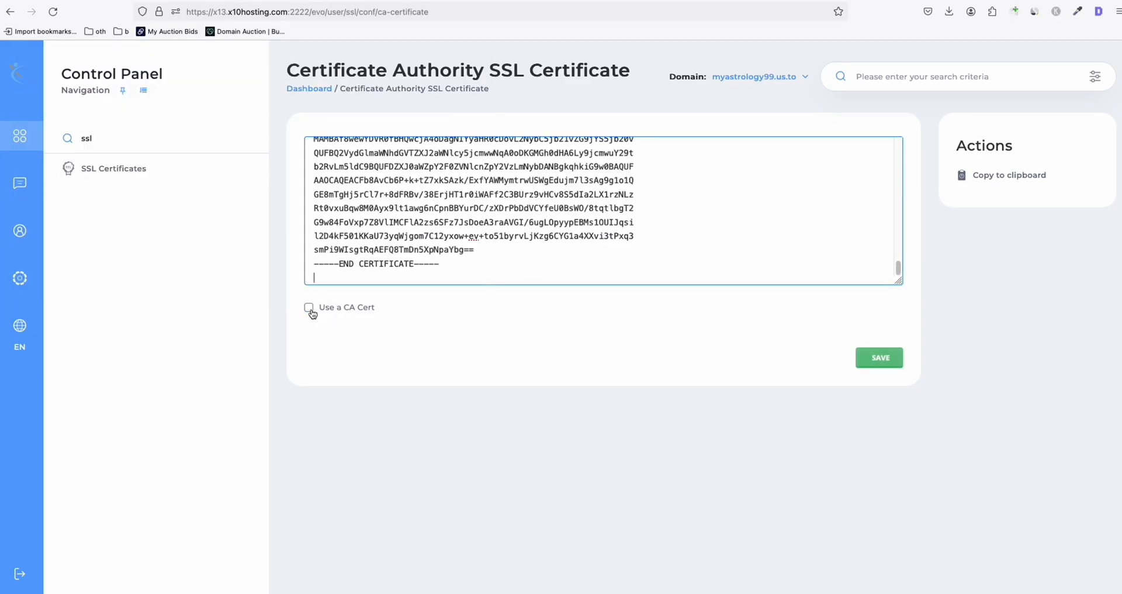
click(308, 306)
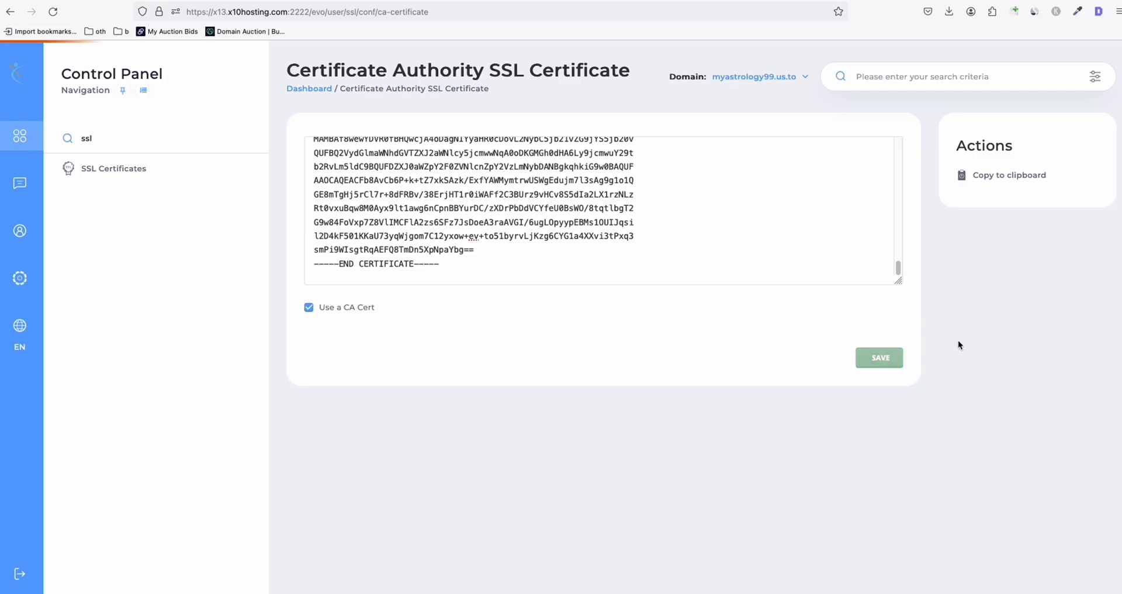
click(878, 358)
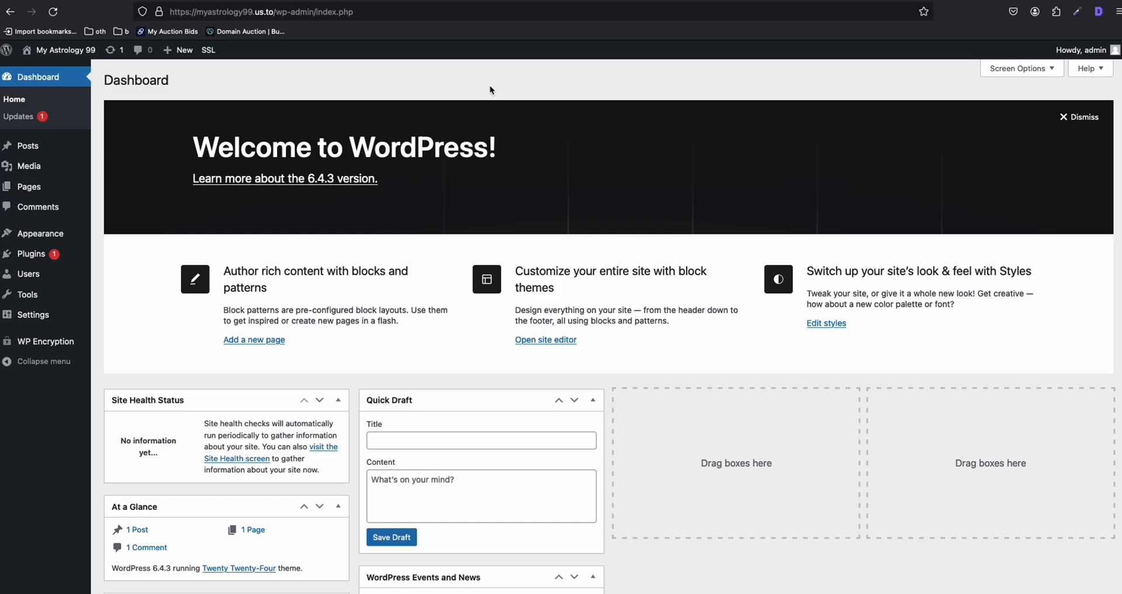
mouse_move(29, 186)
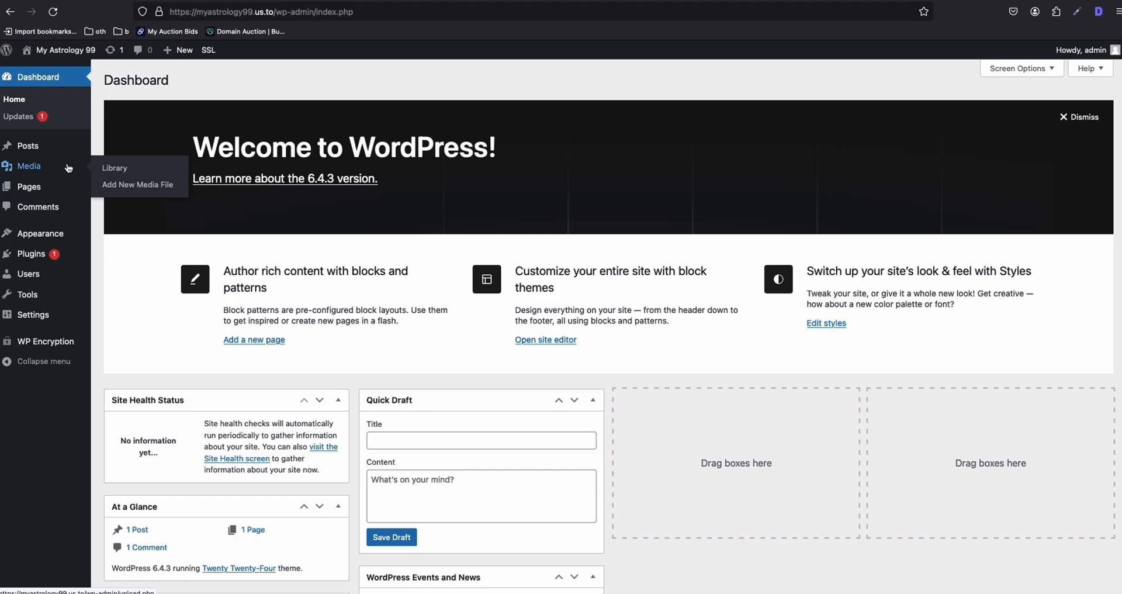
mouse_move(27, 145)
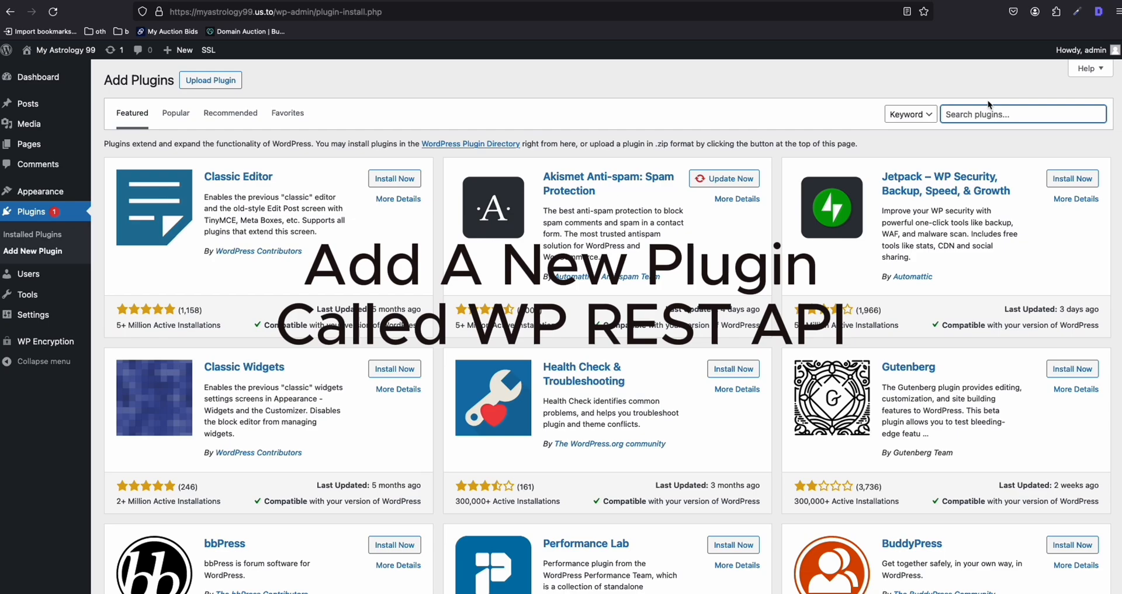
Find and activate the WordPress REST API Authentication plugin
text(wp rest api)
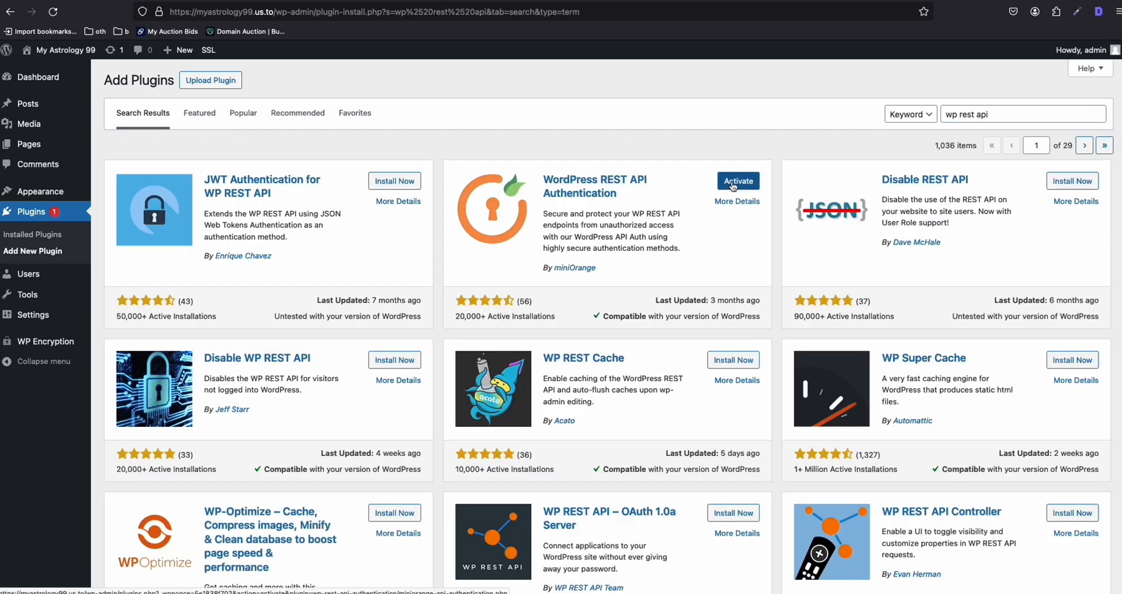
click(738, 180)
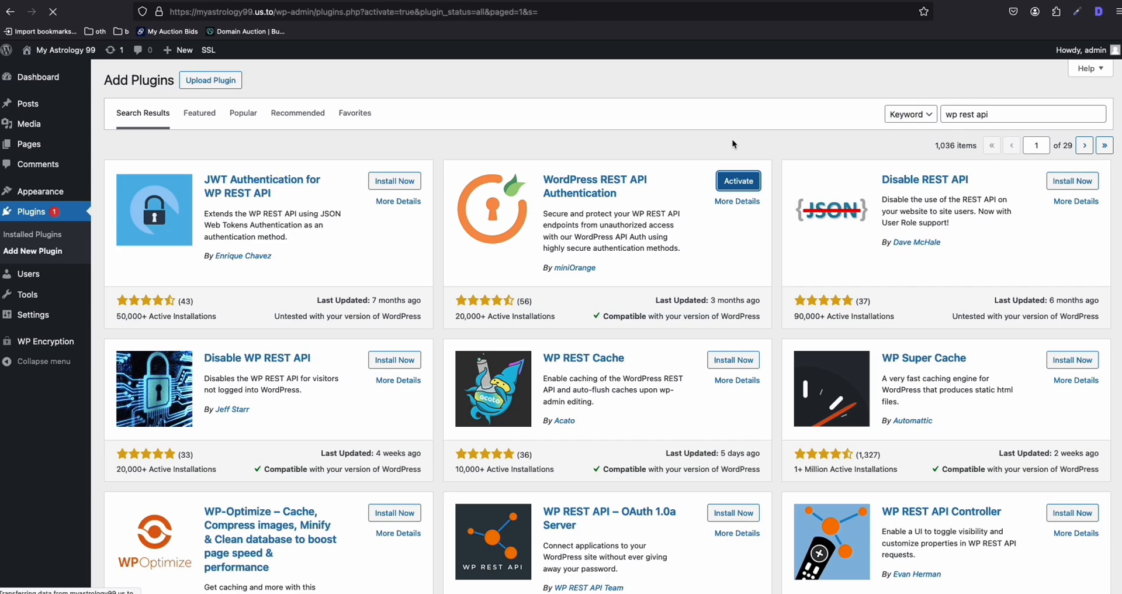
click(737, 180)
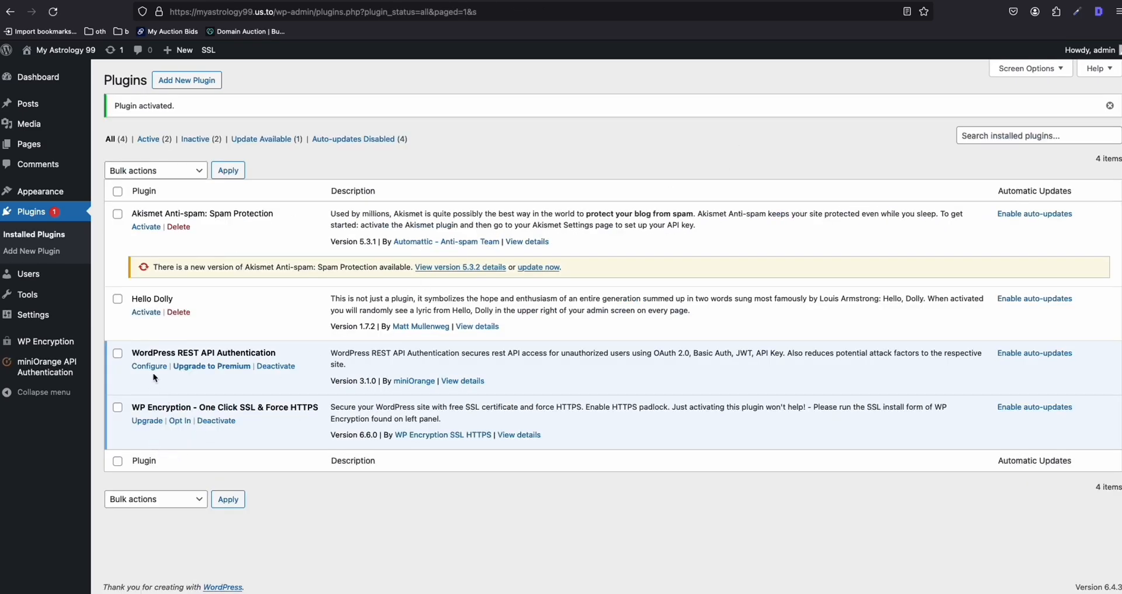
Configure Basic Authentication with Username & Password and Base64 encoding, then finish
click(149, 365)
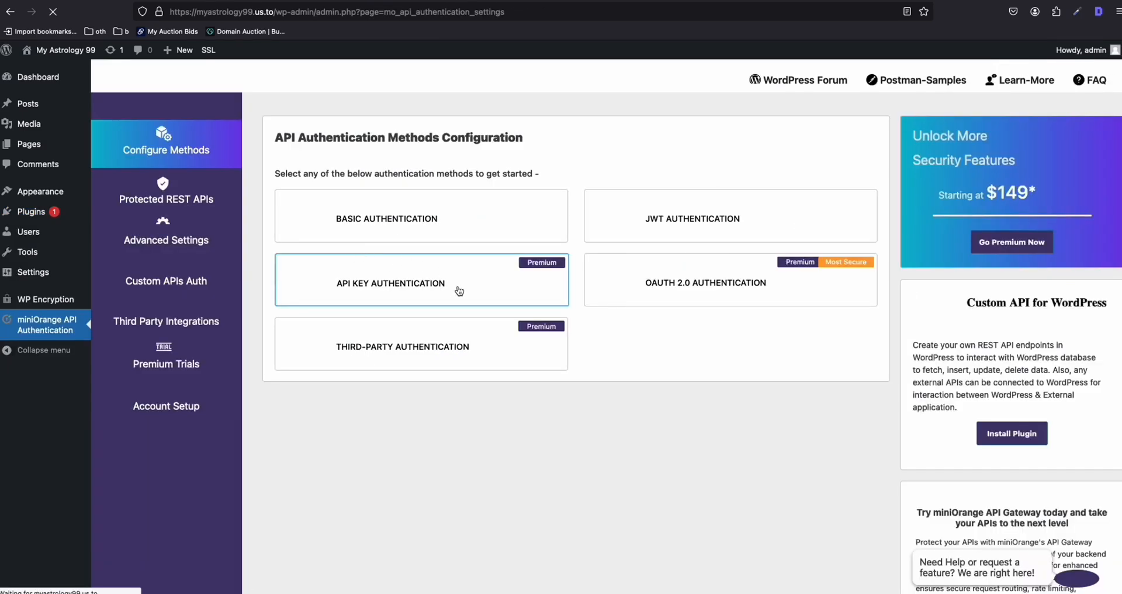
click(386, 218)
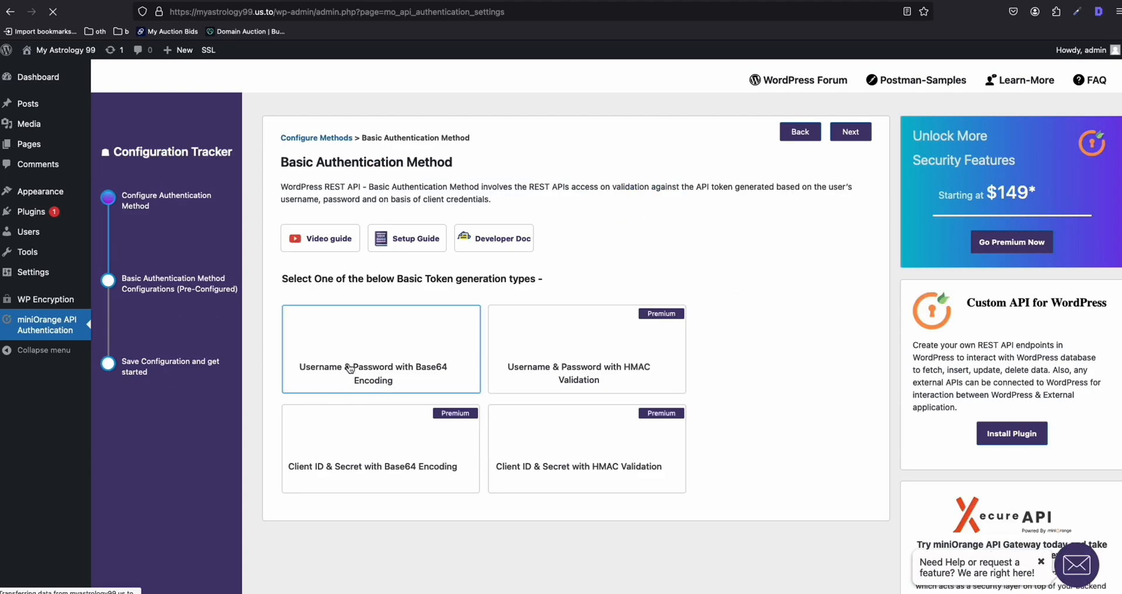
click(380, 348)
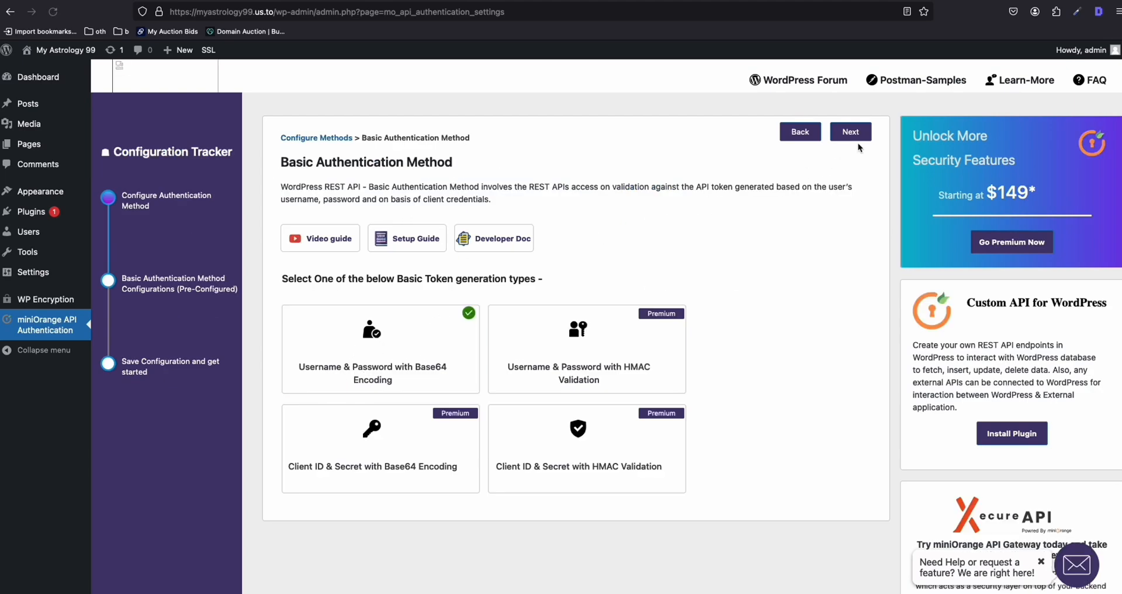
click(850, 132)
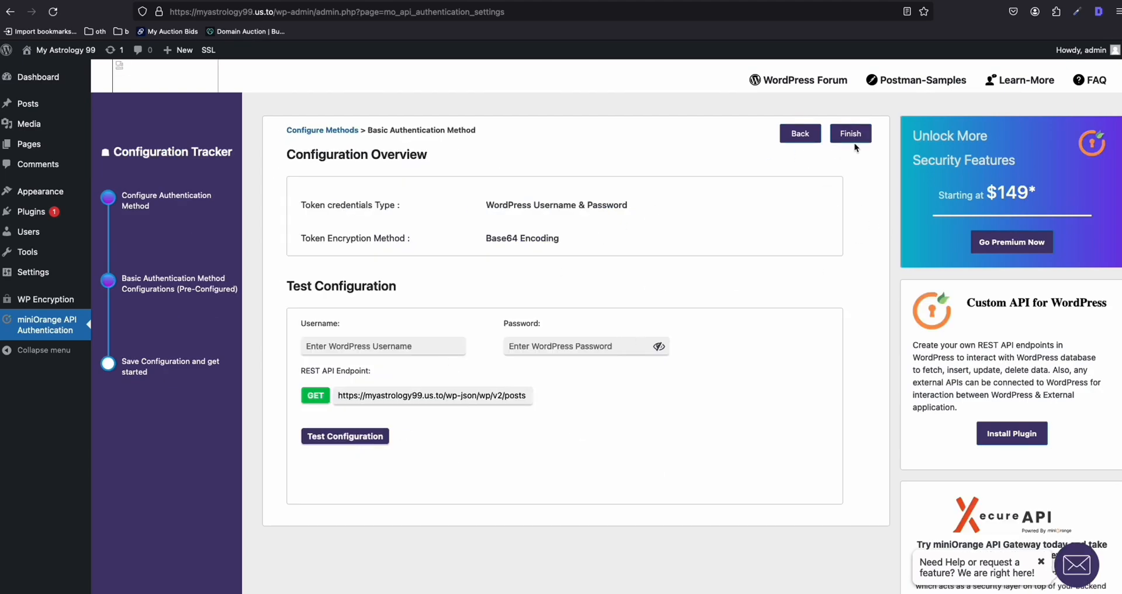
click(850, 133)
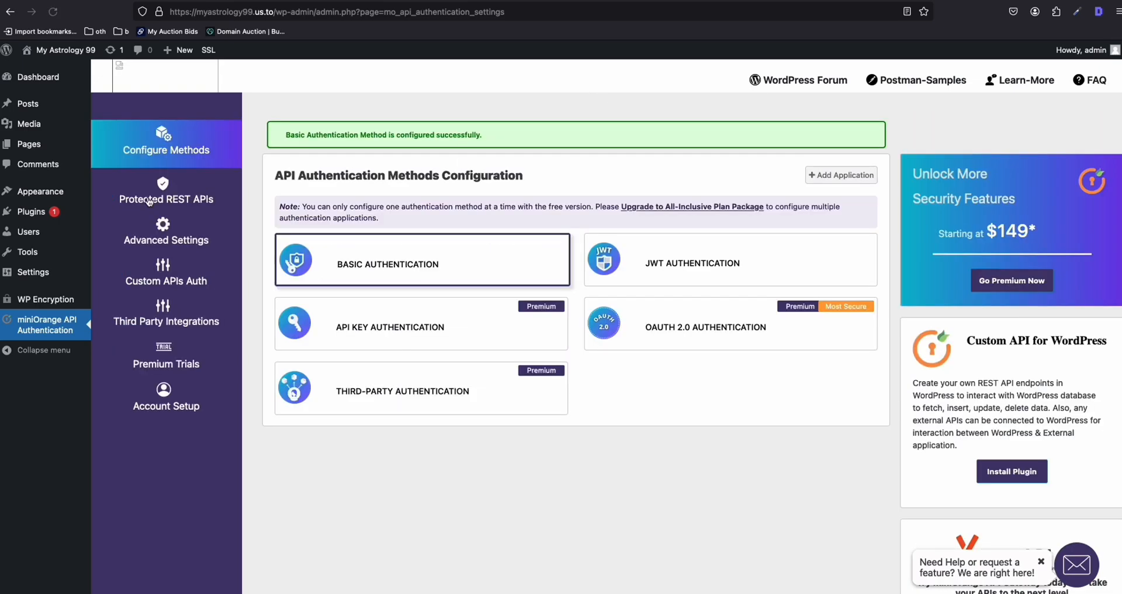
click(421, 327)
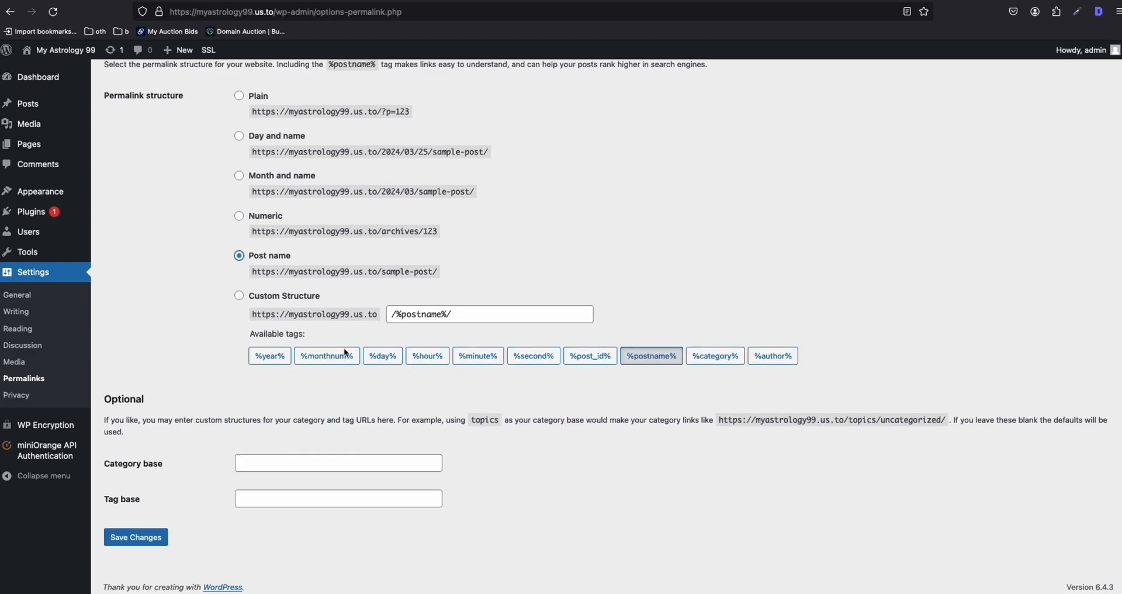
Save the permalink structure as Post name
click(135, 536)
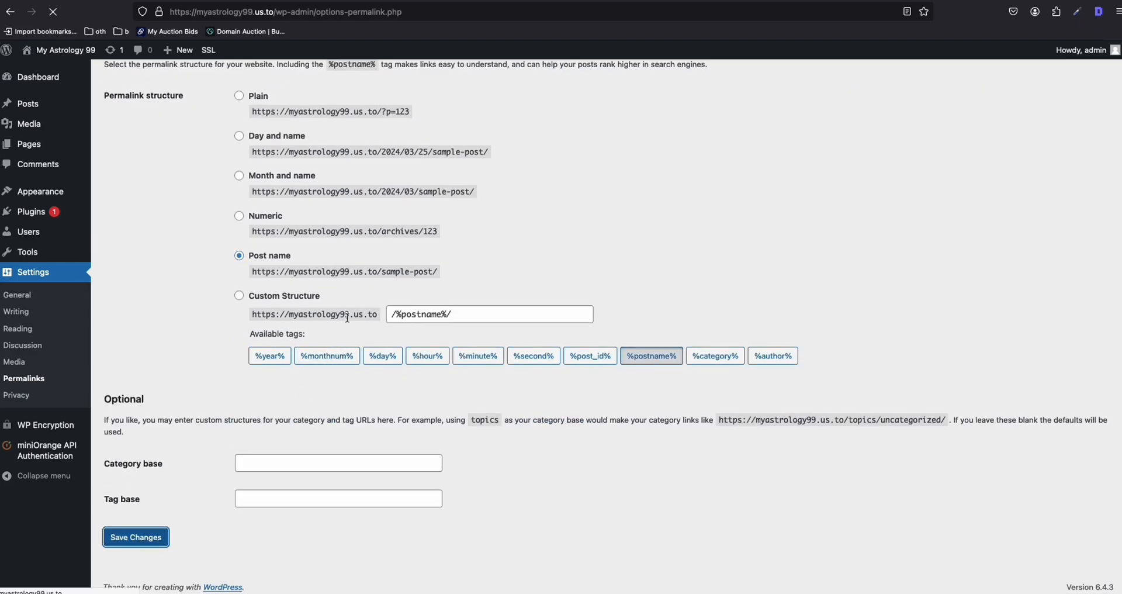
click(135, 537)
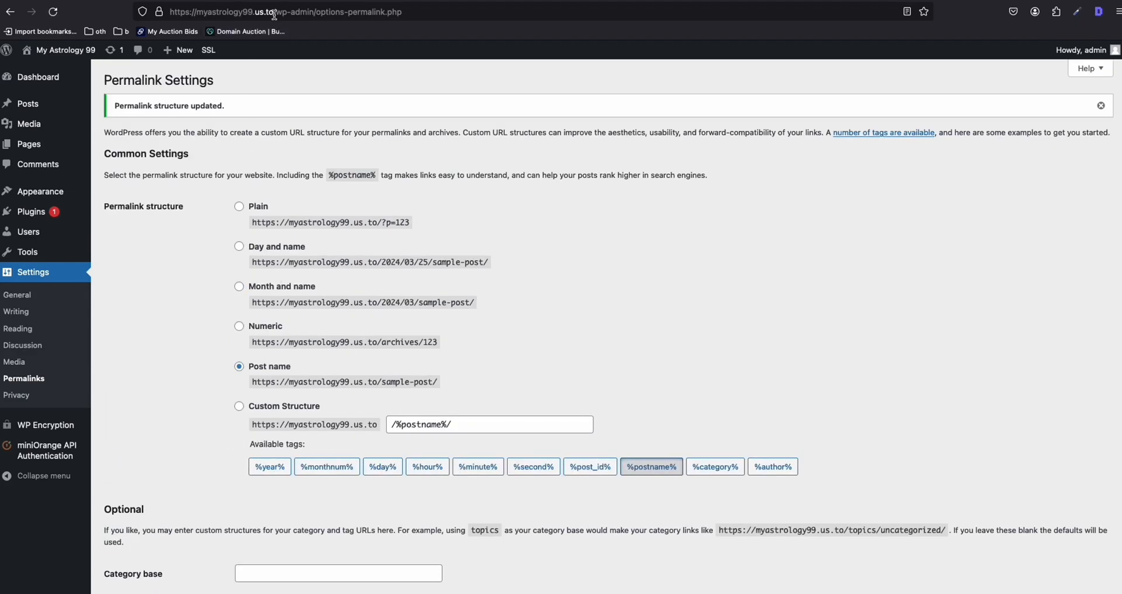
click(287, 12)
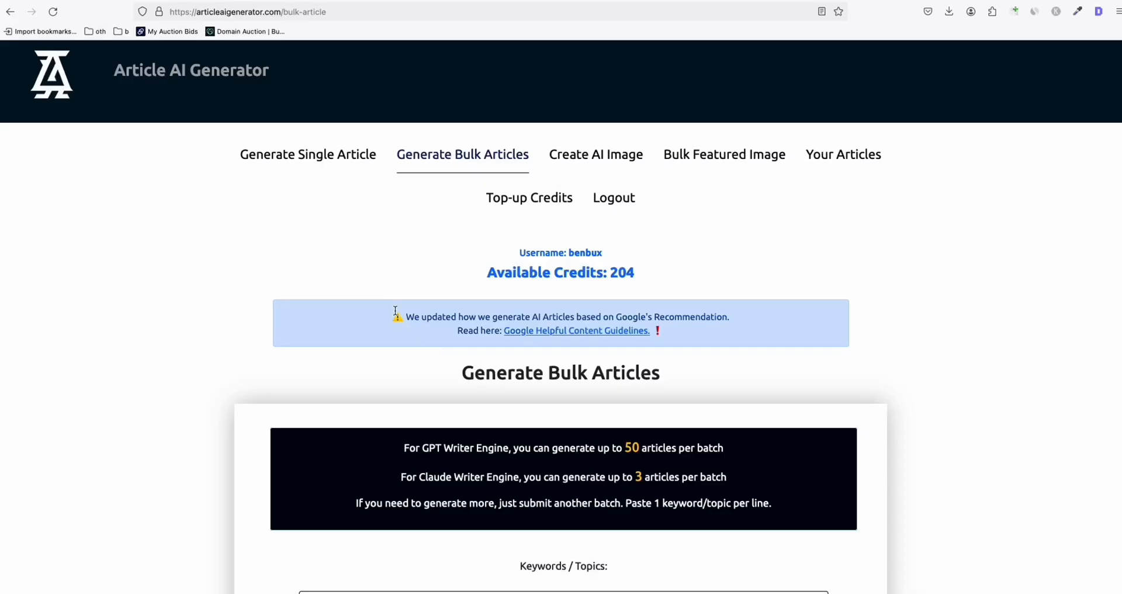
Add the myastrology99.us.to WordPress site and its login details to Article AI Generator
scroll(down, 3)
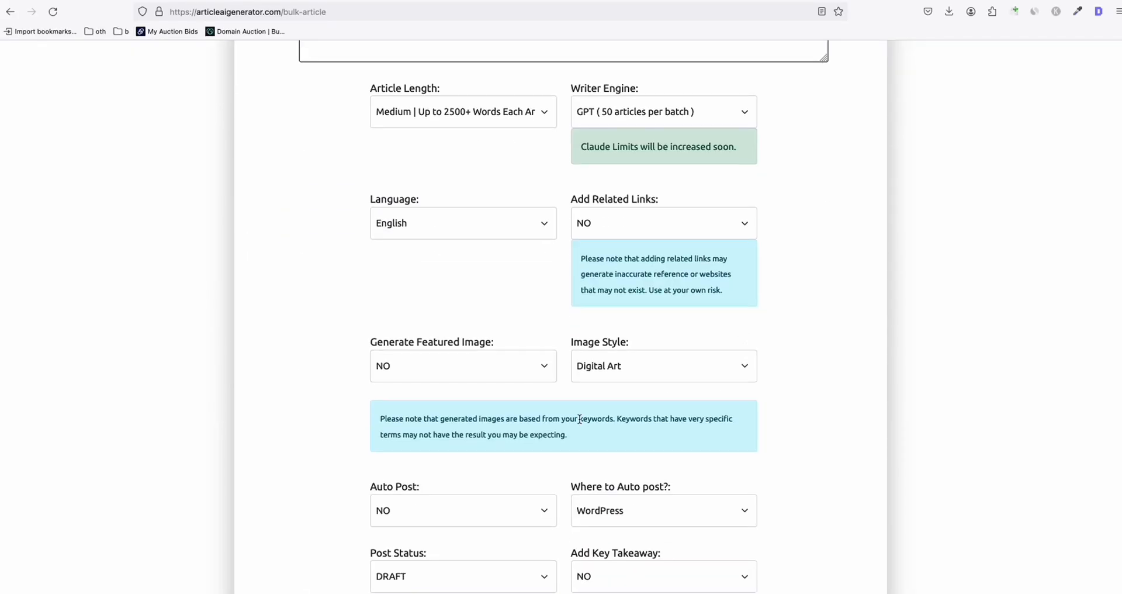
scroll(down, 3)
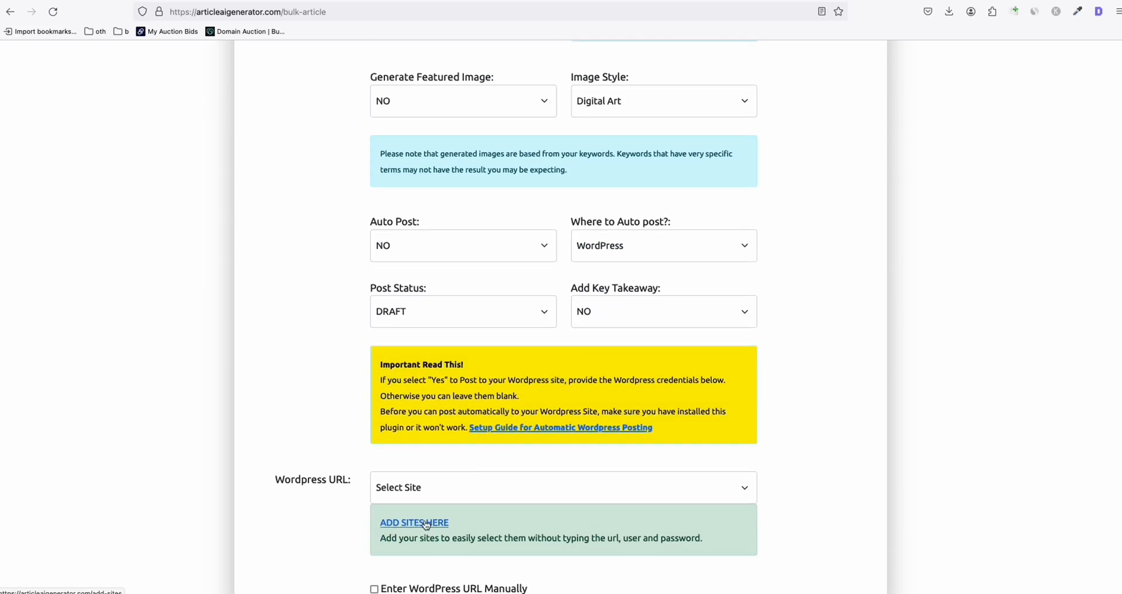
click(413, 522)
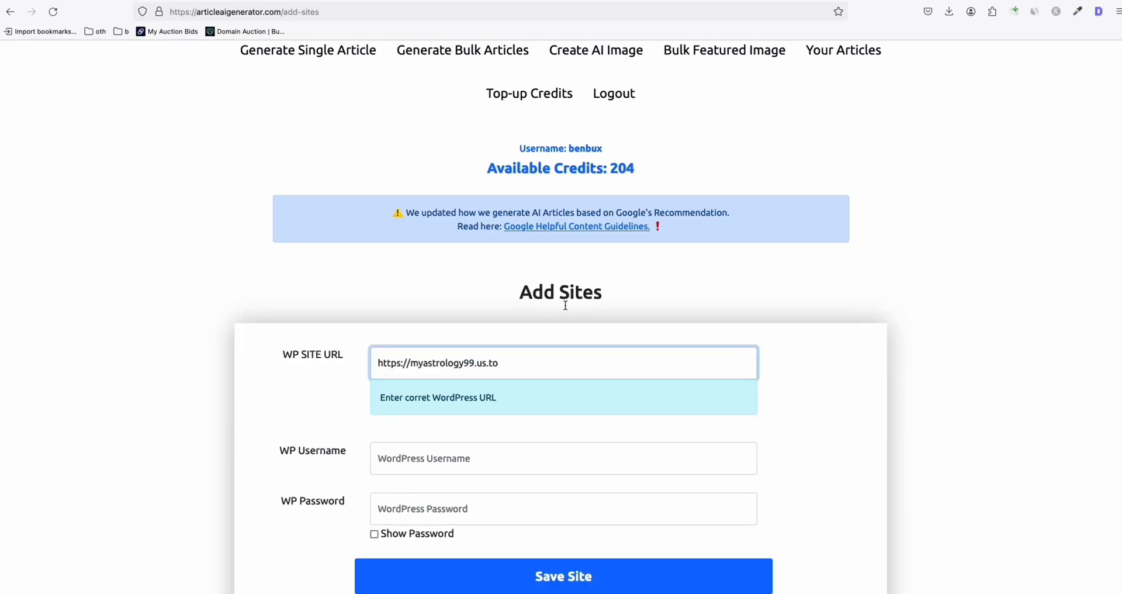
click(462, 50)
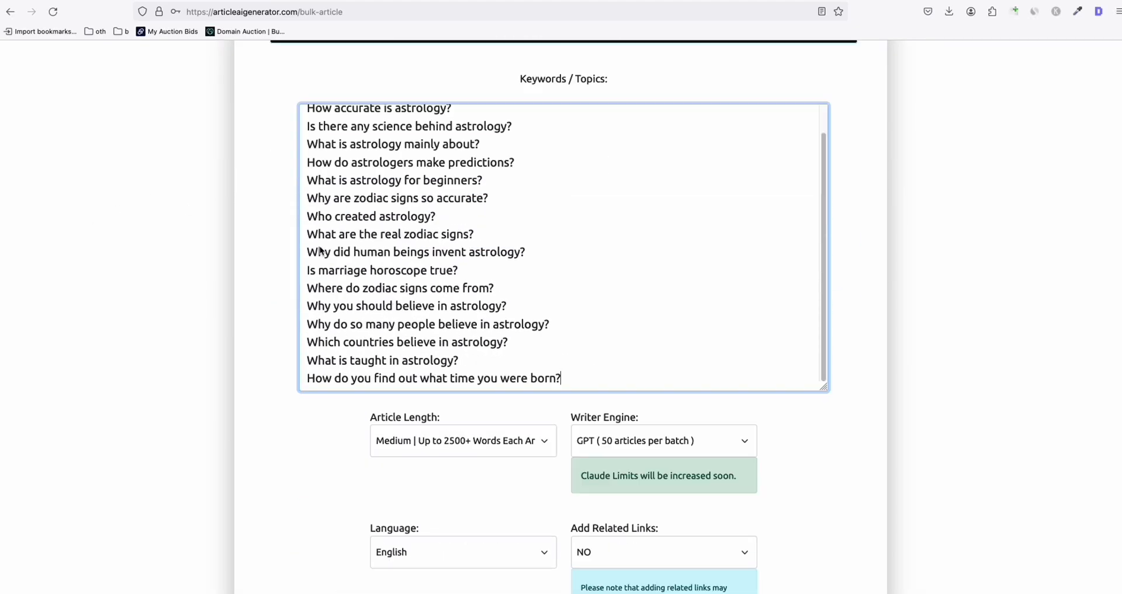
Set Short length, PUBLISHED status, target site myastrology99.us.to, and generate the bulk articles
click(463, 440)
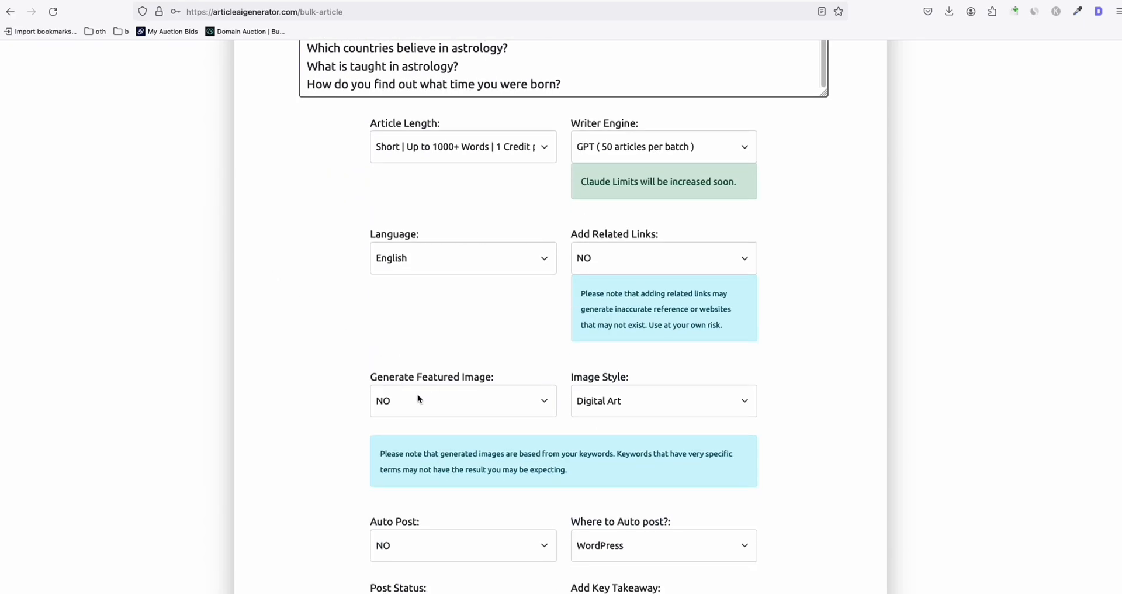
scroll(down, 3)
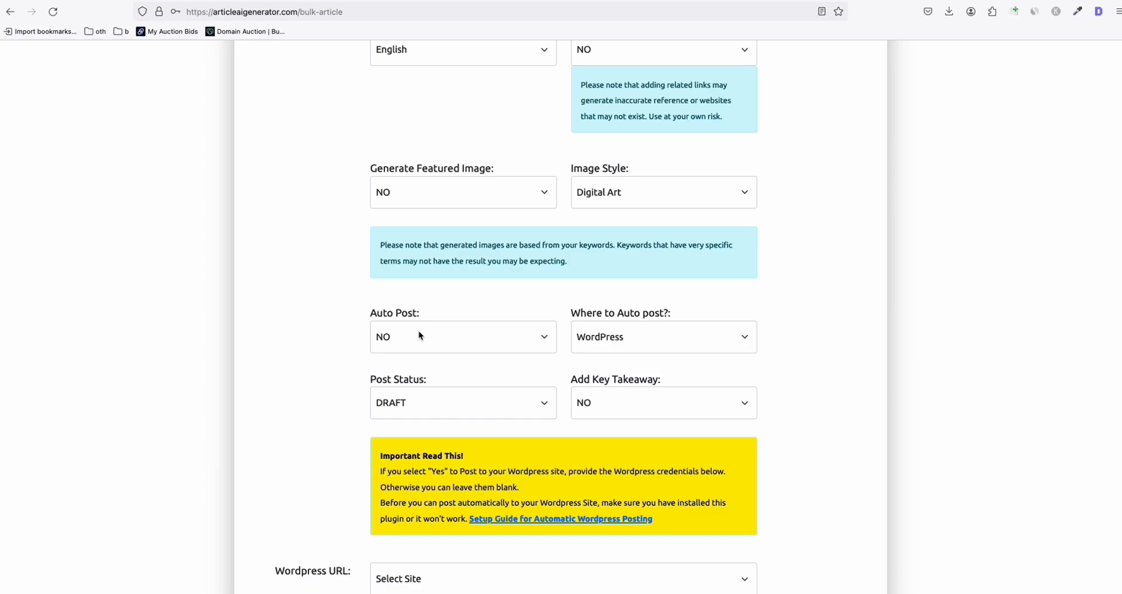
mouse_move(423, 350)
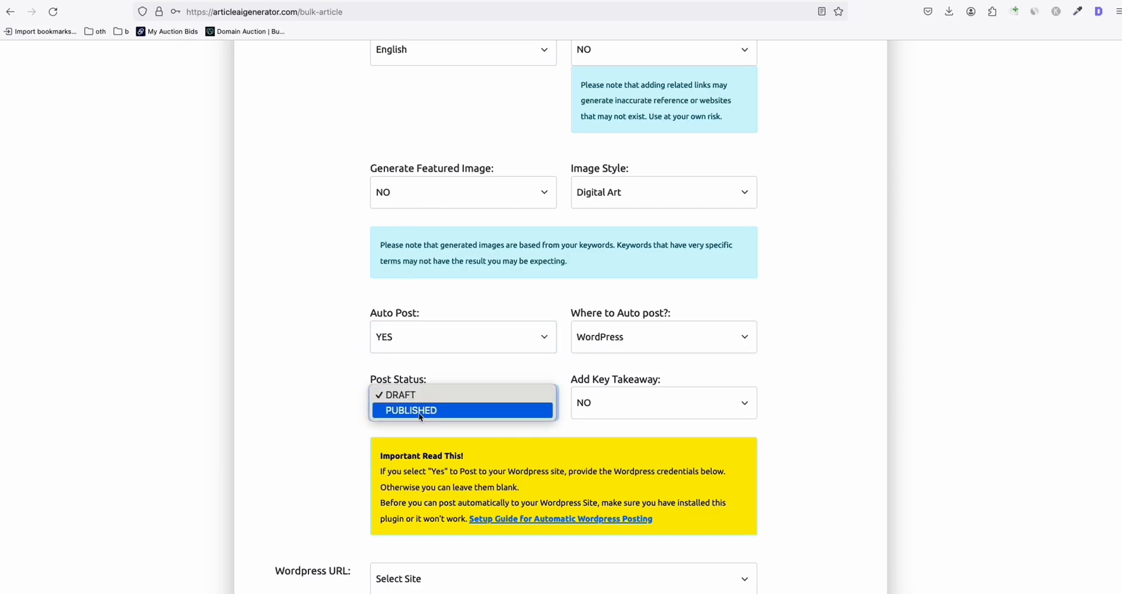
click(410, 410)
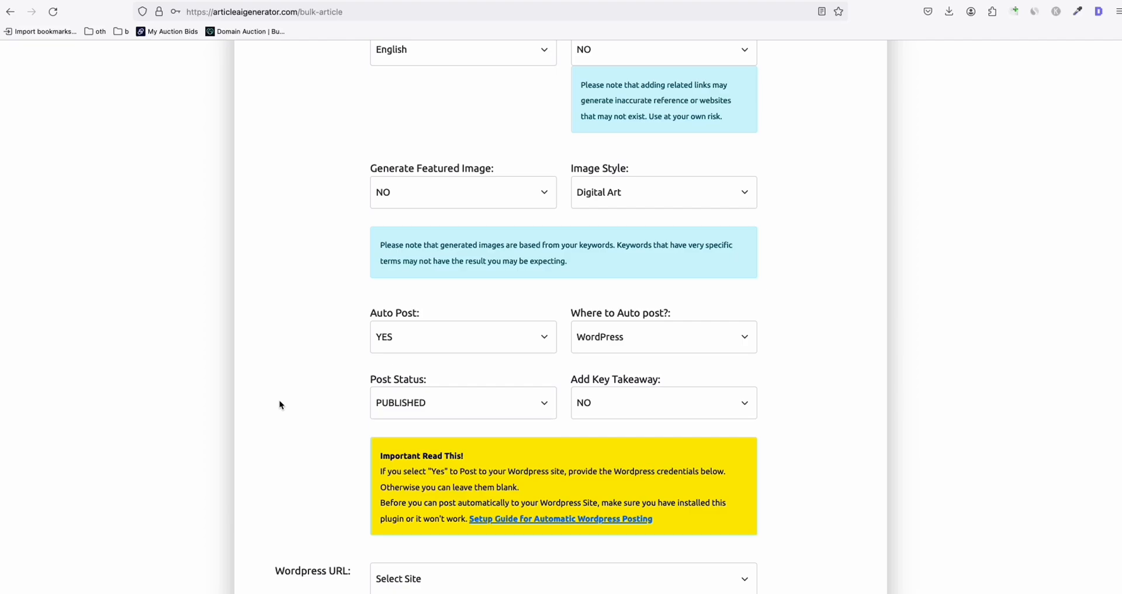
scroll(down, 3)
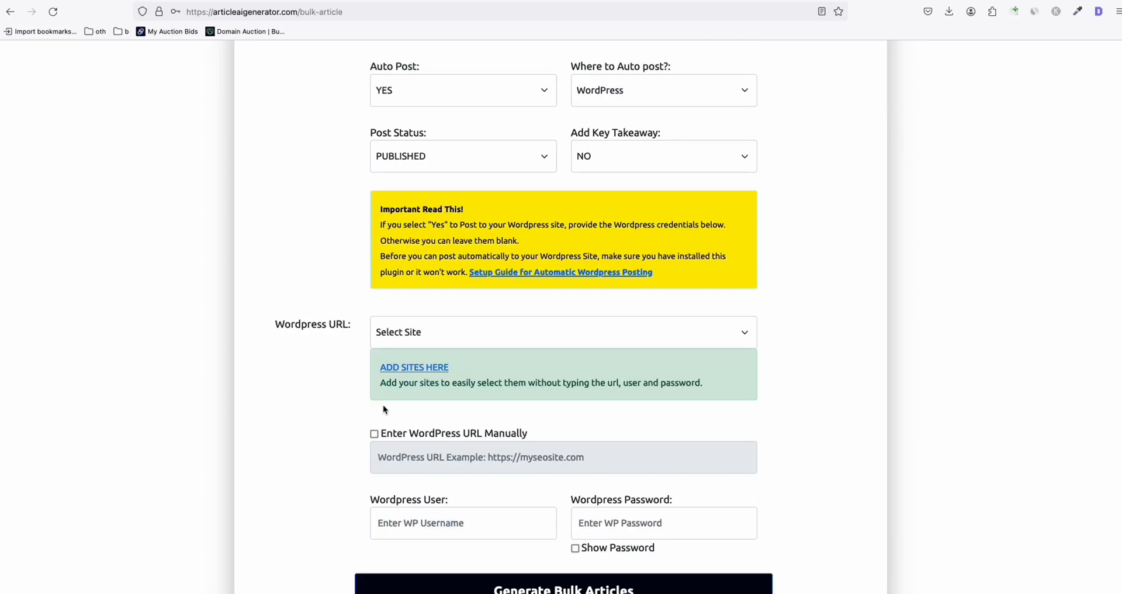
click(562, 331)
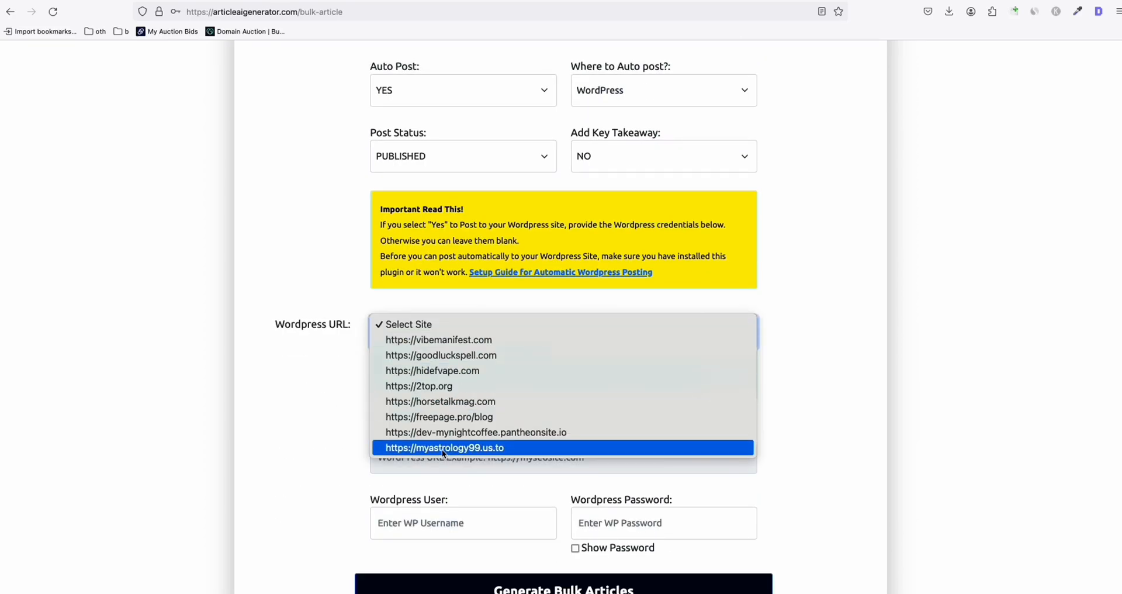
click(444, 447)
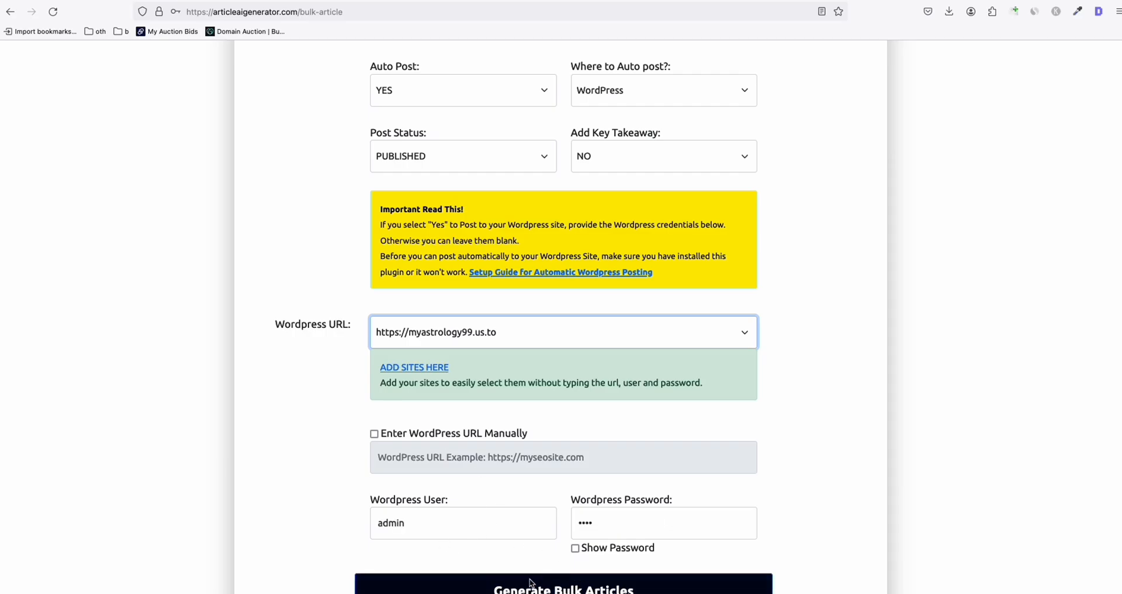
click(563, 585)
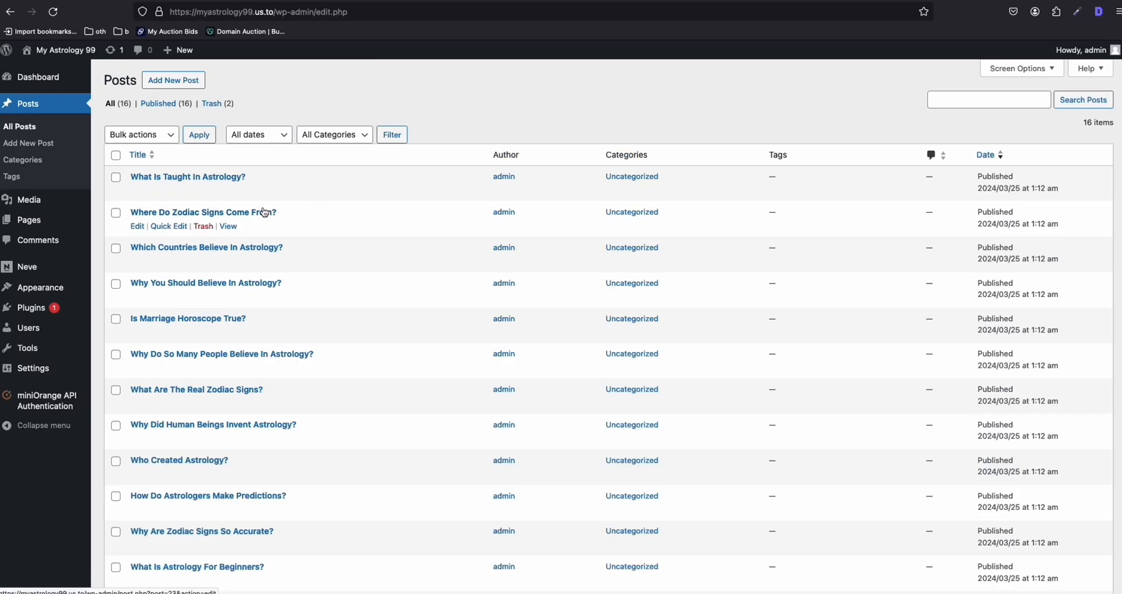
mouse_move(239, 240)
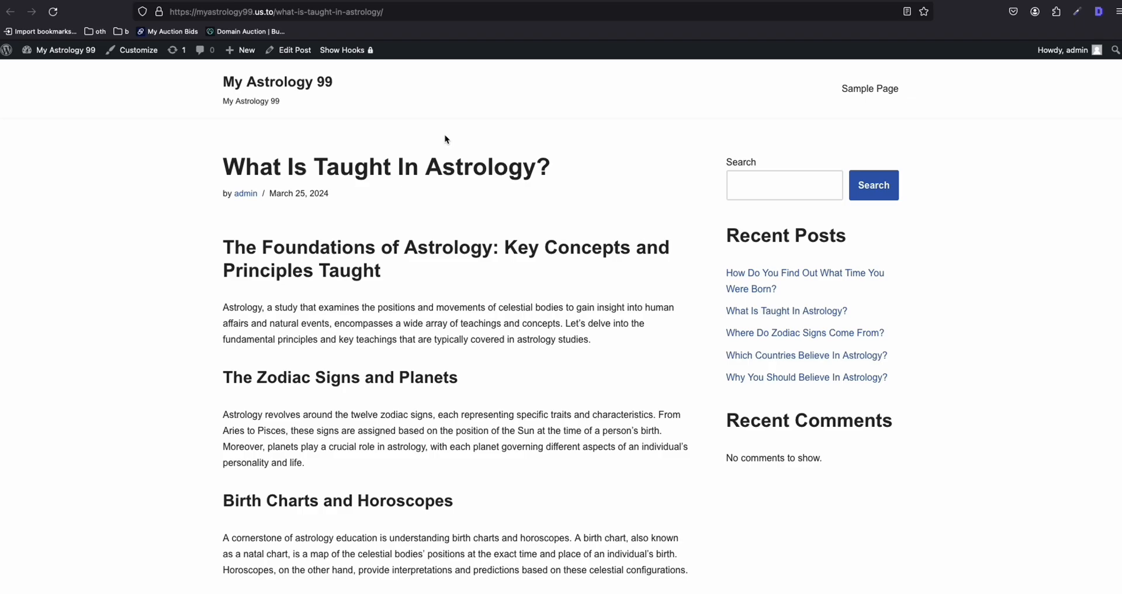
Scroll through the published astrology posts and the site homepage
scroll(down, 3)
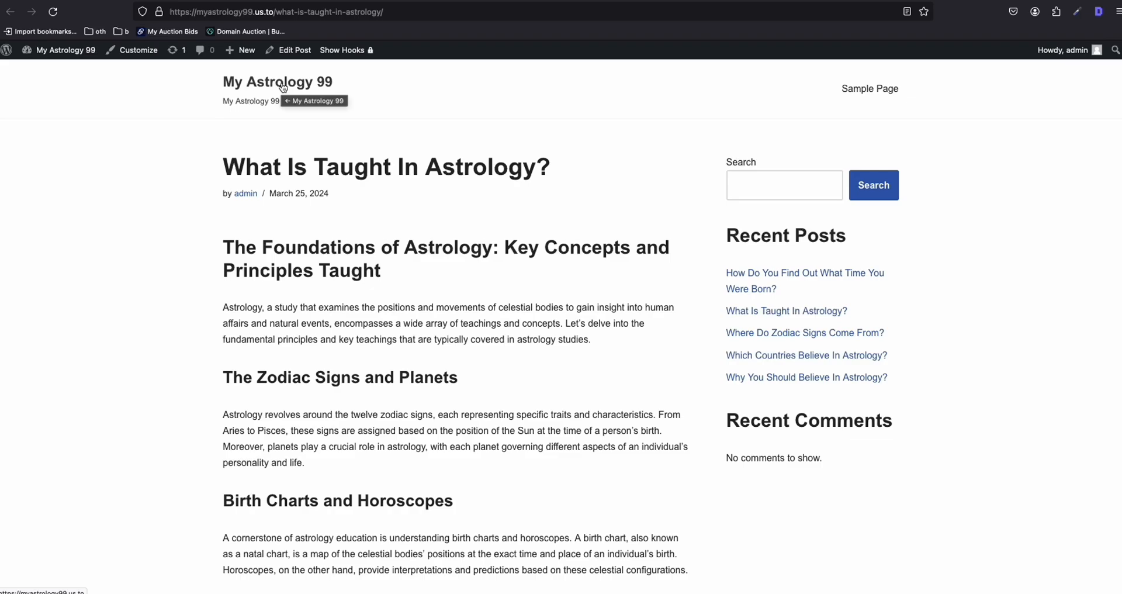
mouse_move(259, 202)
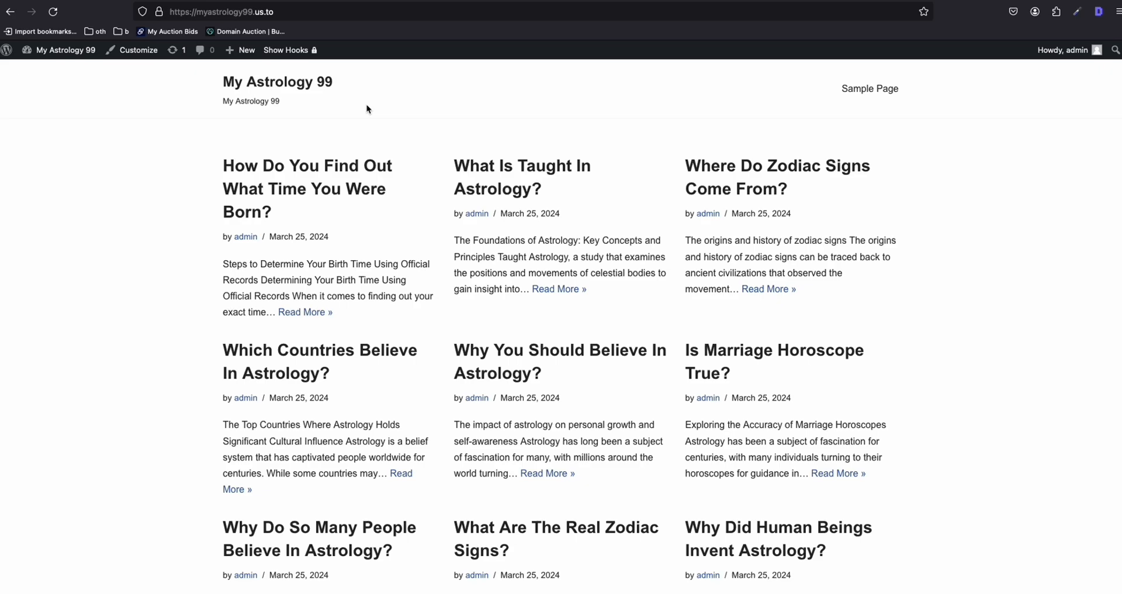
mouse_move(521, 165)
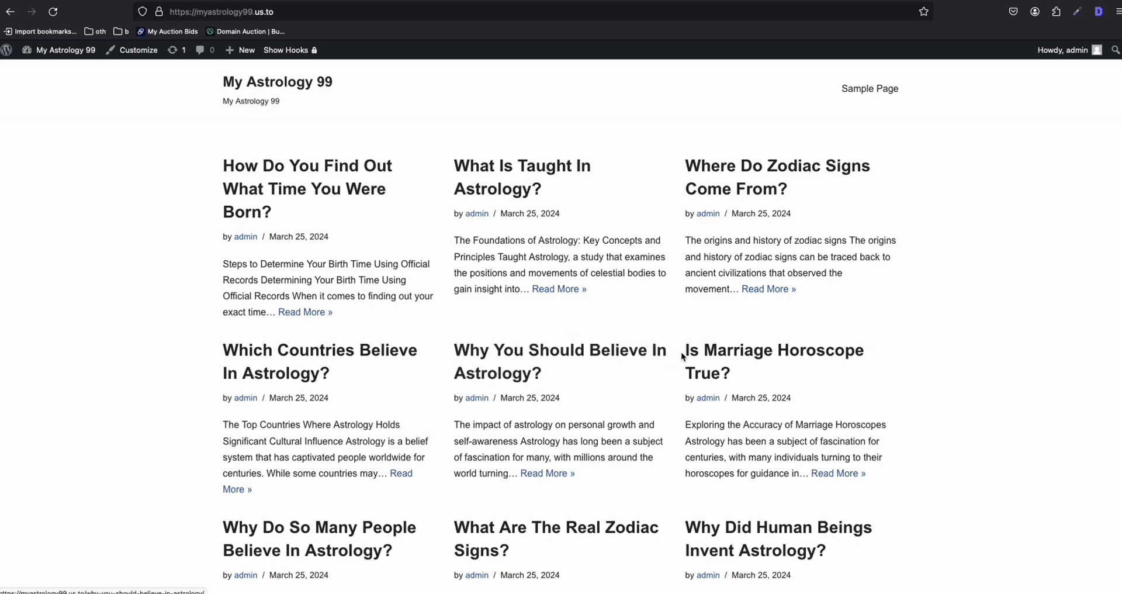
scroll(down, 3)
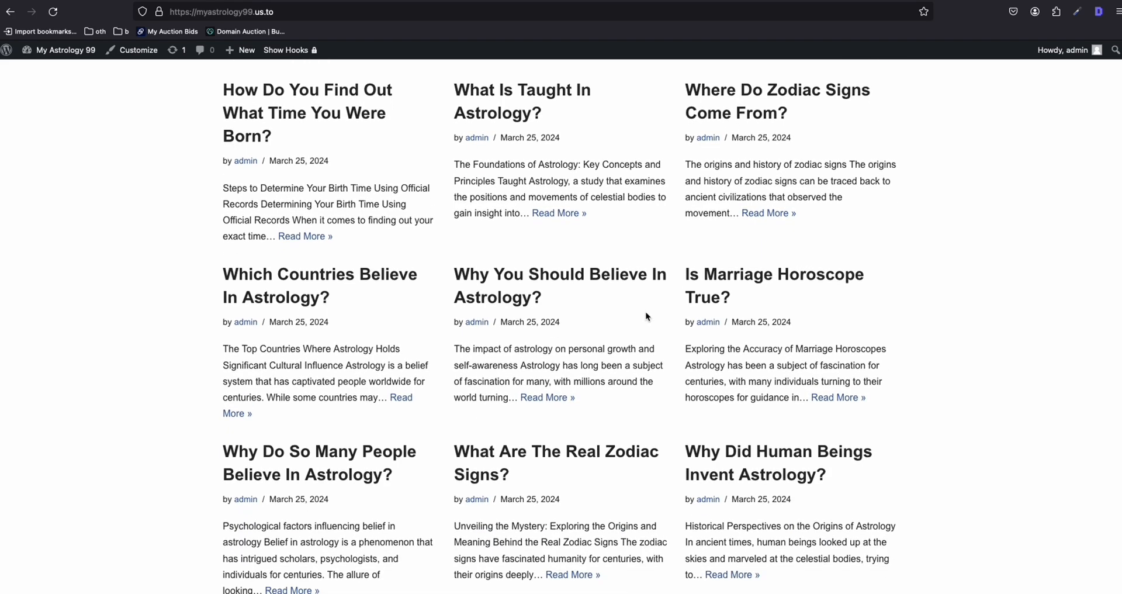